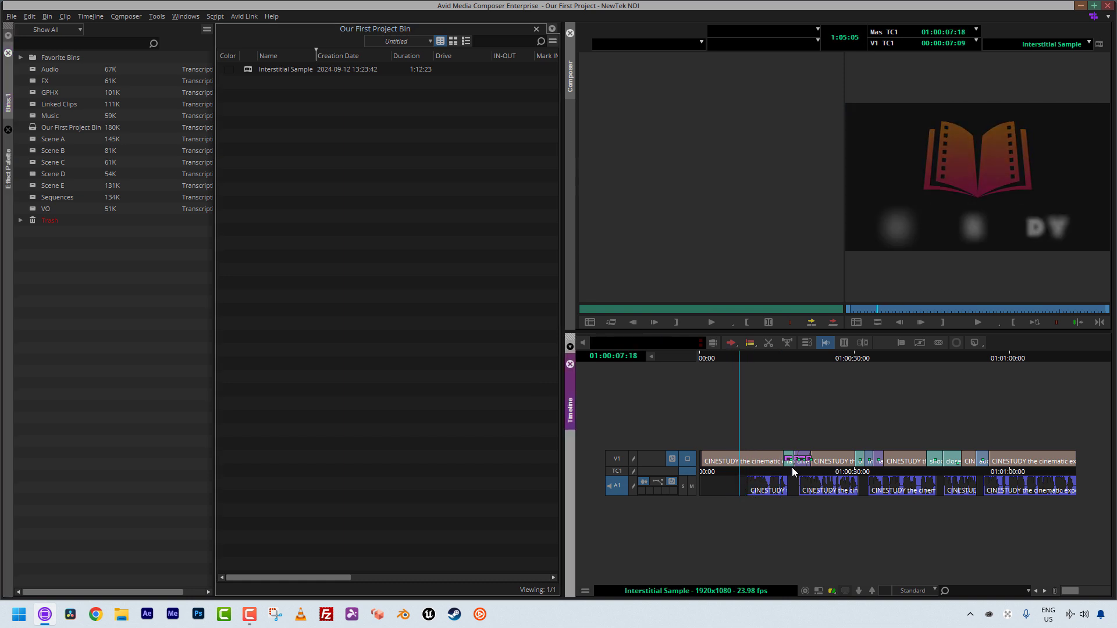
- Scrub through the sequence shots, return near the start, and choose the Play tab in the Command Palette
left_click(827, 467)
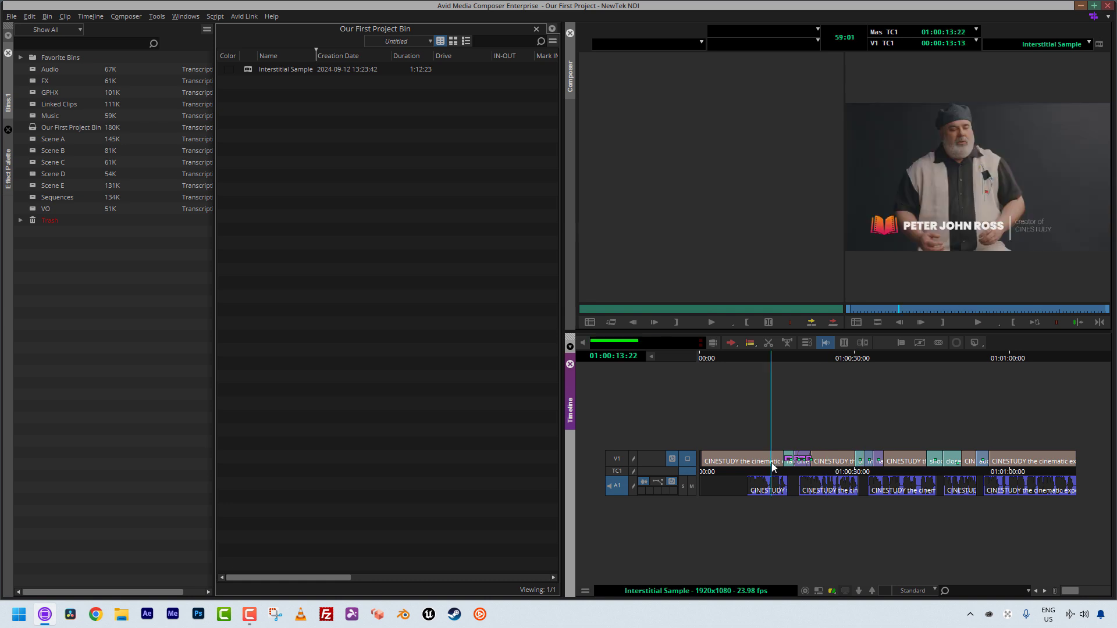
left_click(832, 467)
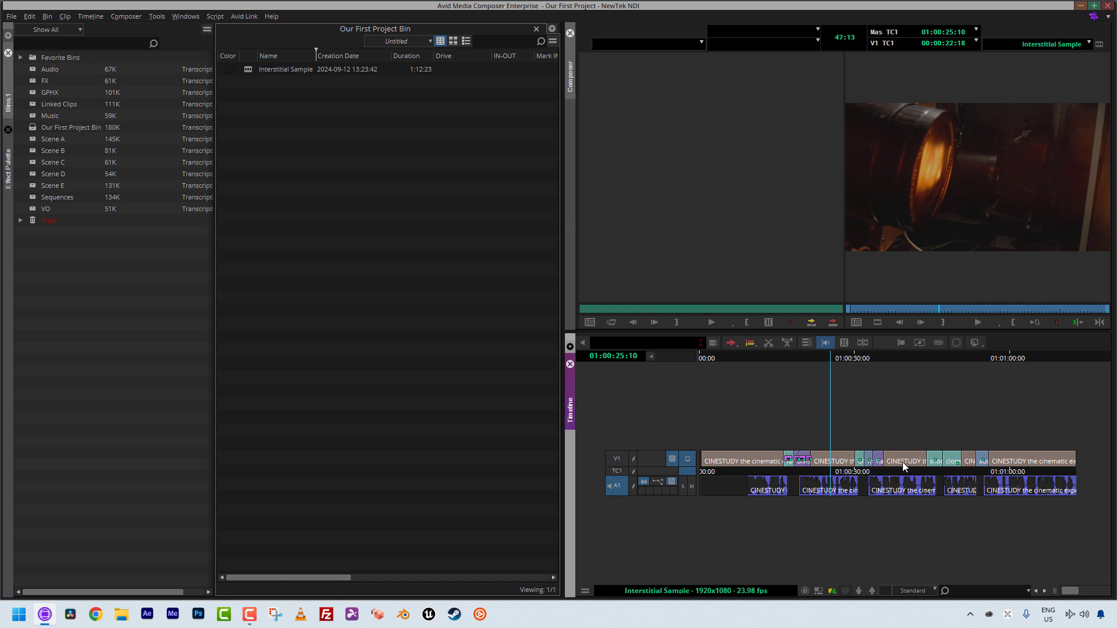
mouse_move(896, 449)
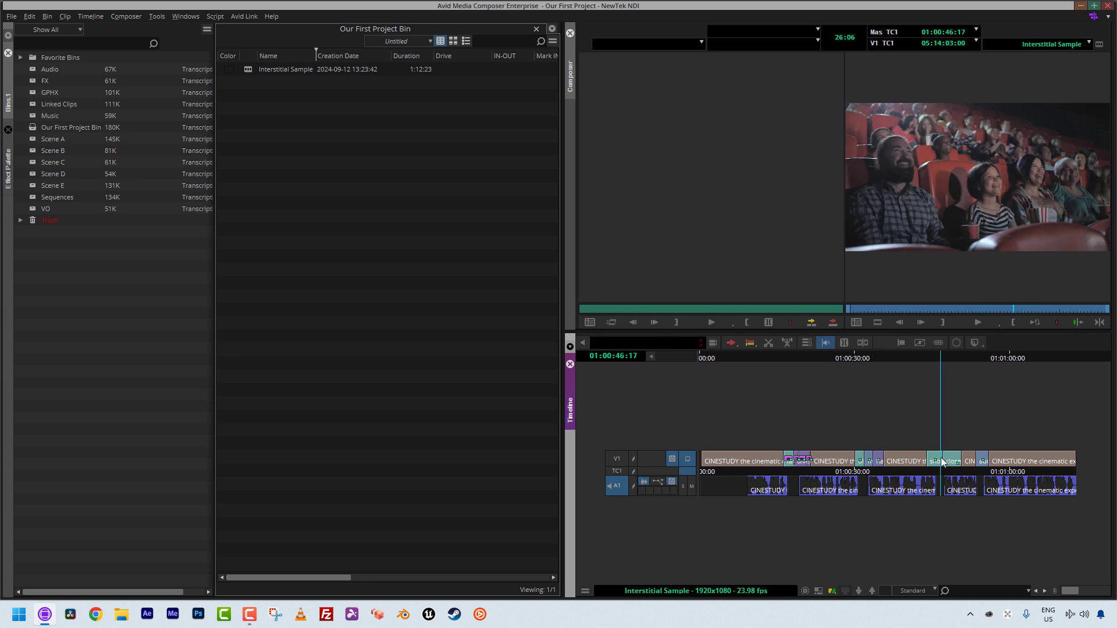
left_click(982, 461)
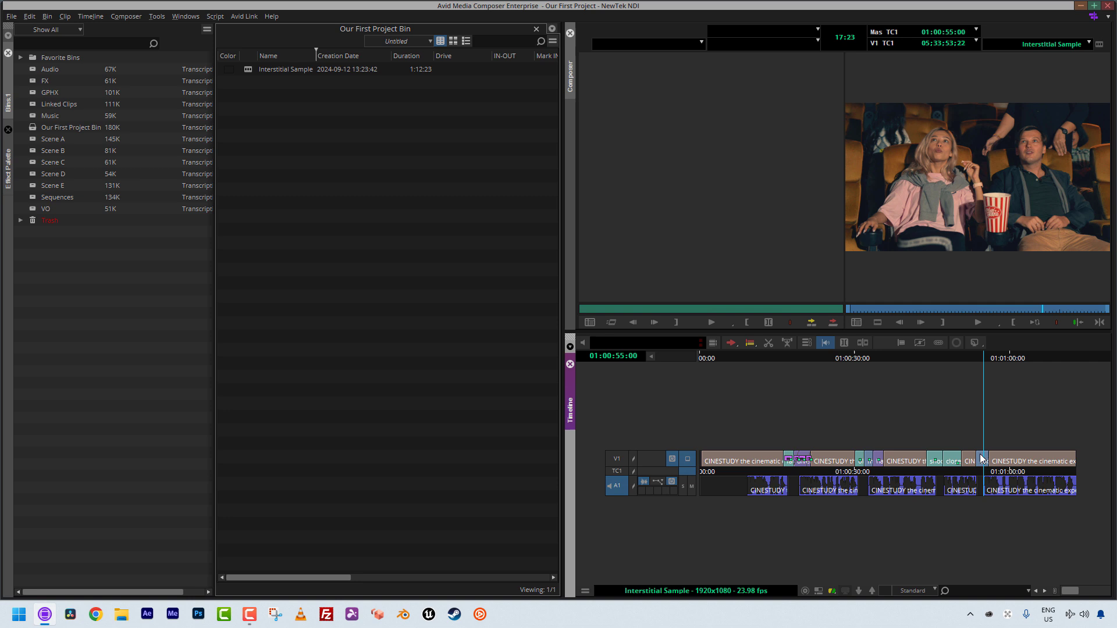
mouse_move(752, 494)
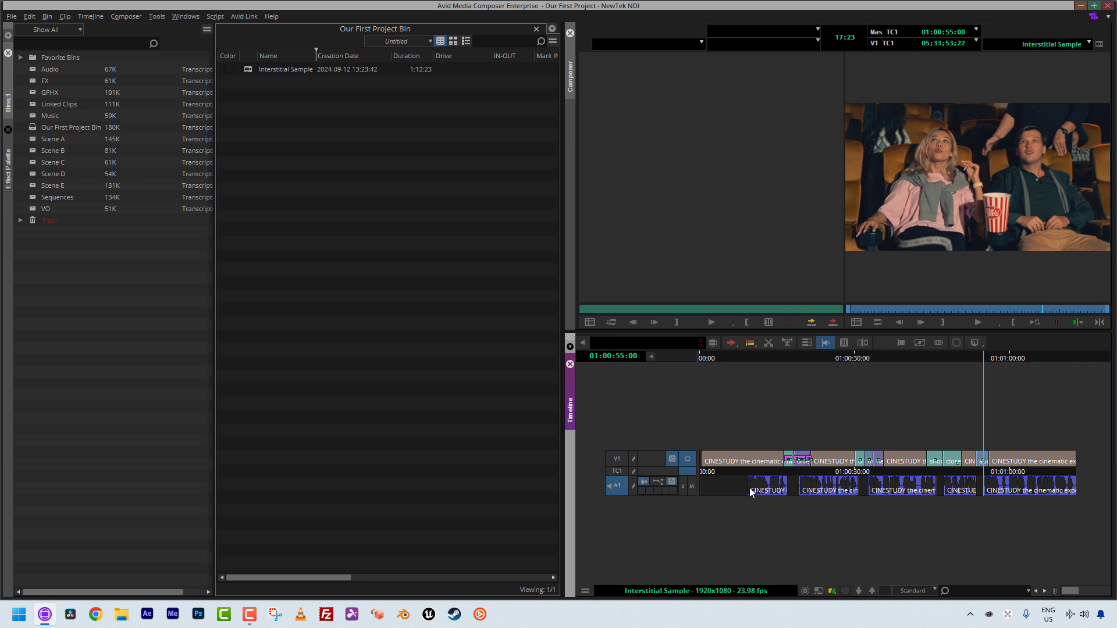
mouse_move(720, 487)
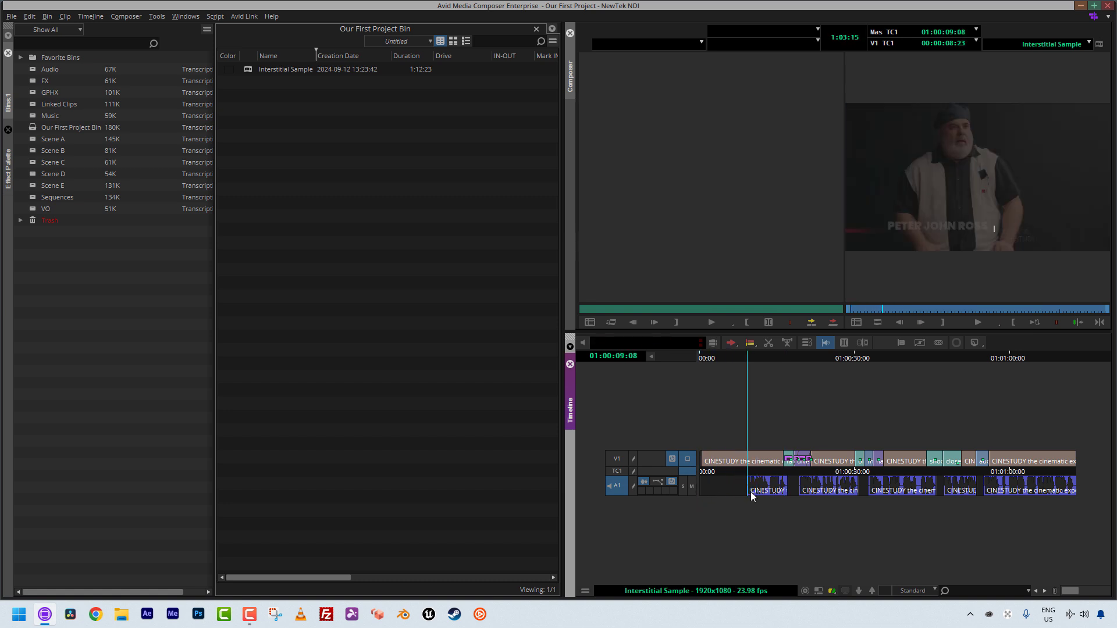
left_click(836, 489)
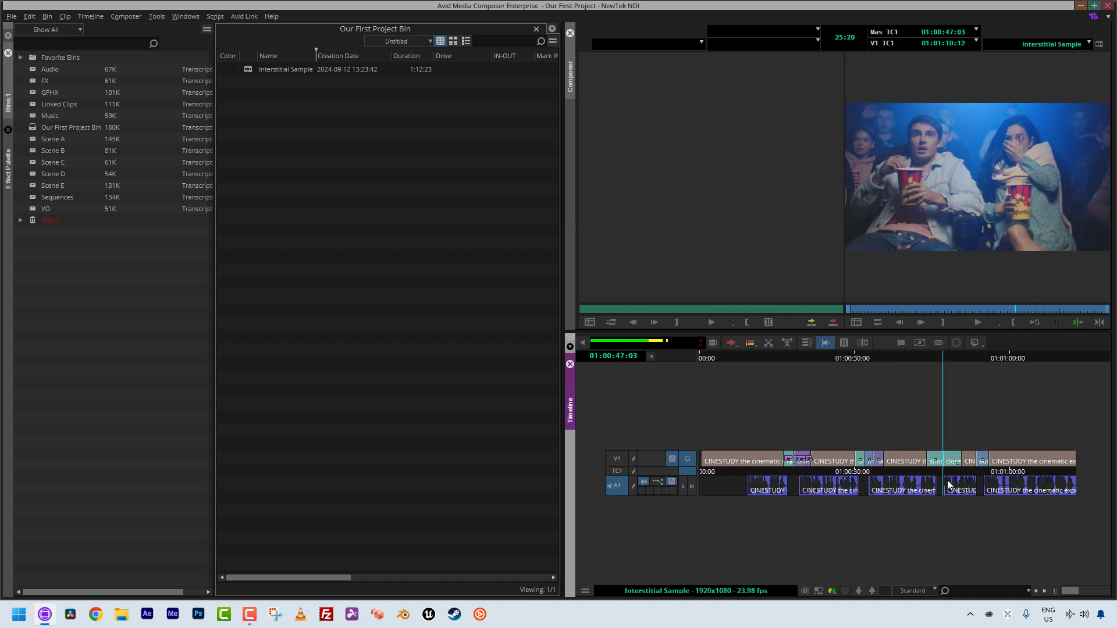
left_click(1072, 482)
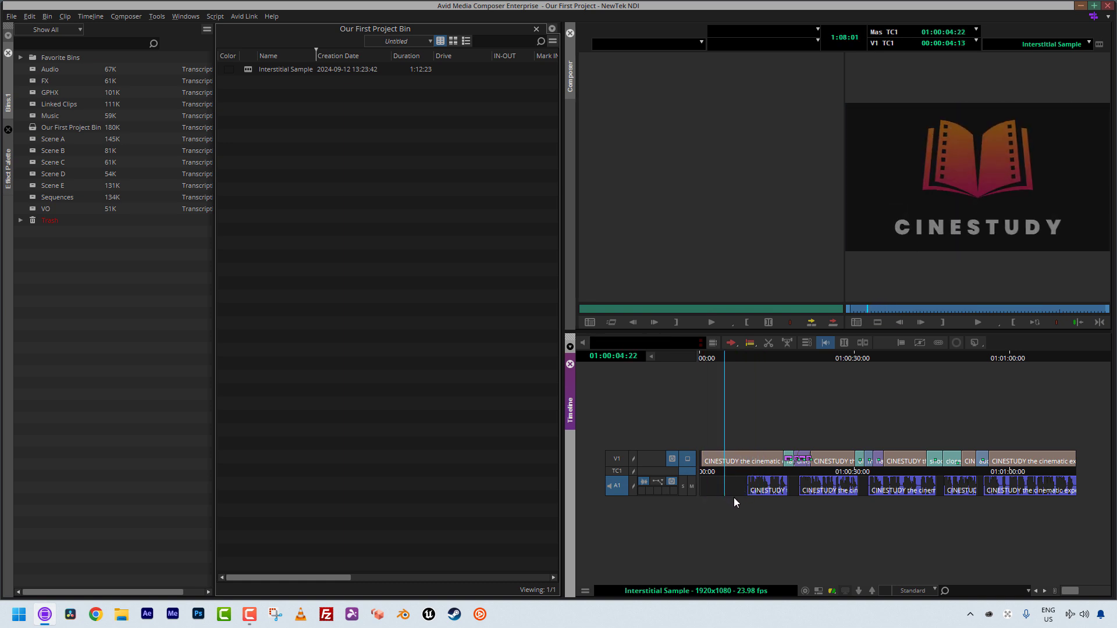
mouse_move(959, 170)
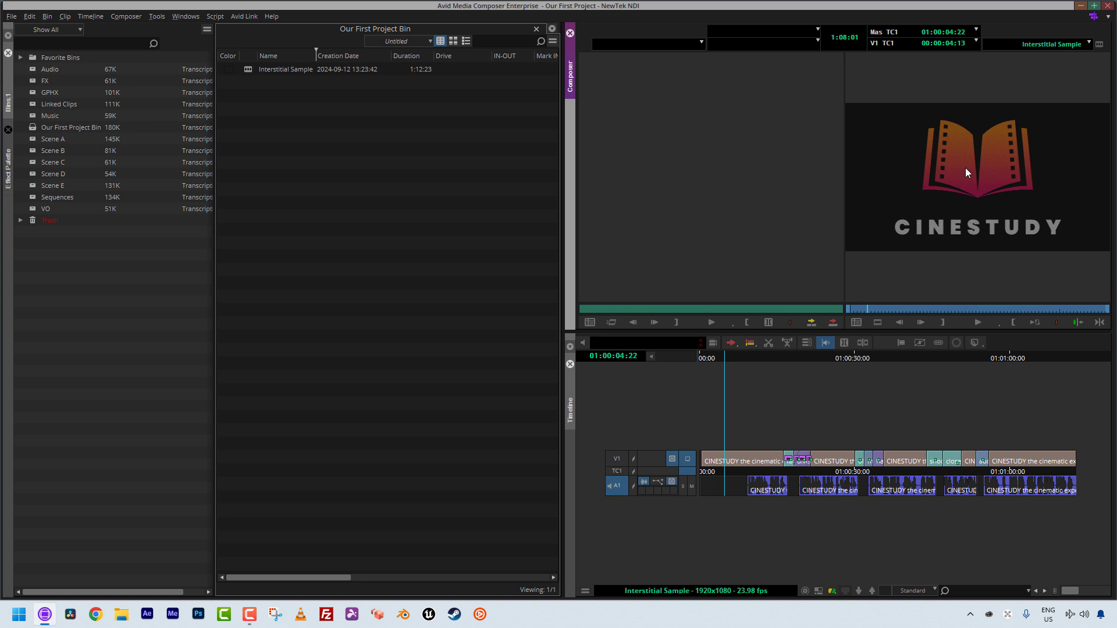
mouse_move(946, 195)
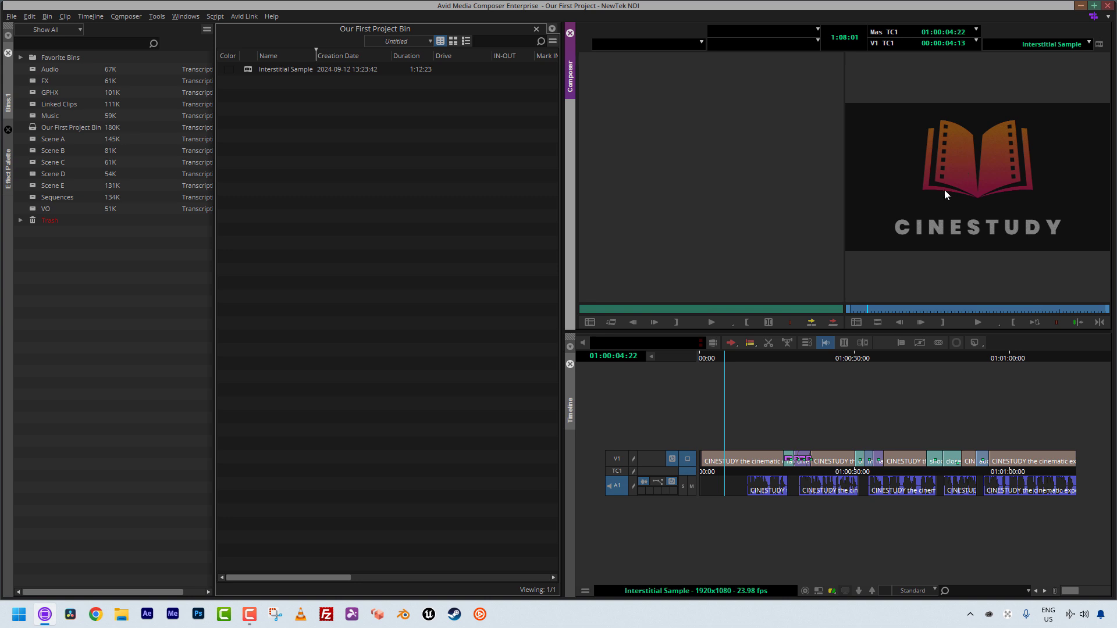
mouse_move(953, 139)
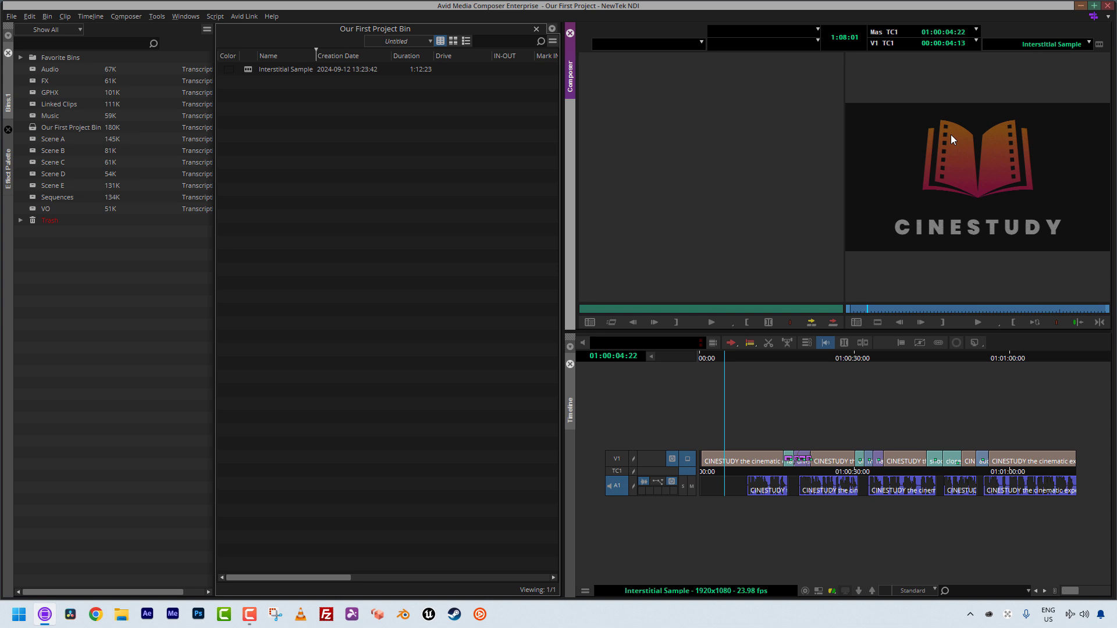
mouse_move(963, 149)
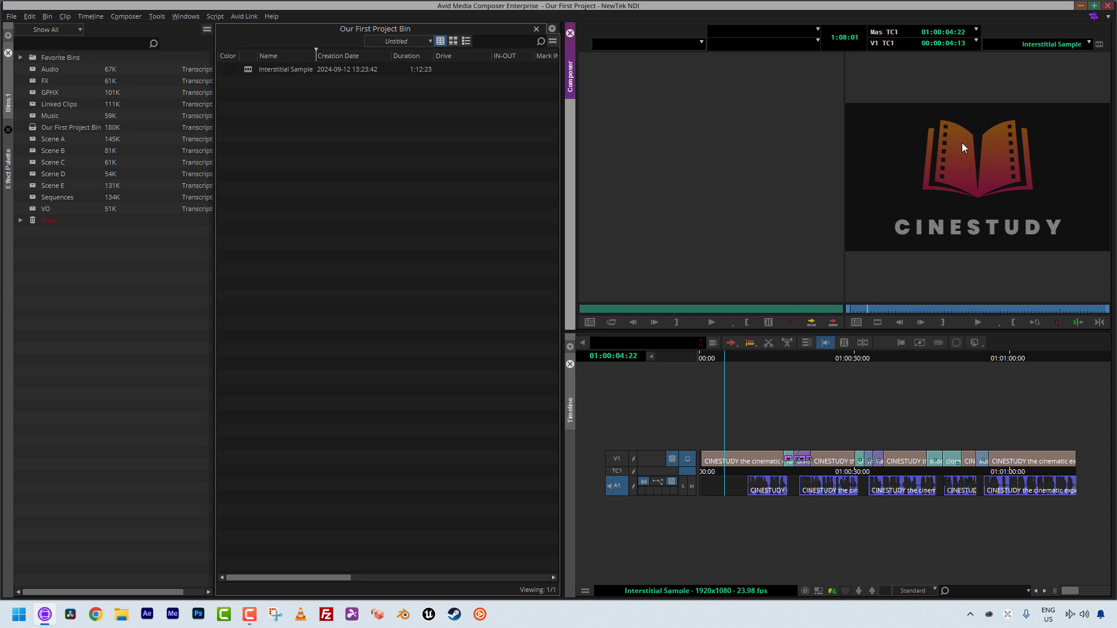
mouse_move(937, 190)
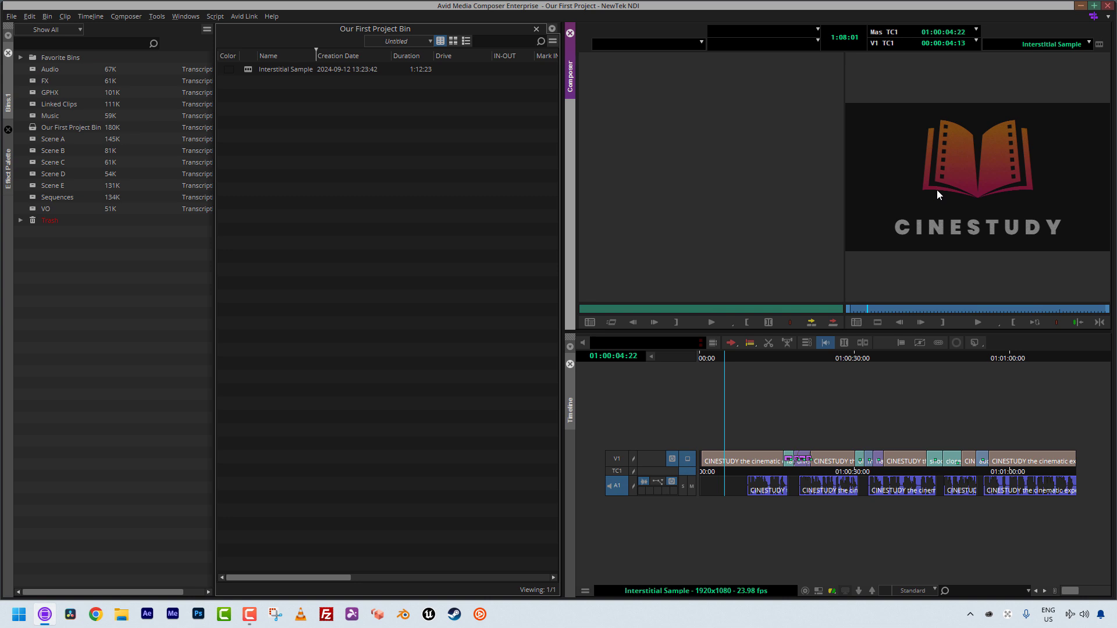
mouse_move(928, 200)
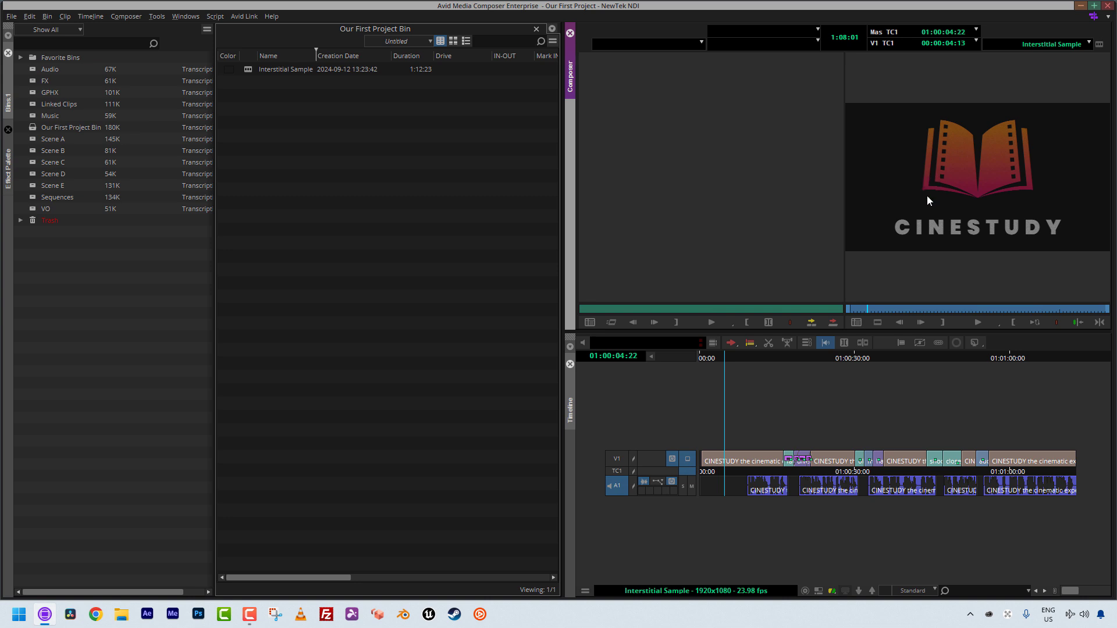
mouse_move(921, 187)
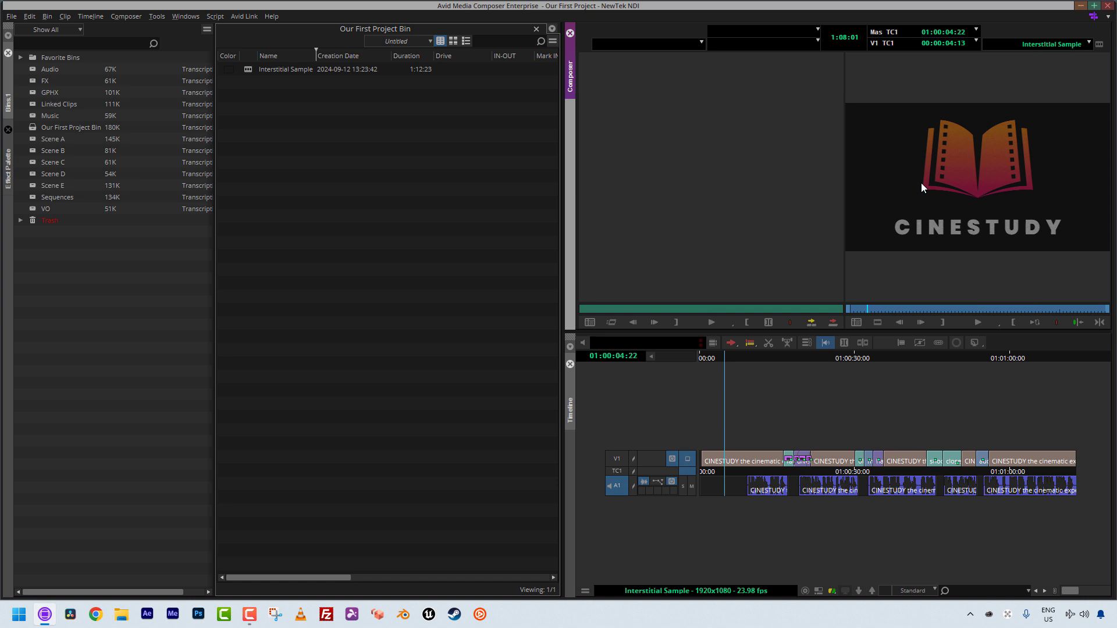
mouse_move(933, 187)
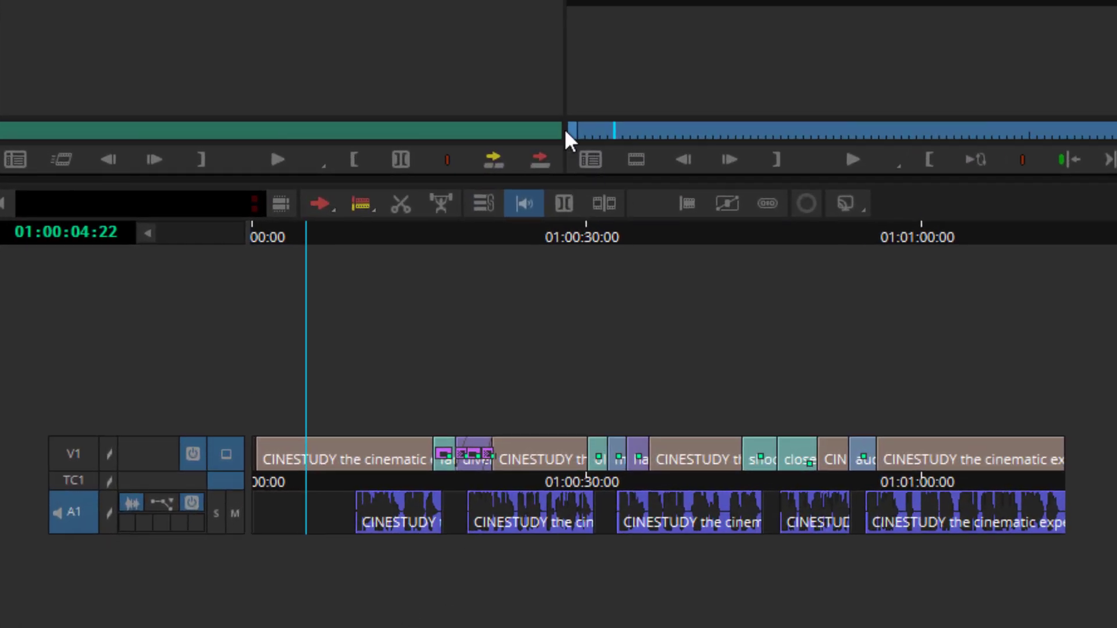
left_click(398, 158)
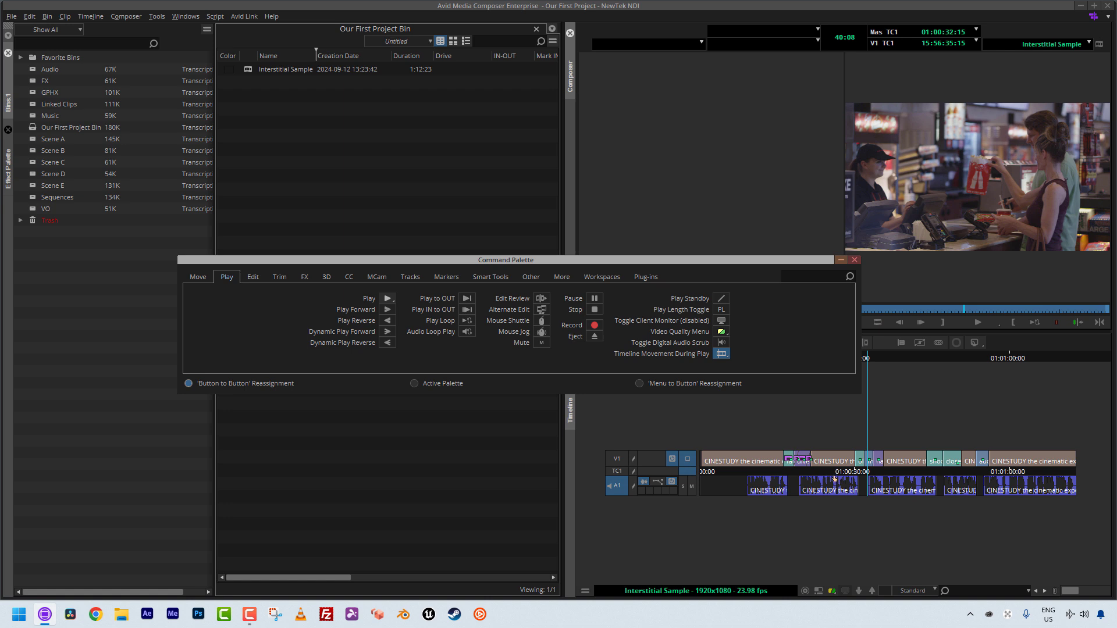
mouse_move(238, 307)
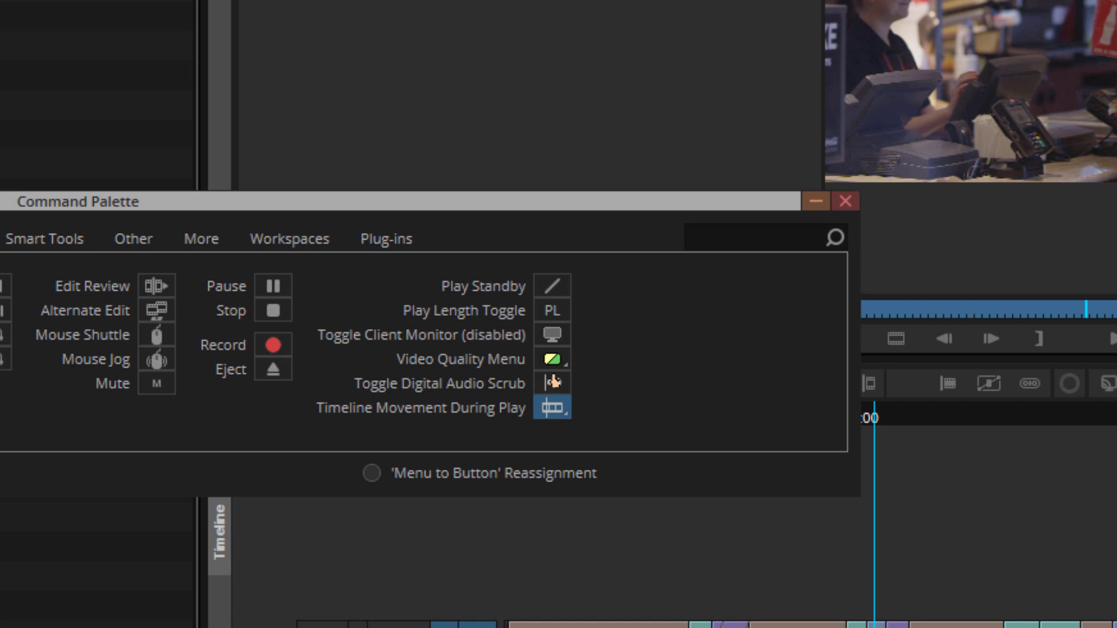
mouse_move(547, 382)
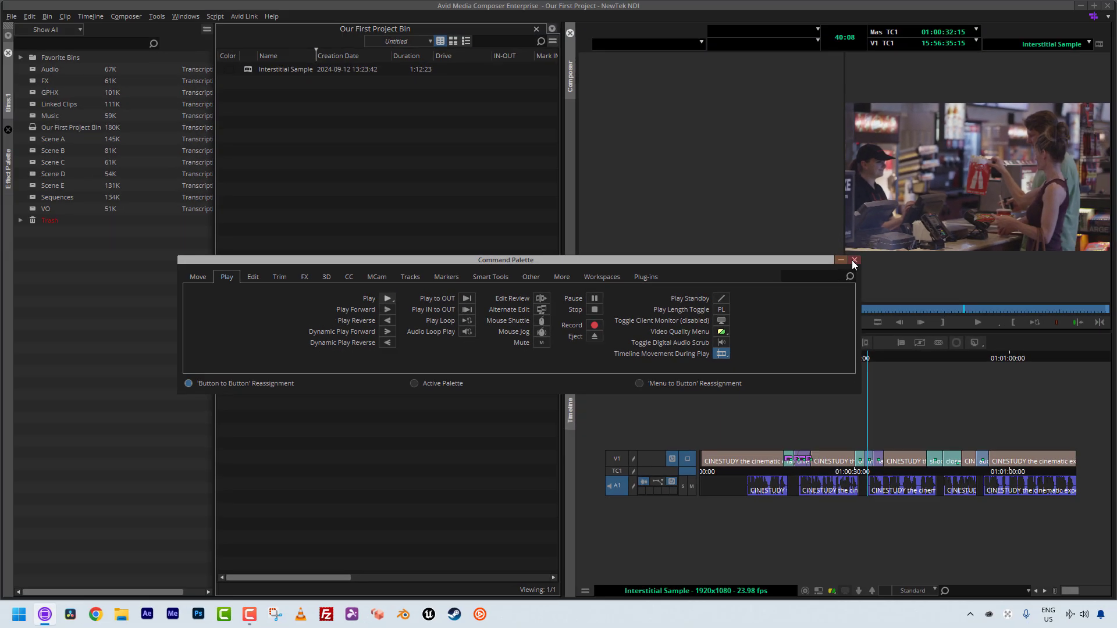
- Close the Command Palette, centre the Audio Tool meters, and play then stop to check levels
left_click(854, 260)
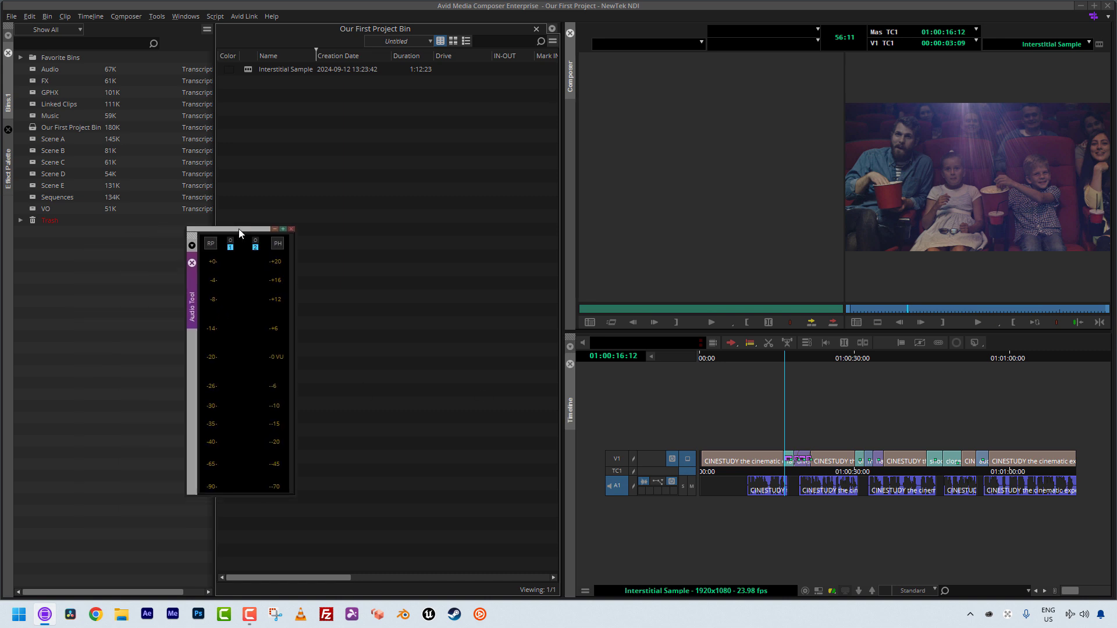
left_click_drag(239, 229, 414, 179)
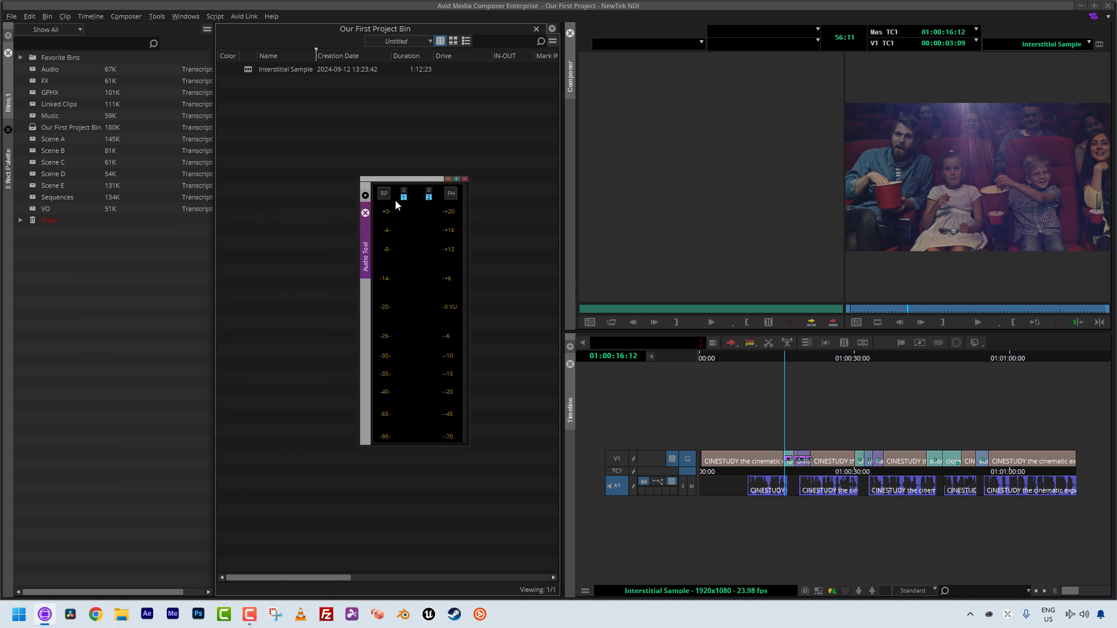
mouse_move(782, 523)
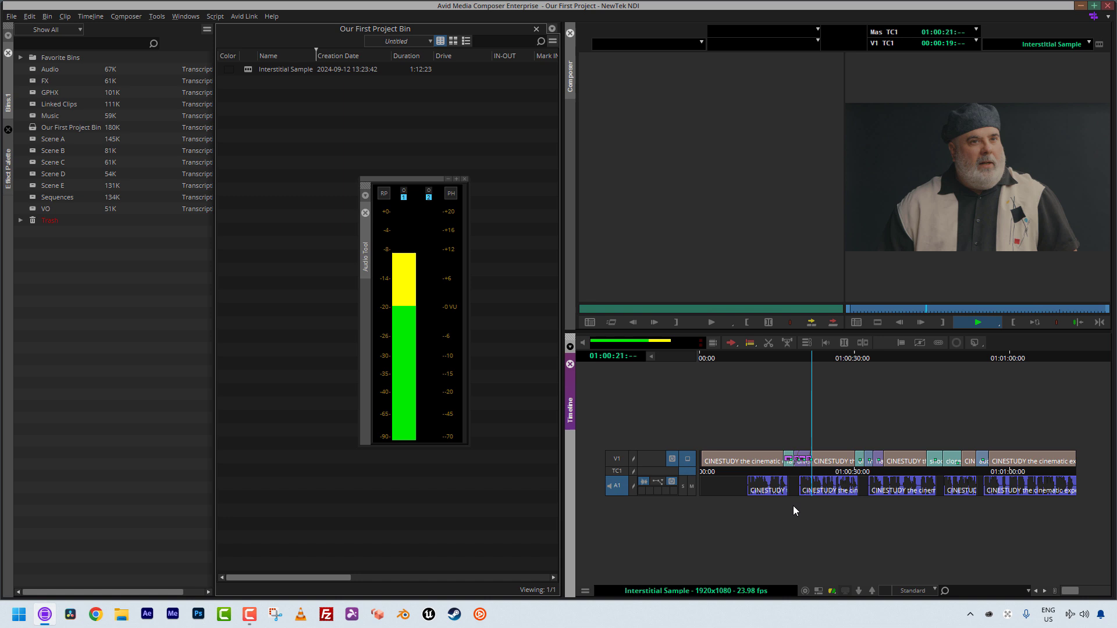
left_click(977, 323)
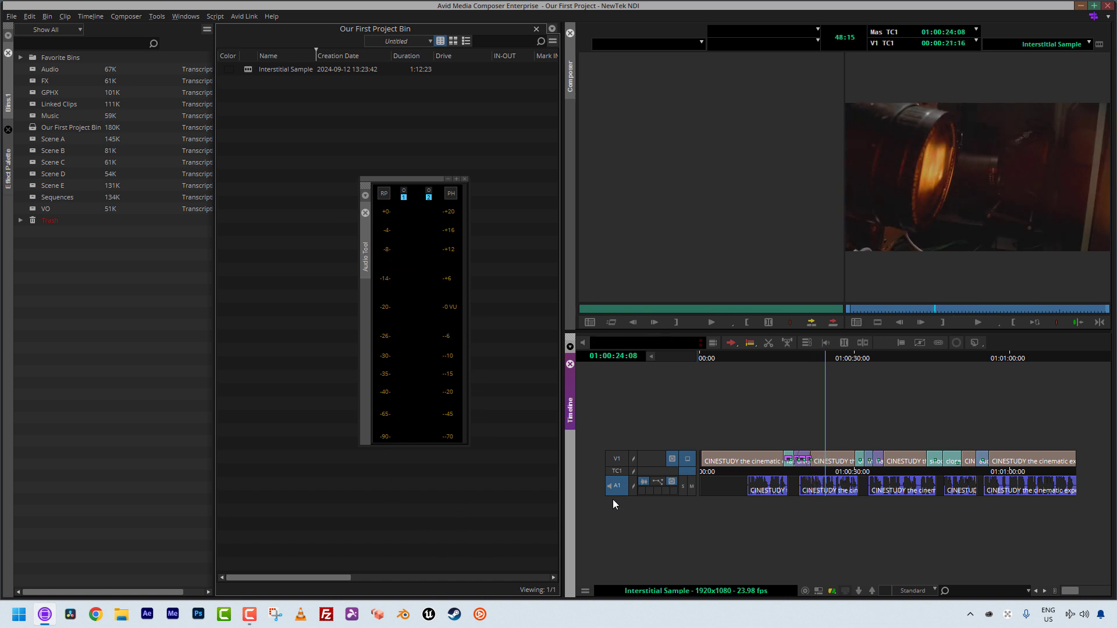
mouse_move(644, 467)
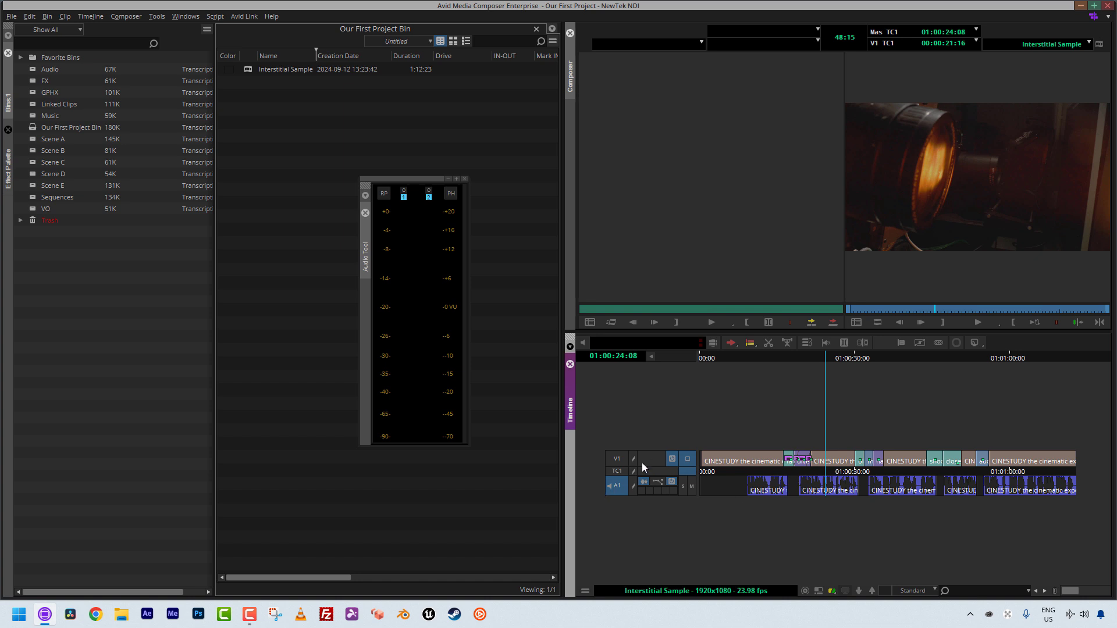
mouse_move(597, 477)
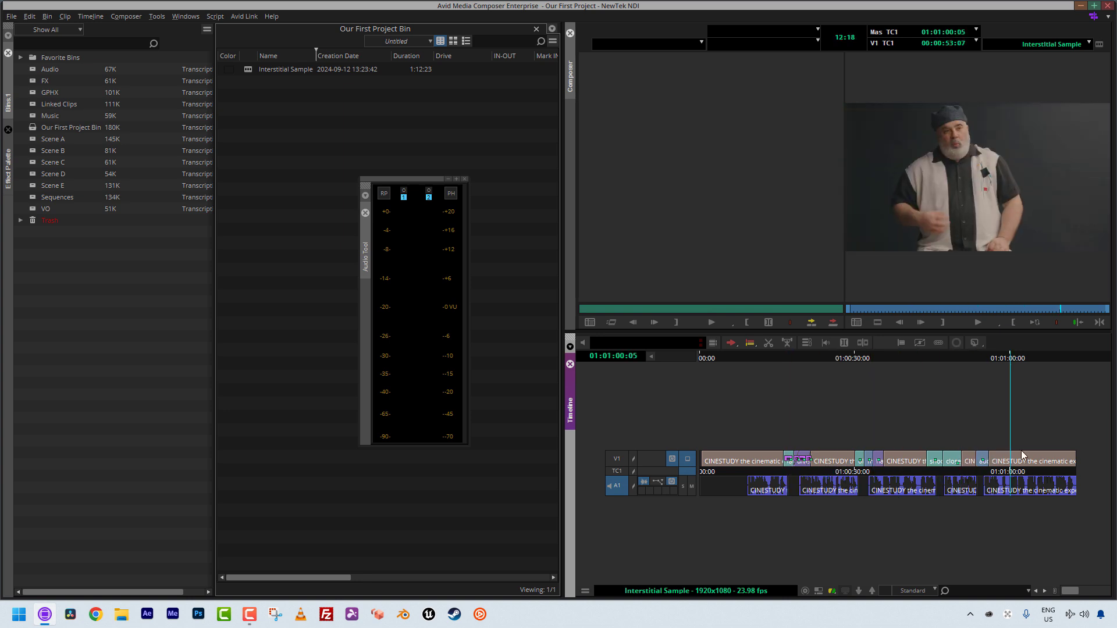
left_click(879, 483)
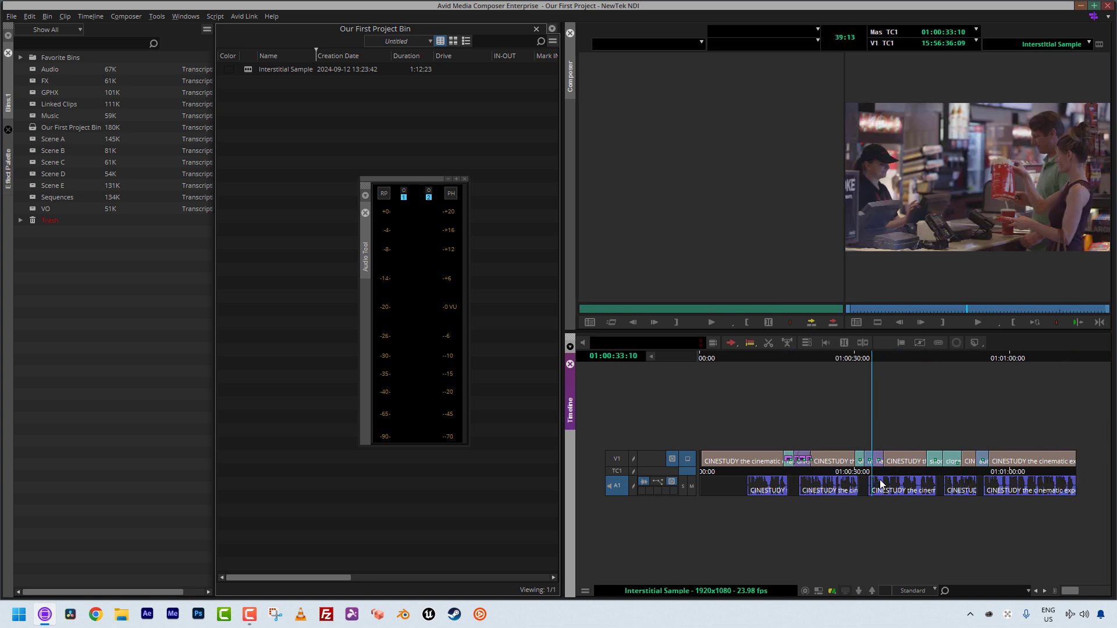
- Jump the playhead back to the host's name title shot with the meters open
left_click(766, 488)
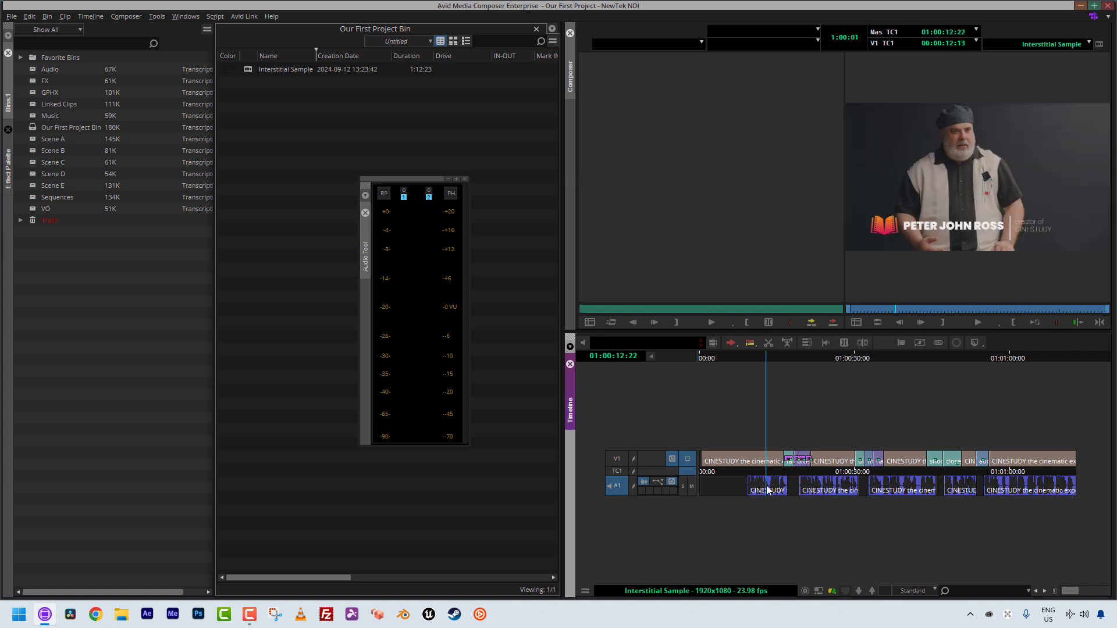
mouse_move(756, 503)
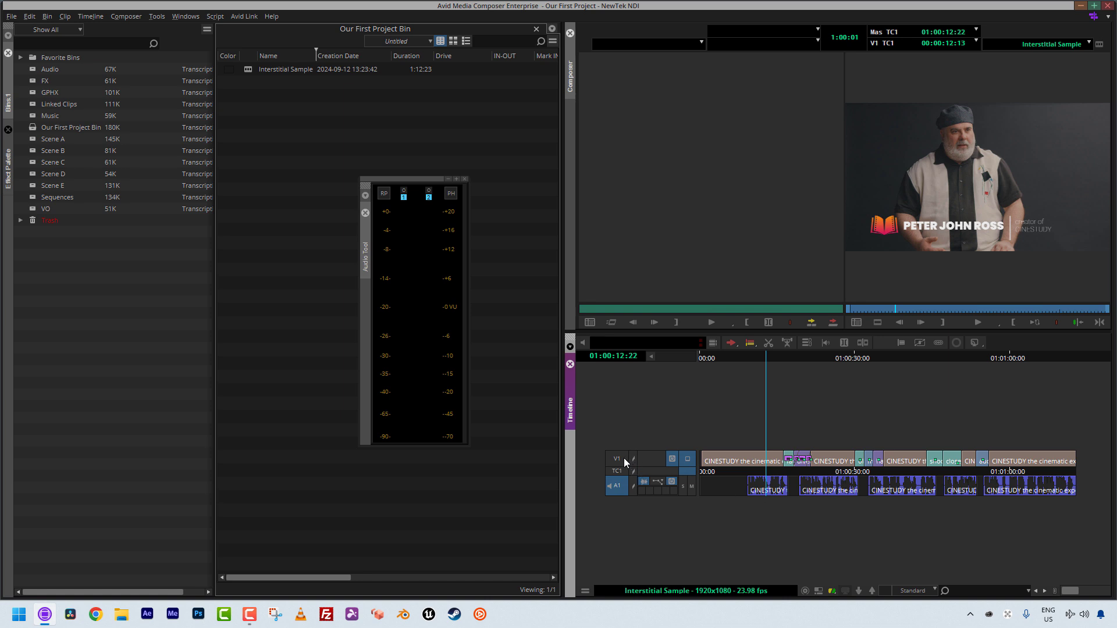
mouse_move(561, 367)
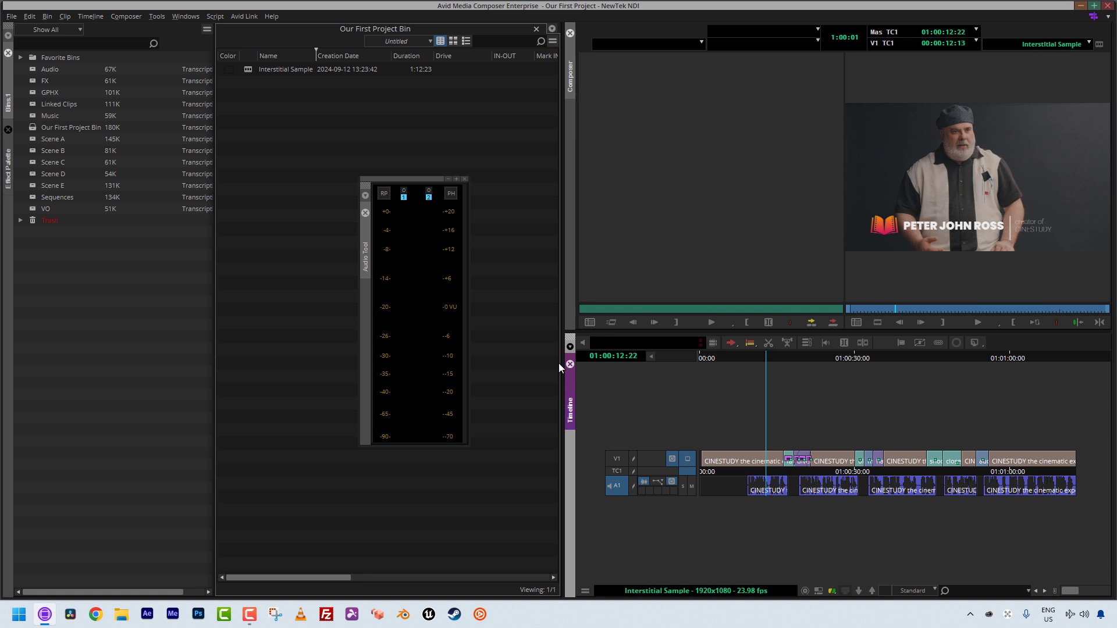
mouse_move(446, 249)
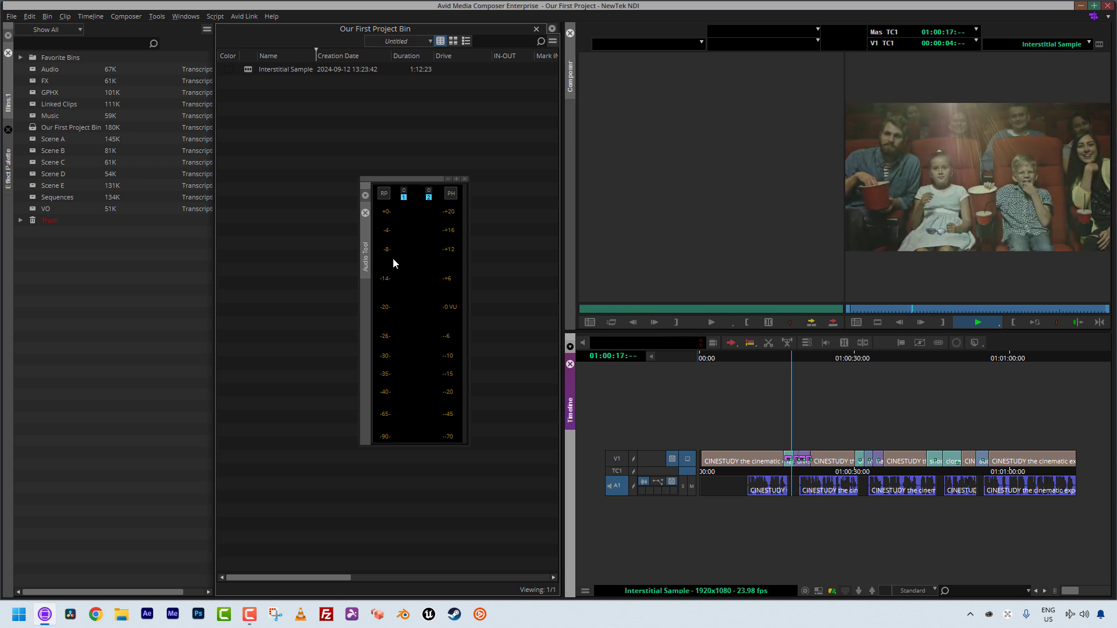
- Park the playhead on the first interview clip
left_click(977, 321)
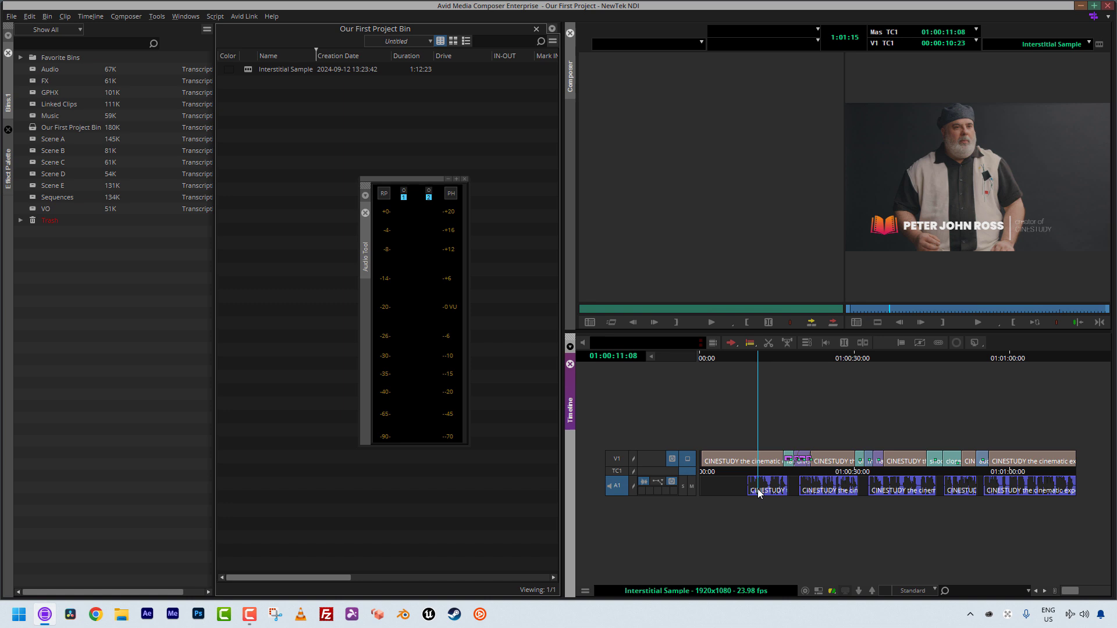
mouse_move(562, 431)
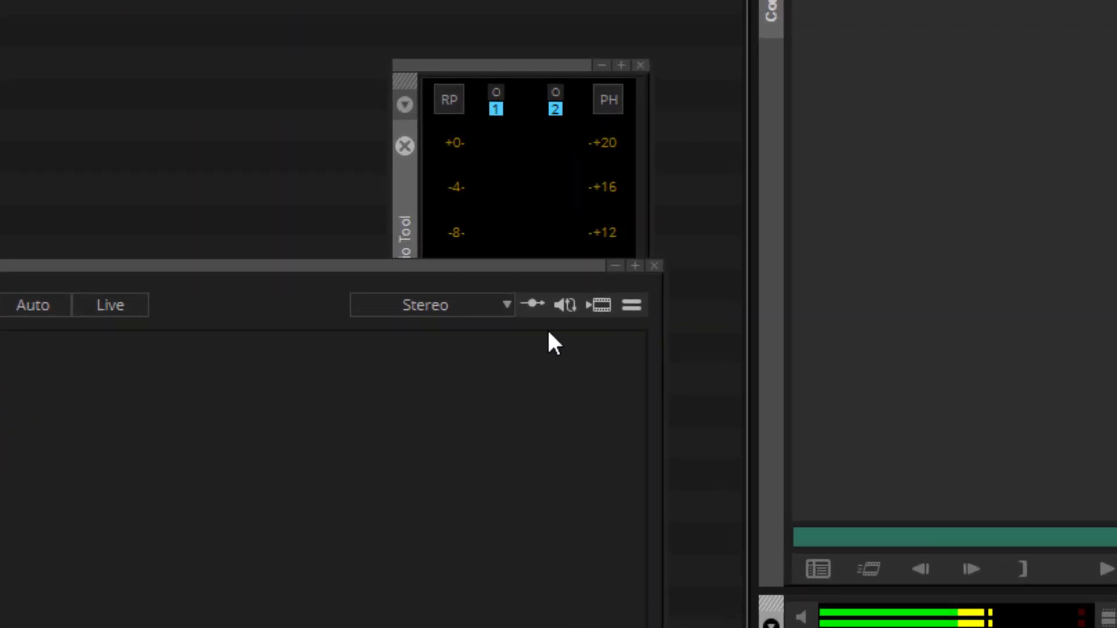
mouse_move(451, 235)
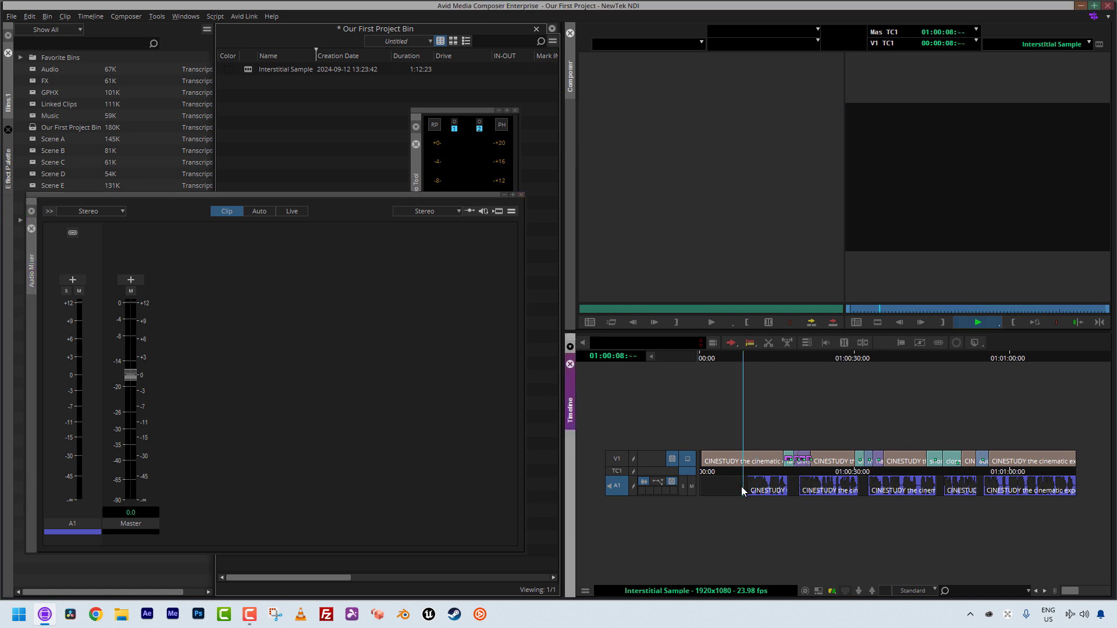
- Move the playhead into the dialogue clips on A1
left_click(977, 322)
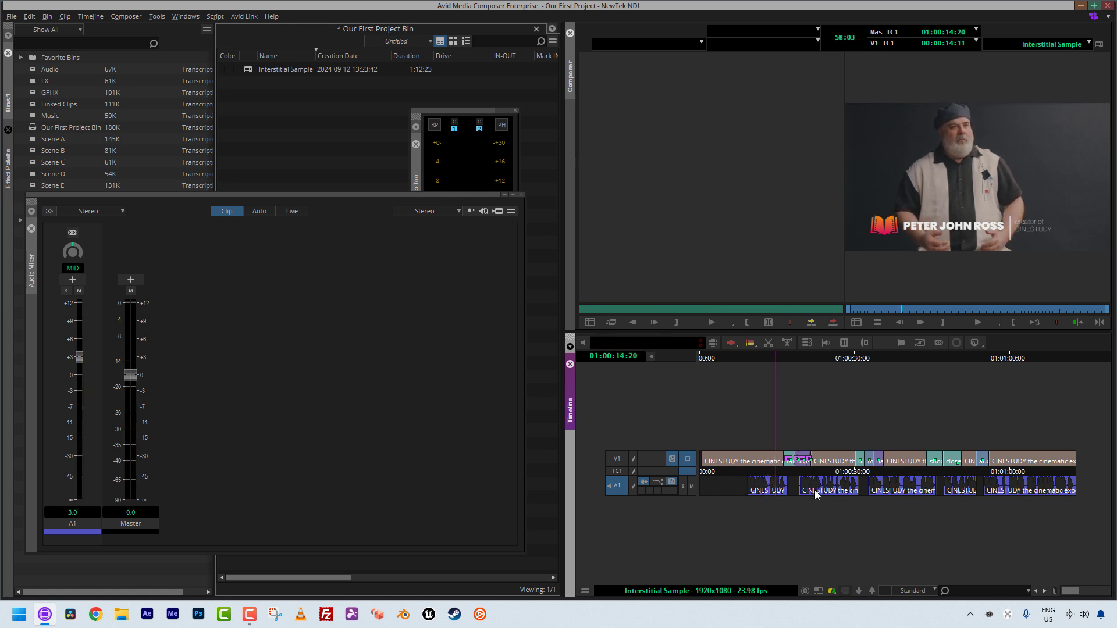
mouse_move(831, 528)
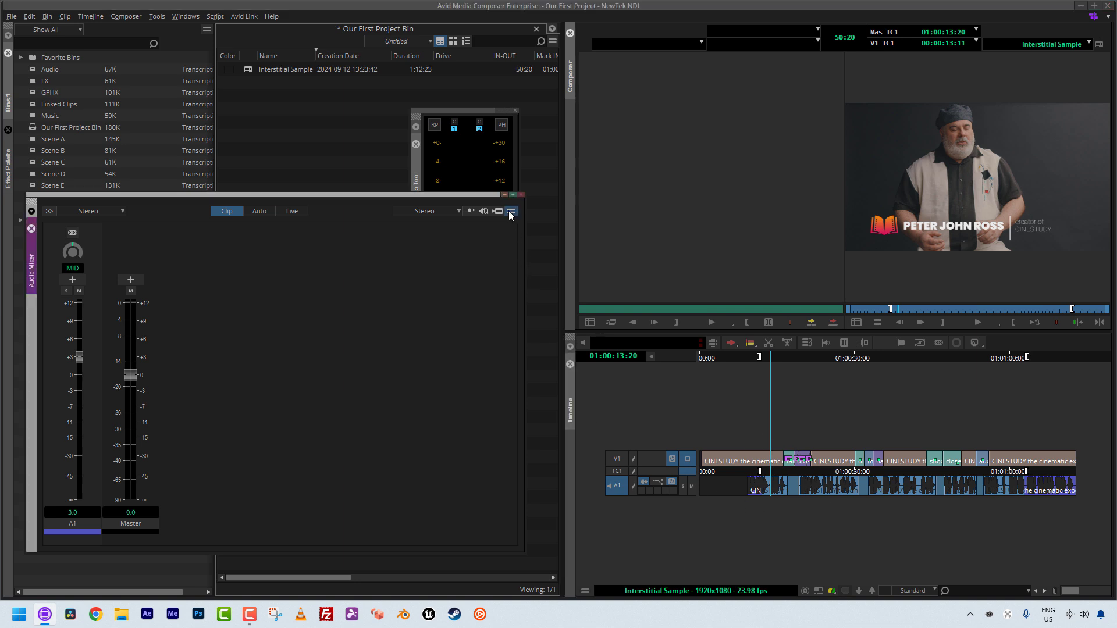
- Set Clip Gain On Track In/Out for A1 from the mixer fast menu, check playback, and close the mixer
left_click(511, 210)
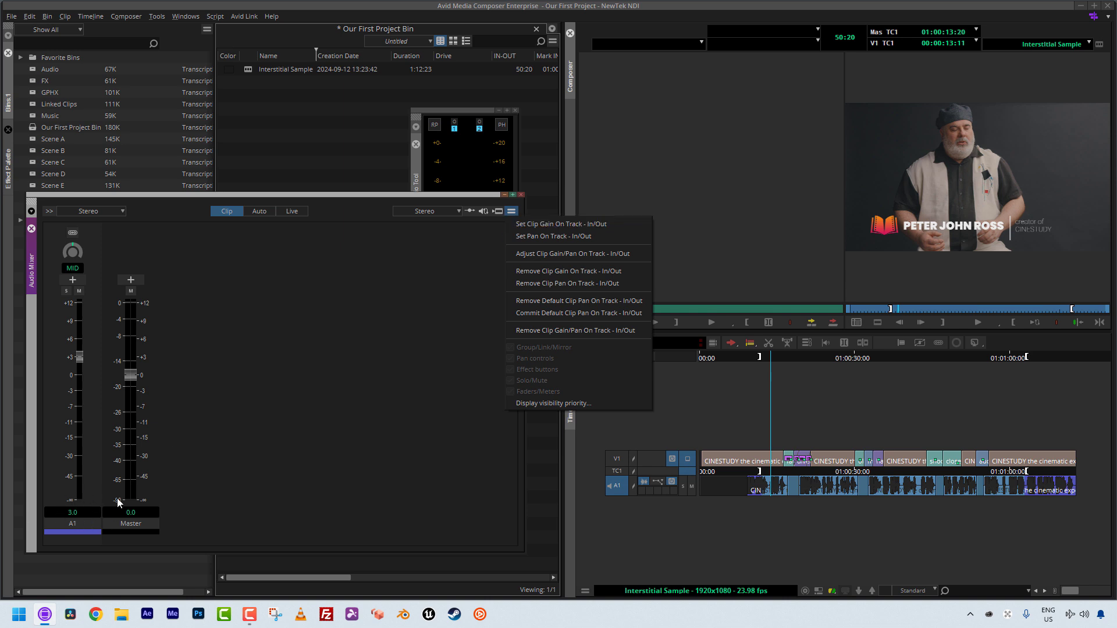
mouse_move(588, 225)
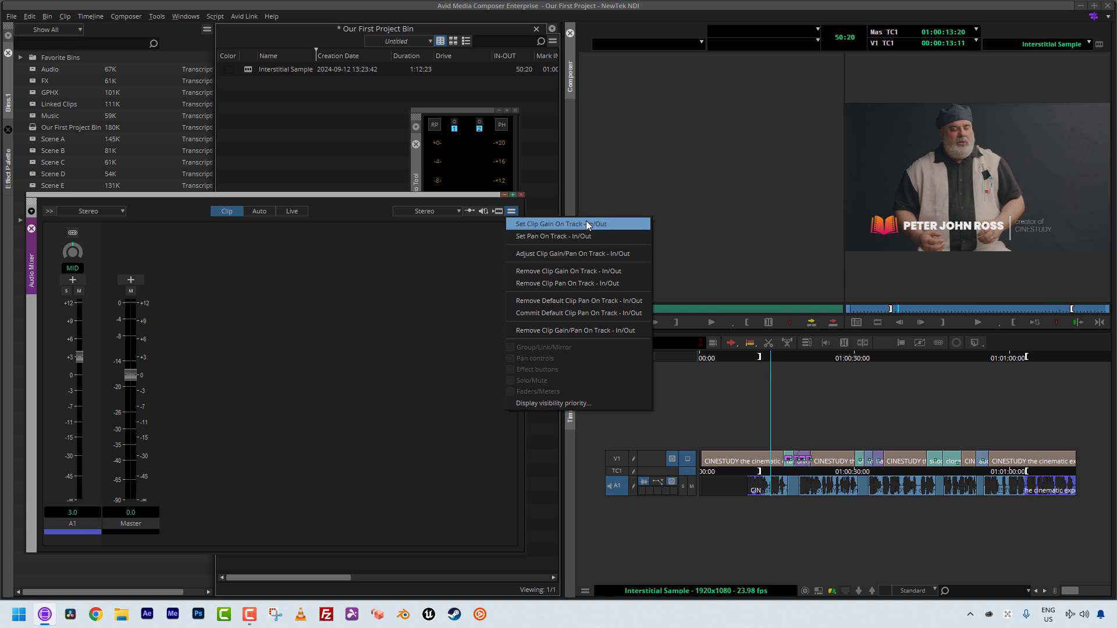
left_click(510, 211)
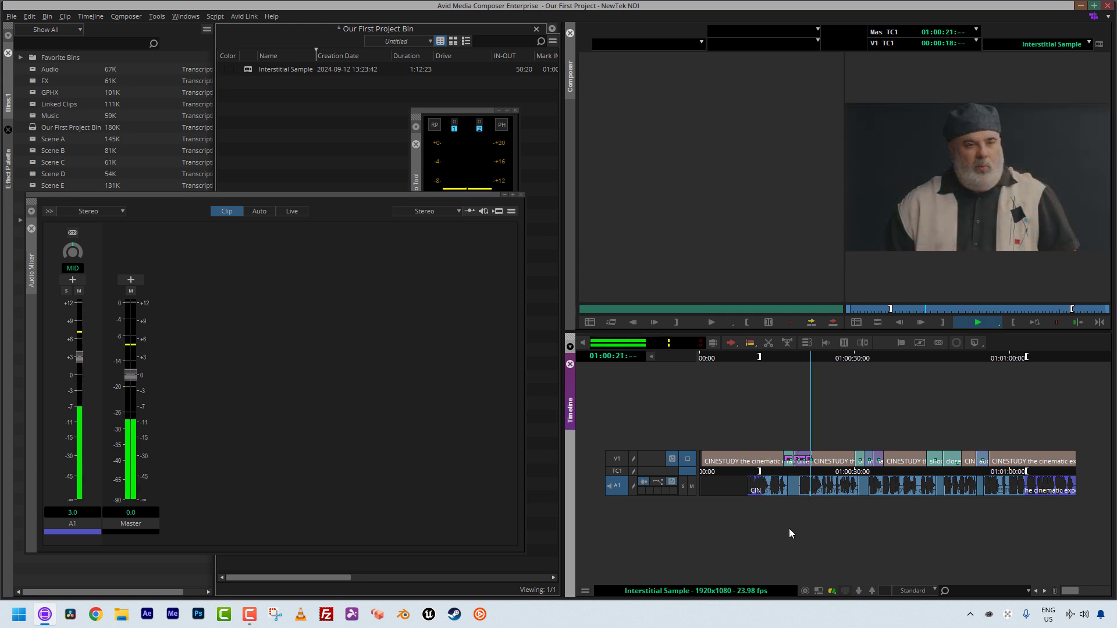
left_click(976, 322)
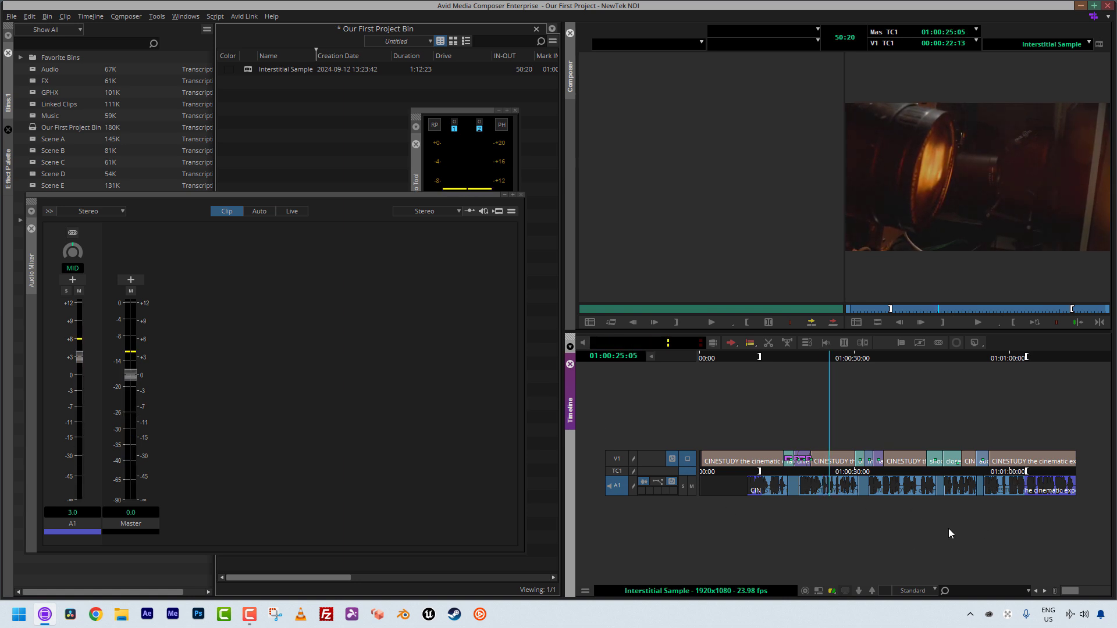
mouse_move(551, 202)
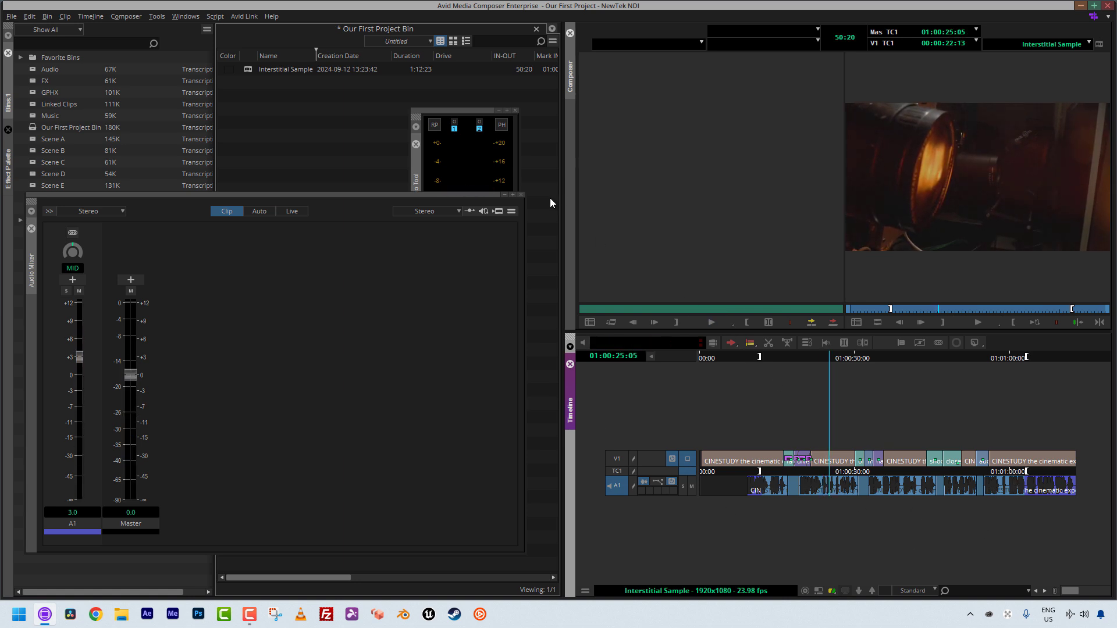
mouse_move(522, 202)
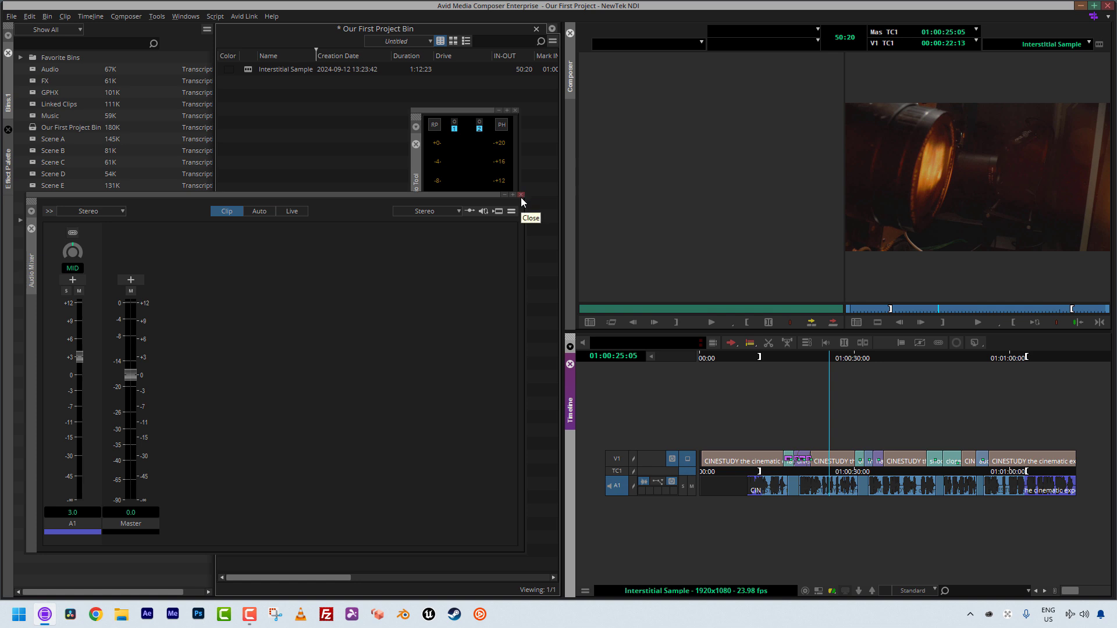
left_click(521, 194)
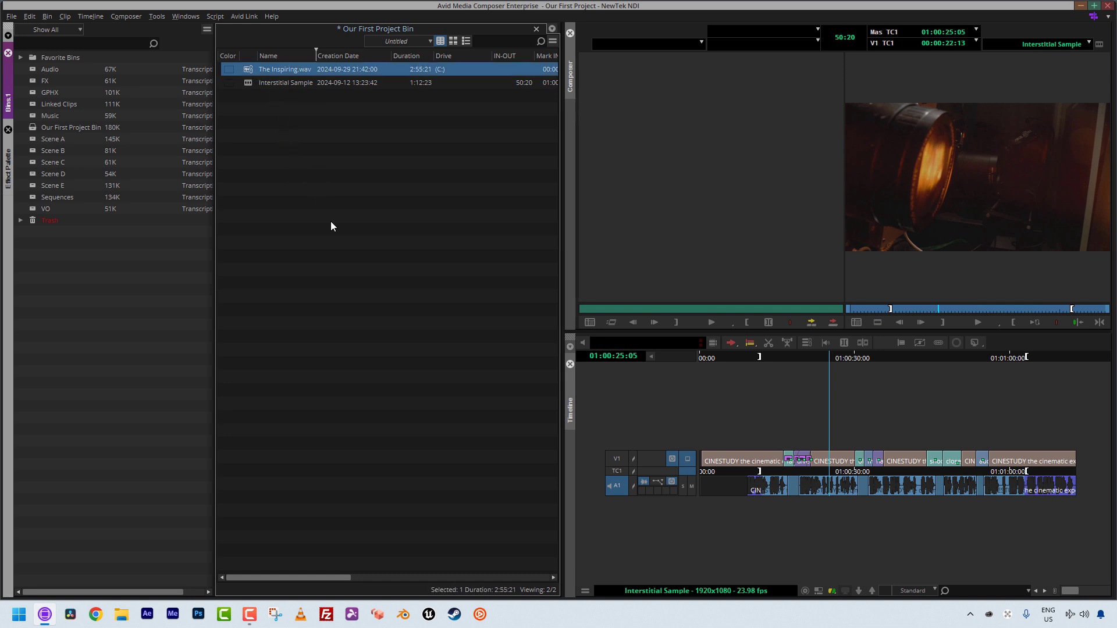
mouse_move(328, 283)
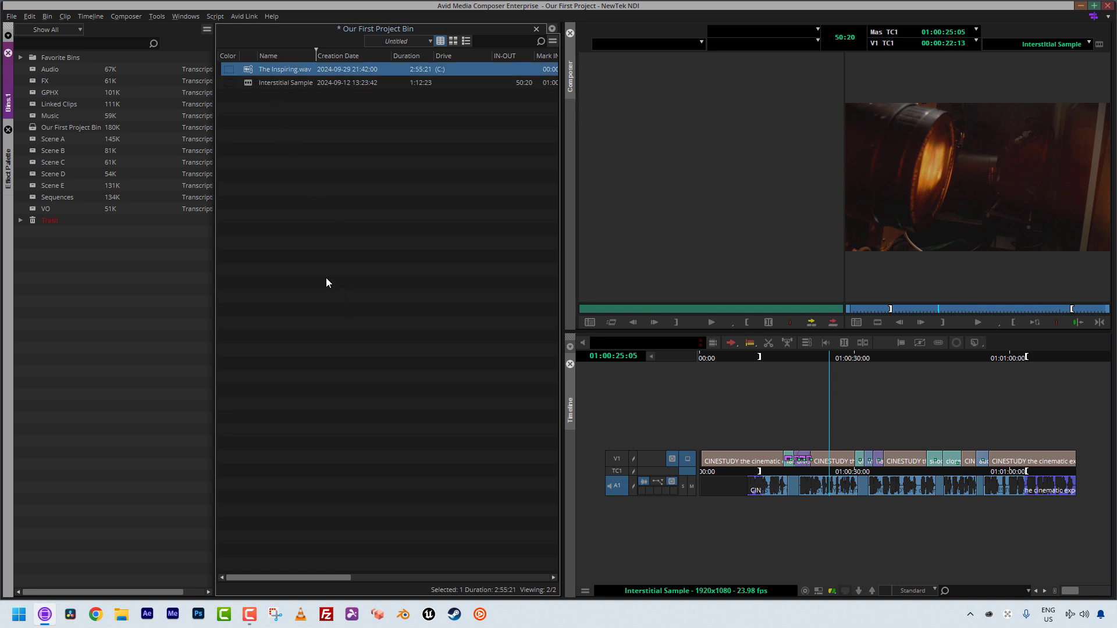
- Consolidate The Inspiring.wav's media onto the Extreme SSD (T:) drive via Clip > Consolidate/Transcode
left_click(65, 17)
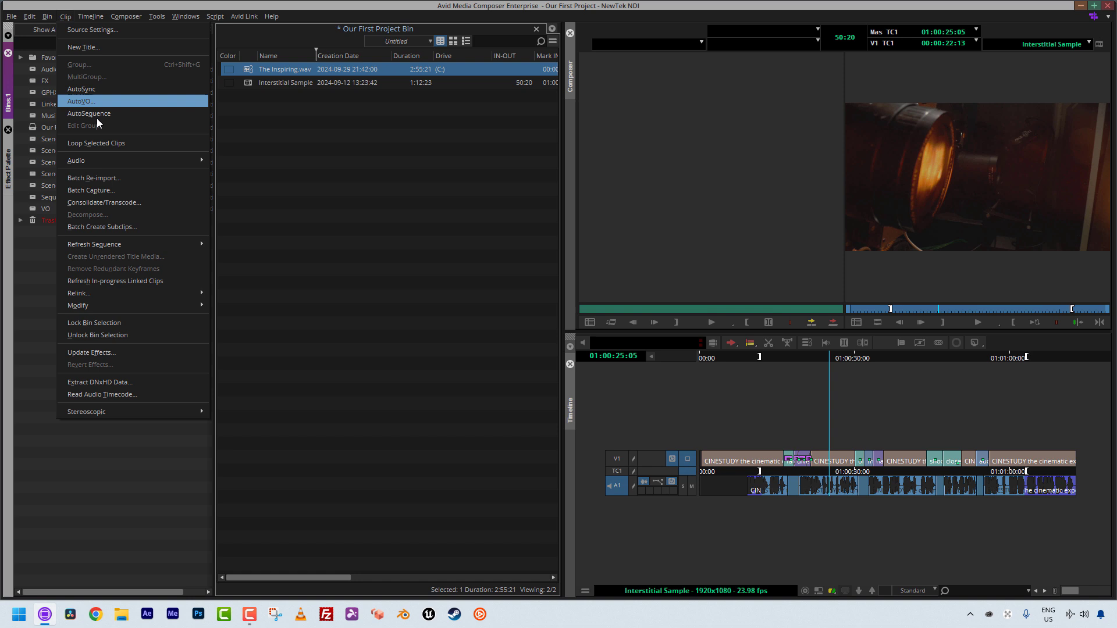
left_click(105, 202)
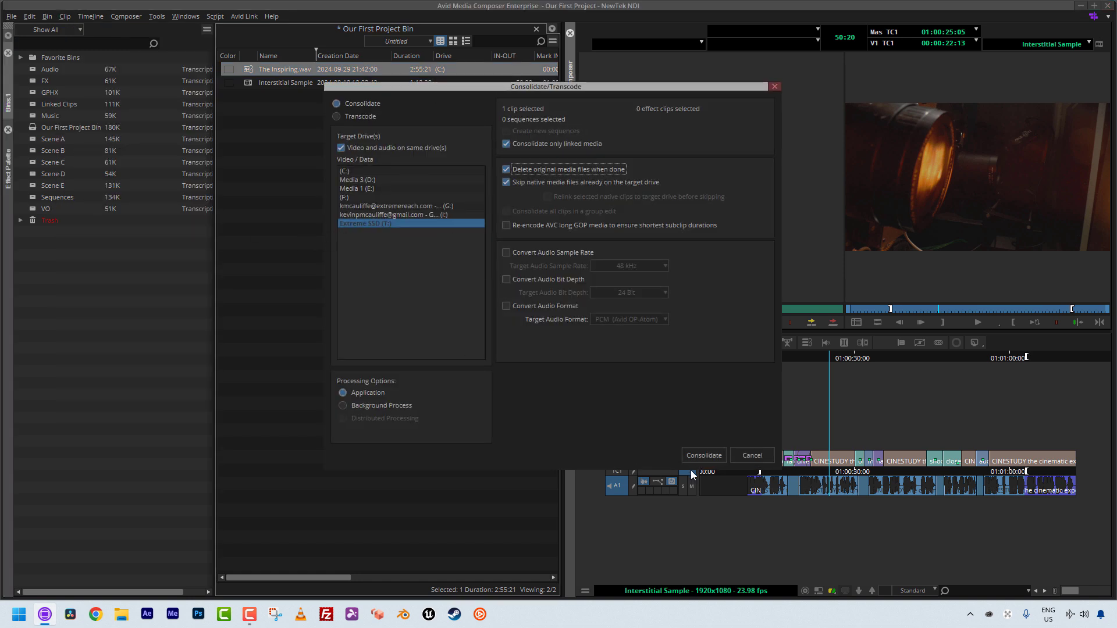
left_click(703, 455)
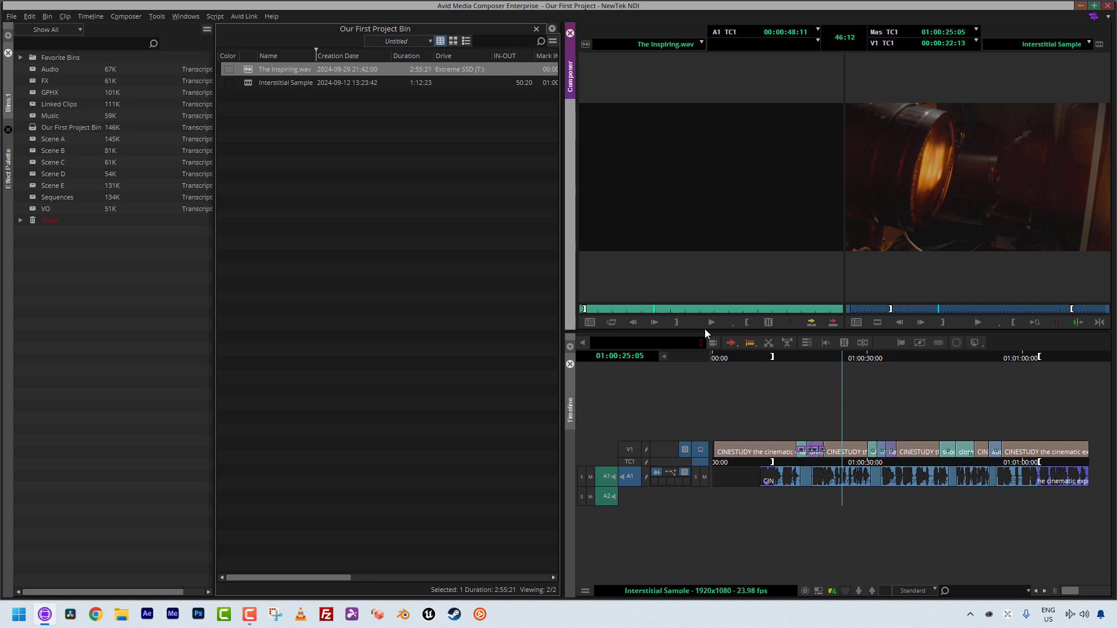
- Play and stop The Inspiring.wav in the Source monitor to preview it
left_click(710, 322)
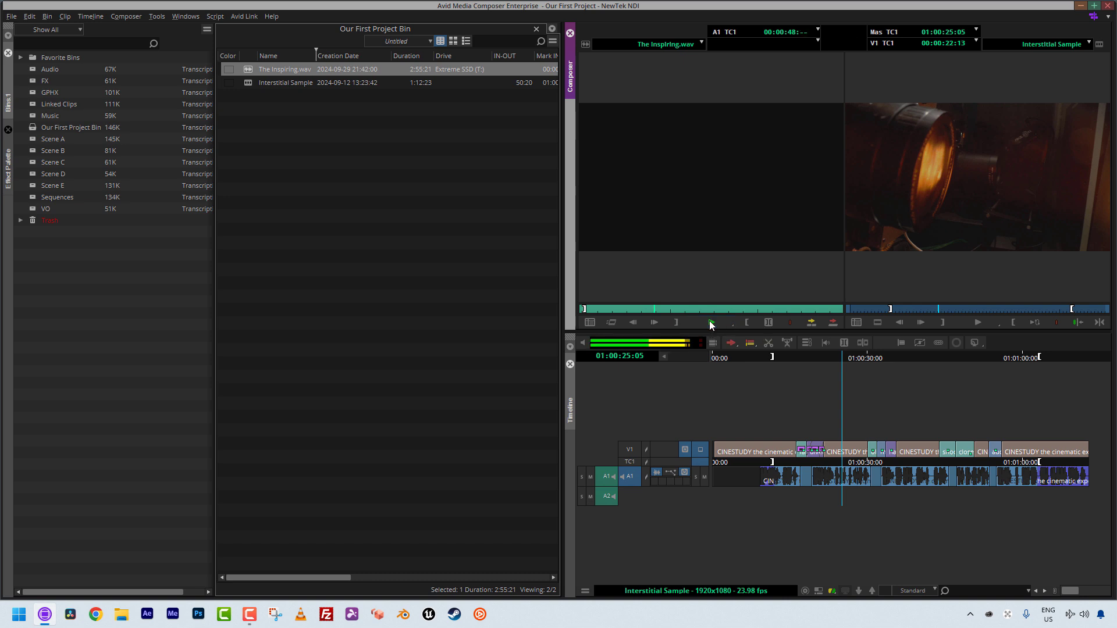
left_click(711, 322)
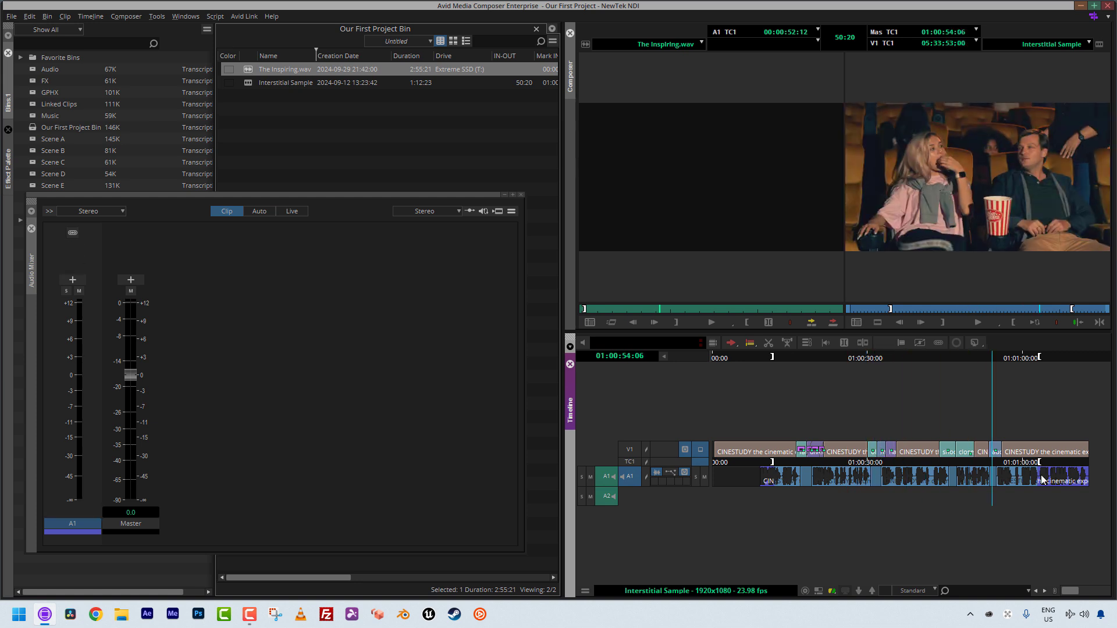
- Drag the music clip's A1/A2 faders down to −10 and play it back to check
left_click(840, 487)
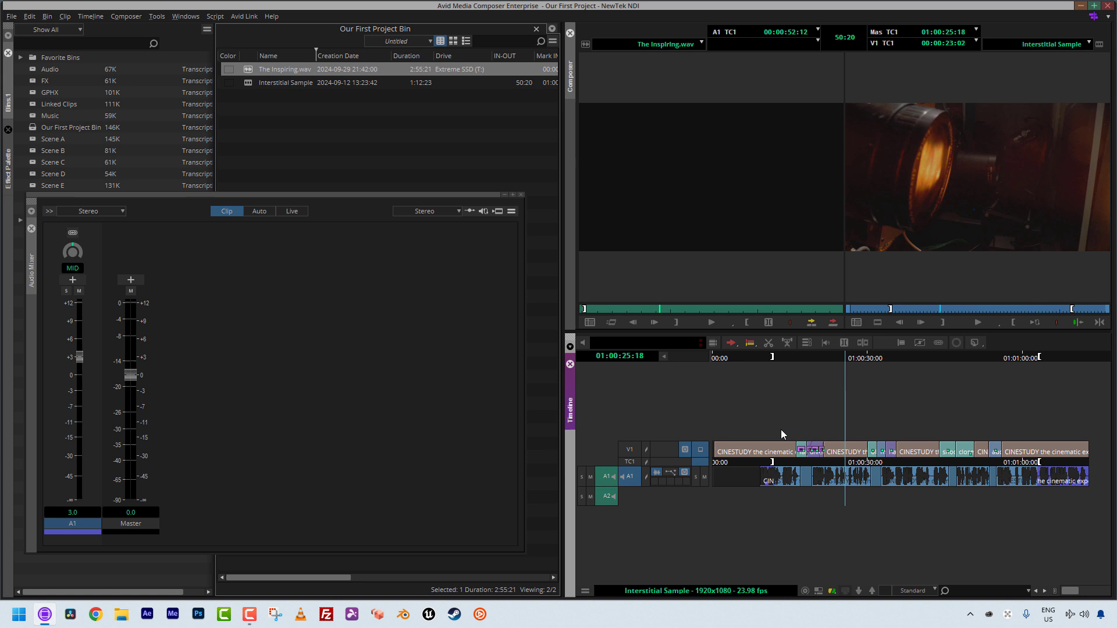
mouse_move(89, 271)
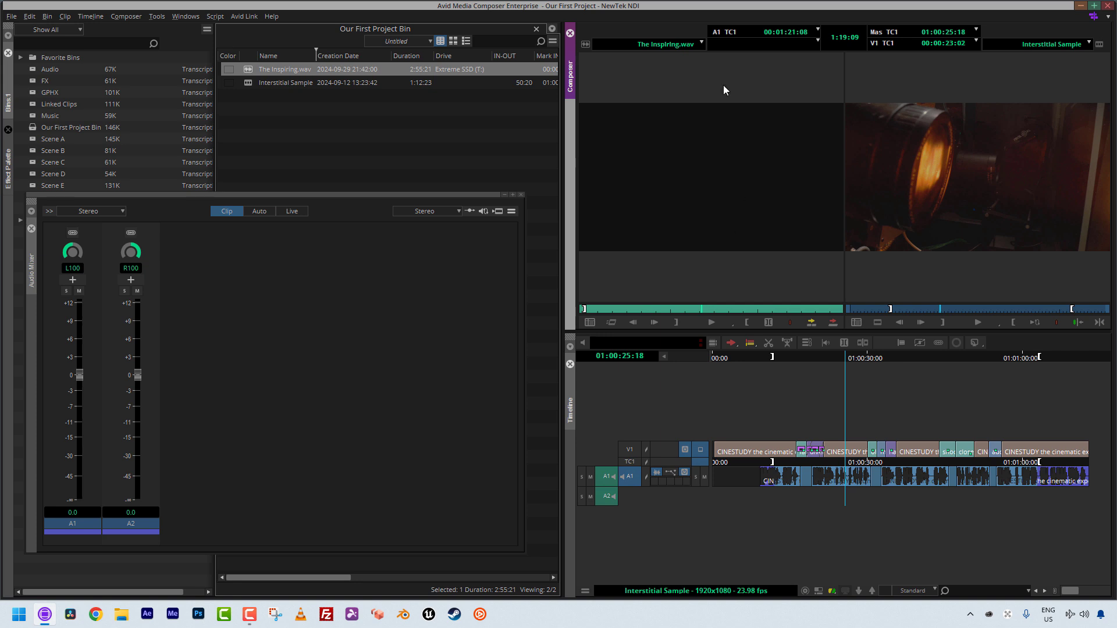
mouse_move(672, 314)
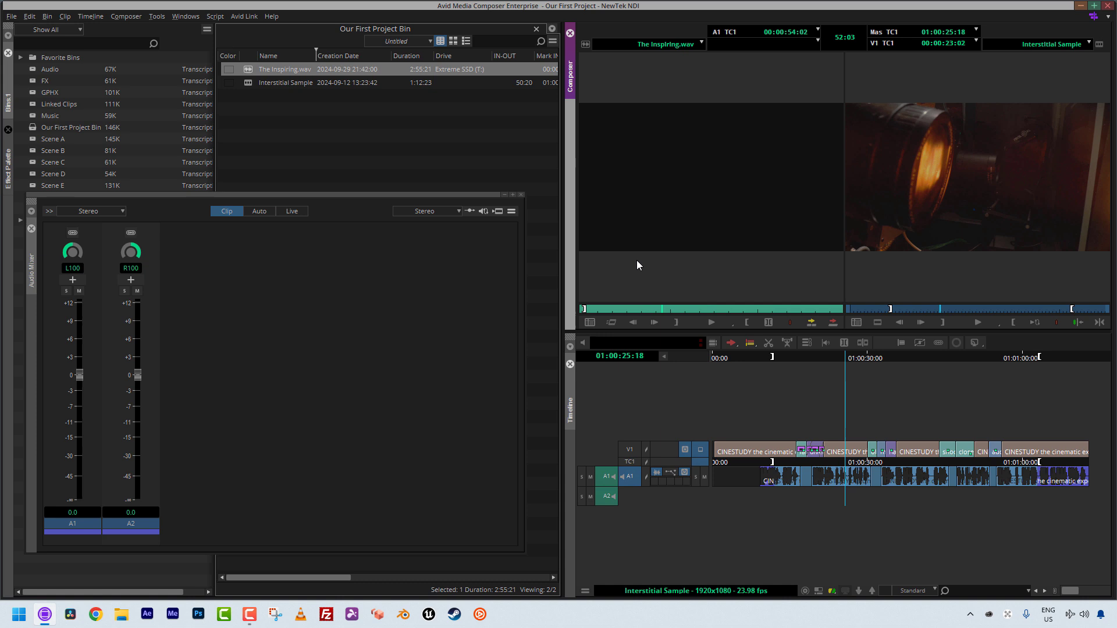
mouse_move(656, 318)
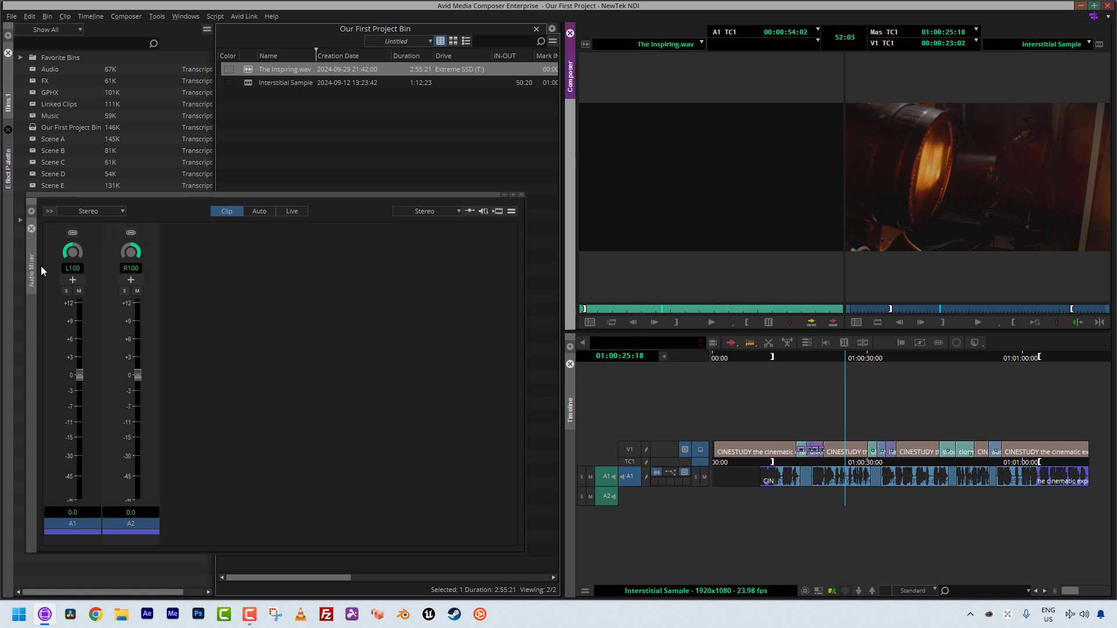
mouse_move(181, 207)
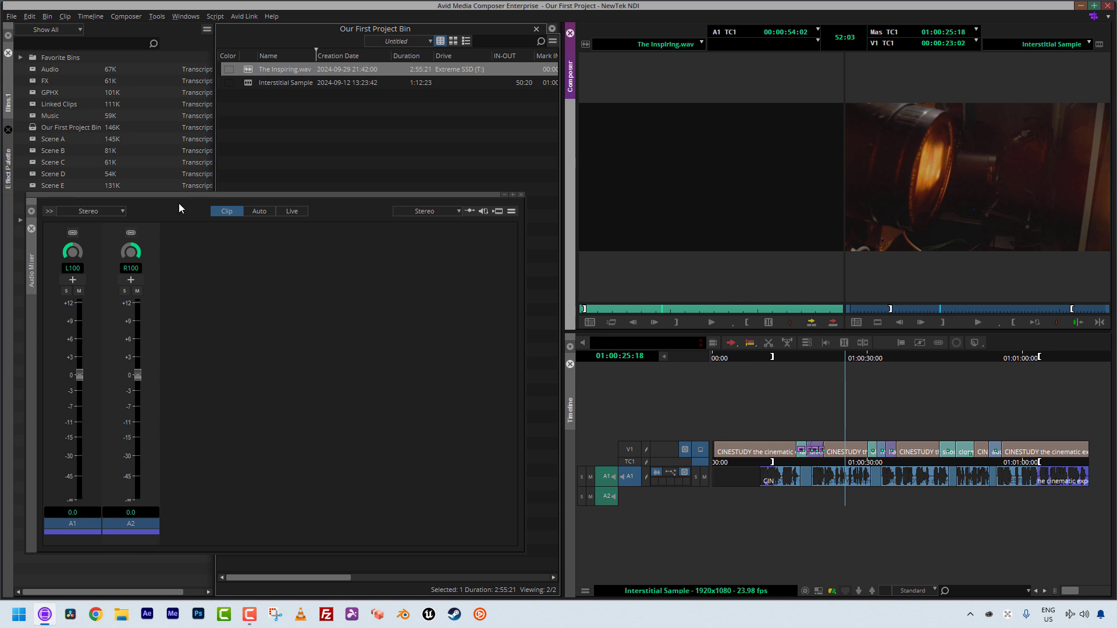
mouse_move(144, 271)
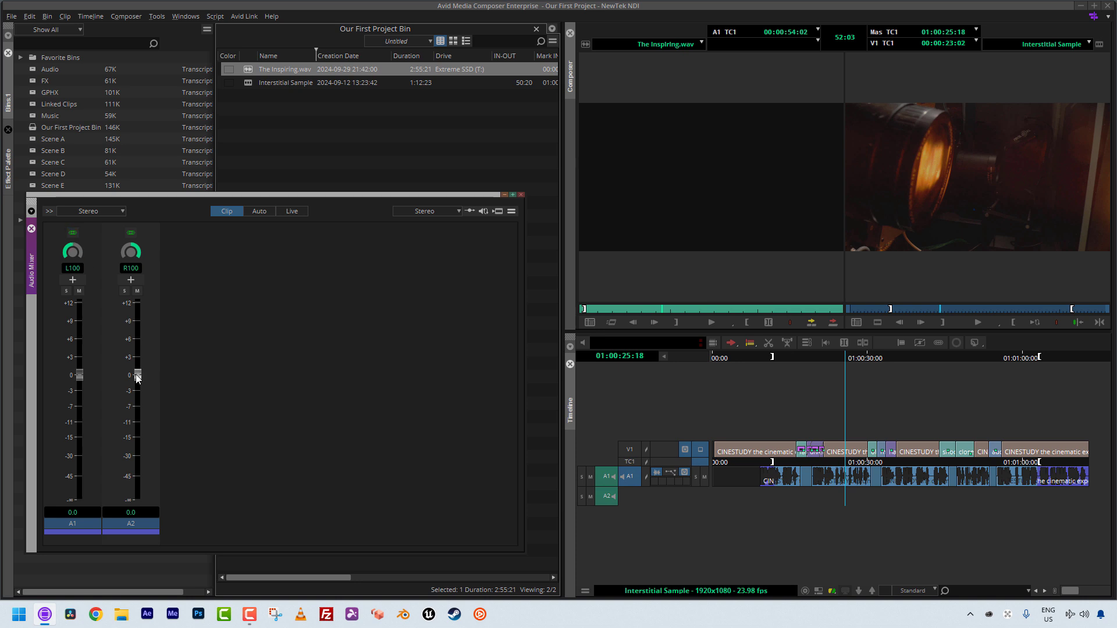
left_click_drag(135, 376, 138, 349)
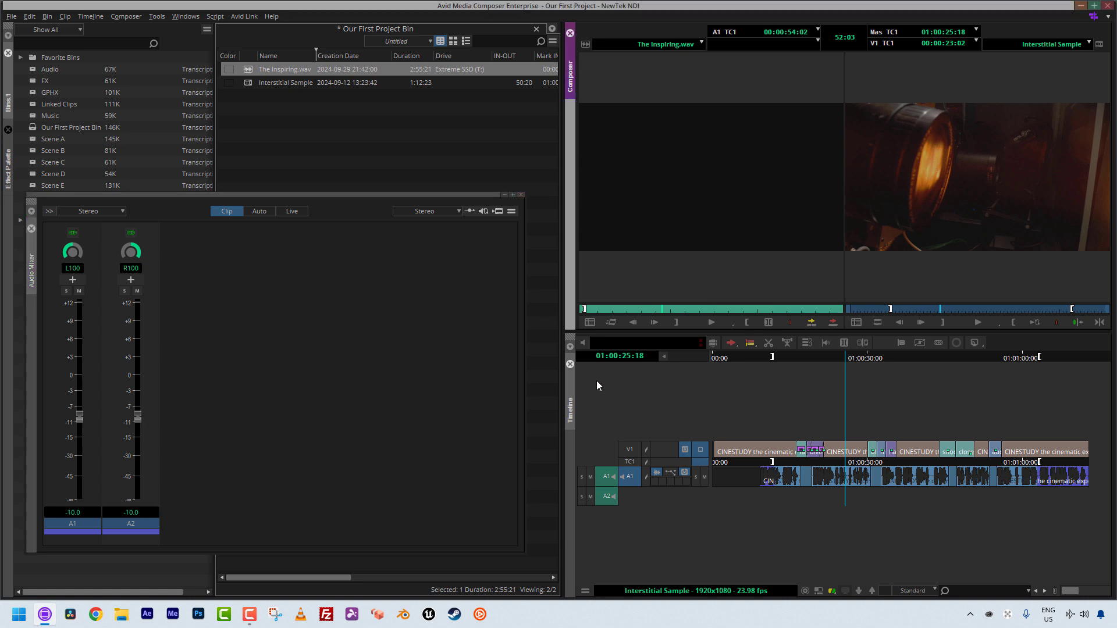
left_click(710, 321)
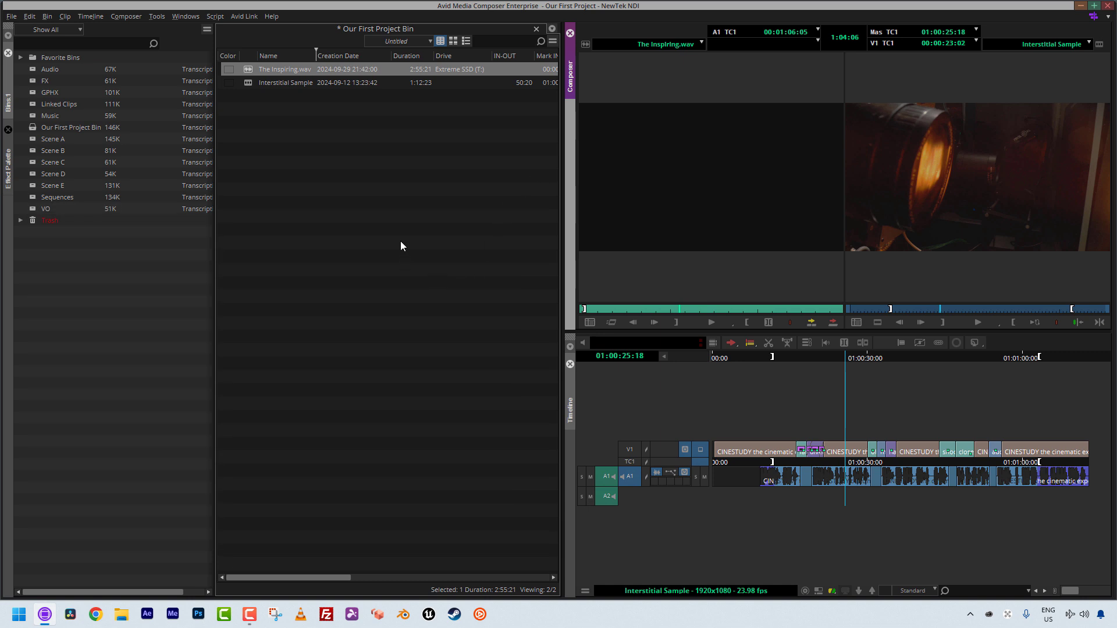
mouse_move(270, 121)
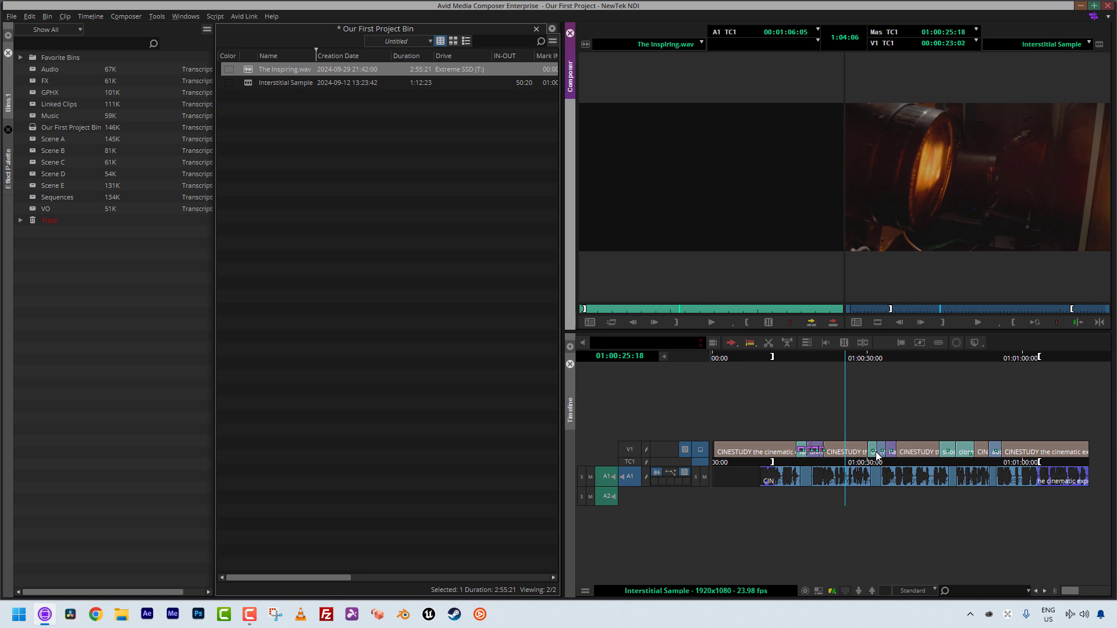
mouse_move(861, 481)
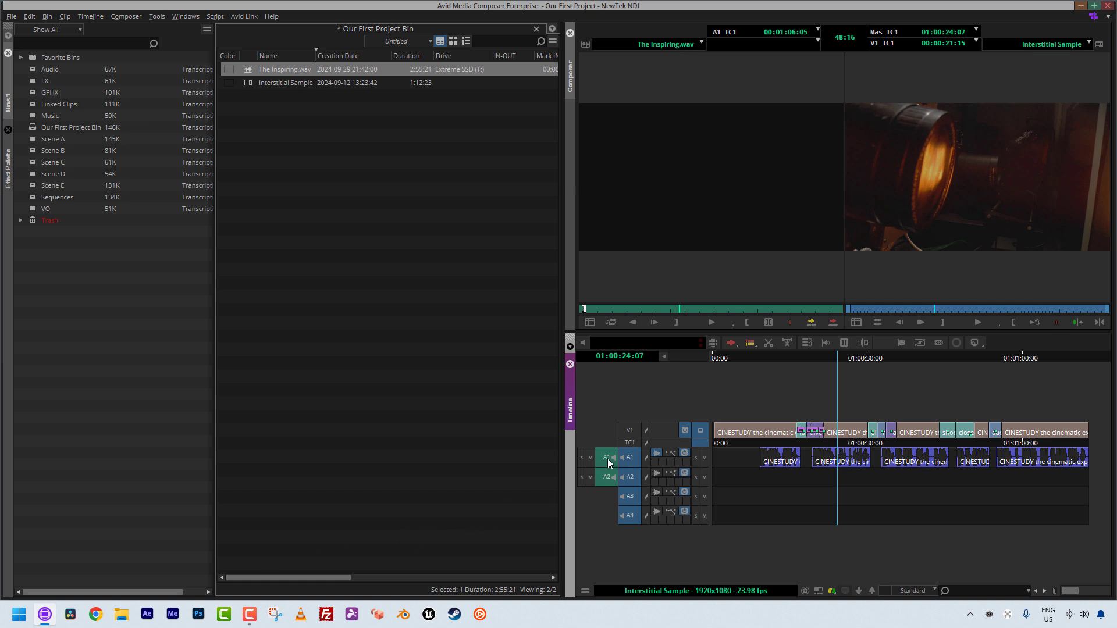
mouse_move(592, 508)
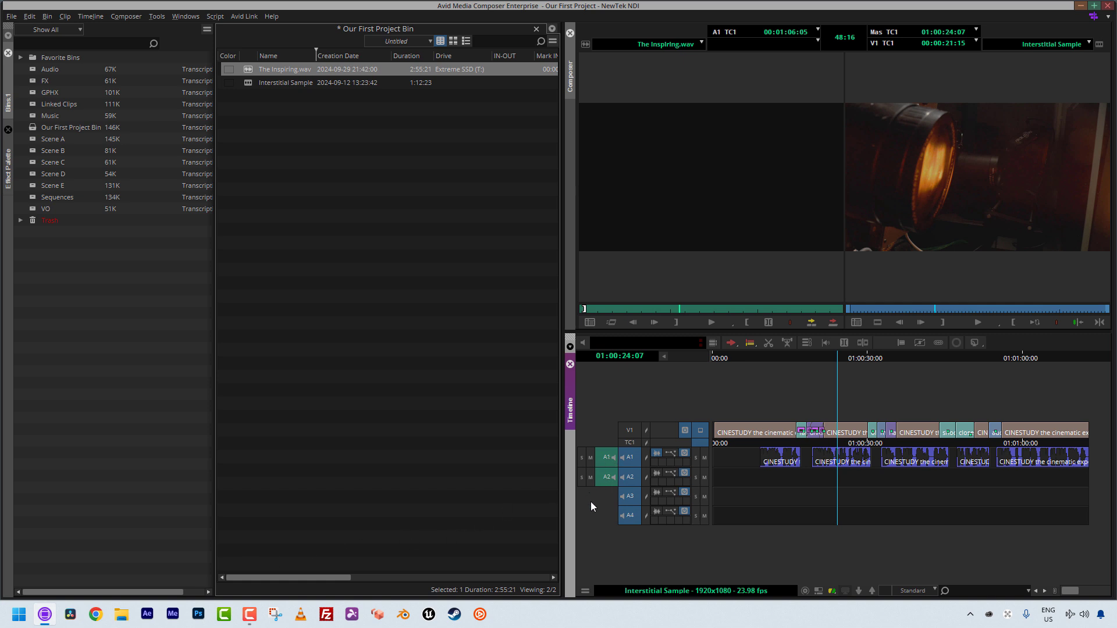
mouse_move(746, 498)
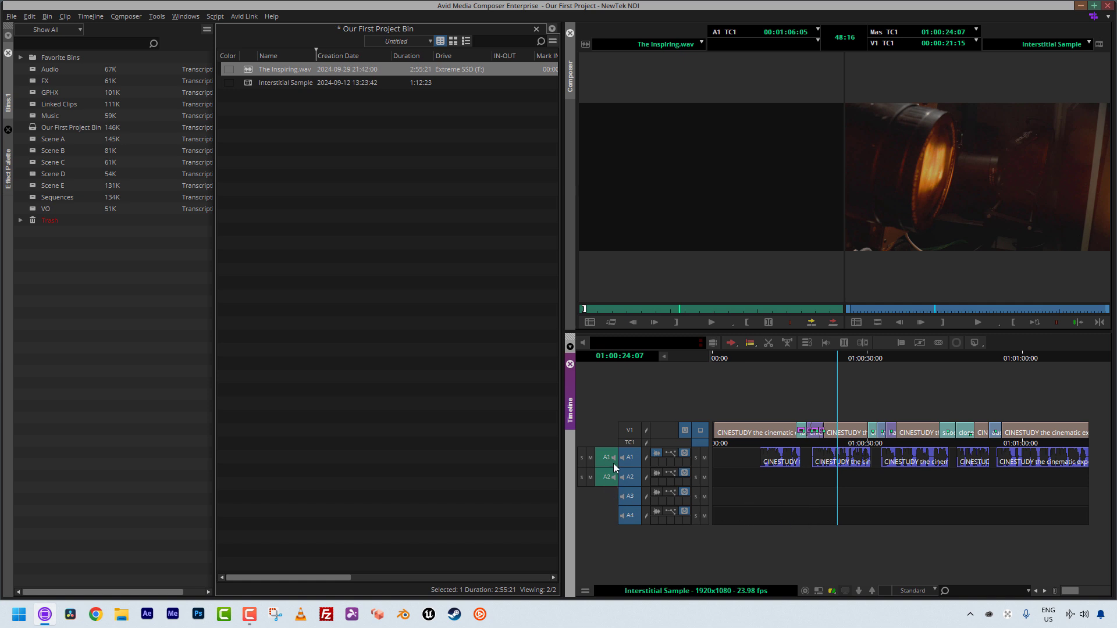
mouse_move(629, 475)
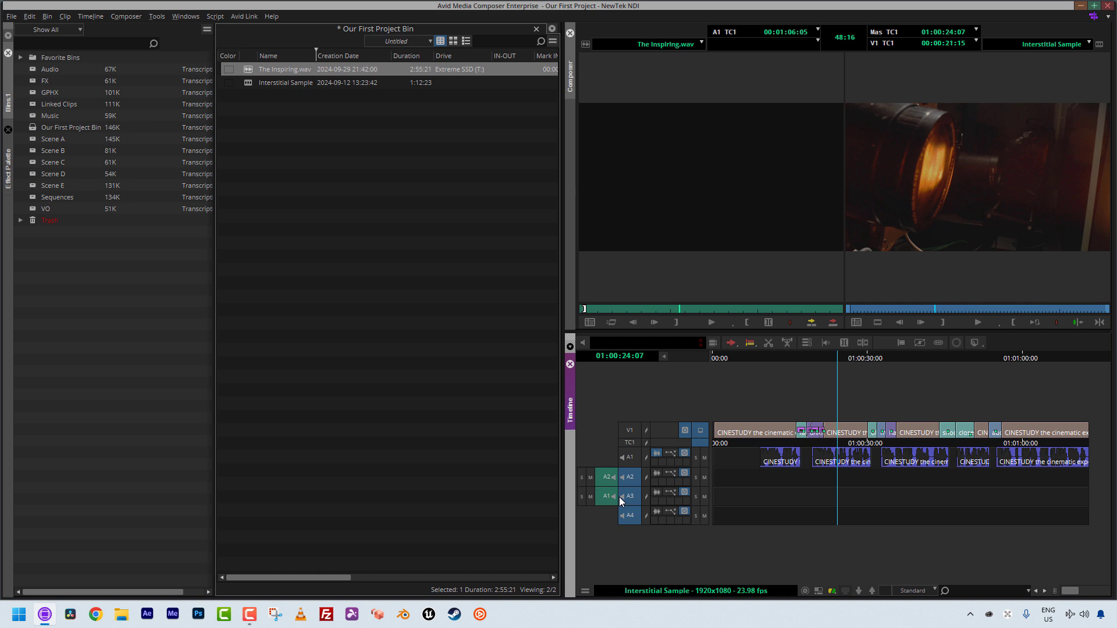
mouse_move(633, 499)
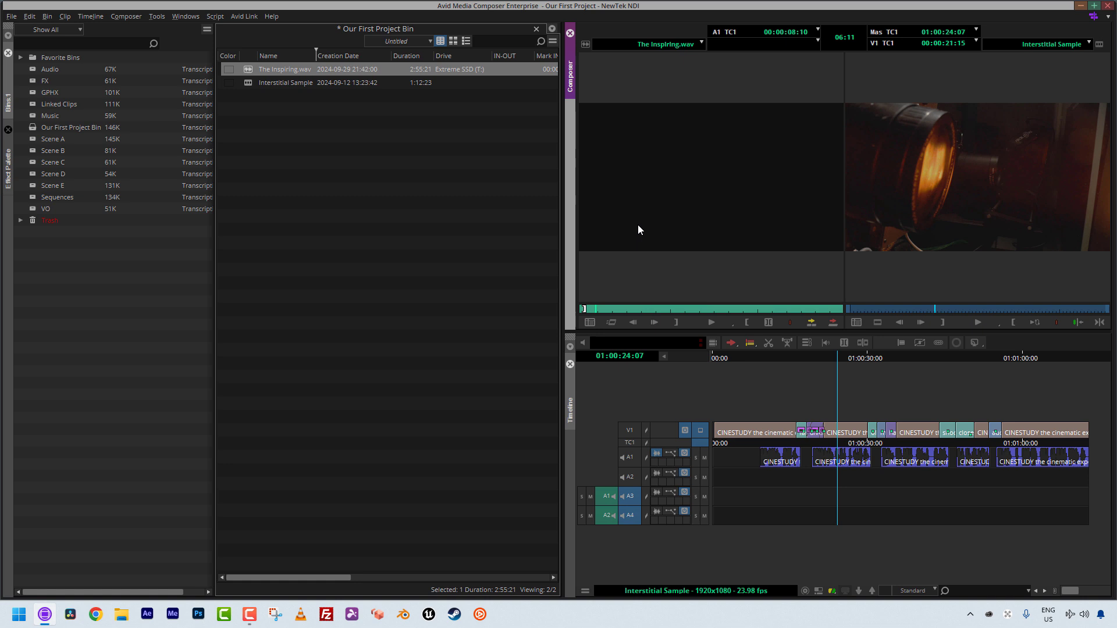
- Activate the loaded music clip so its channels patch to record tracks A3 and A4
left_click(589, 323)
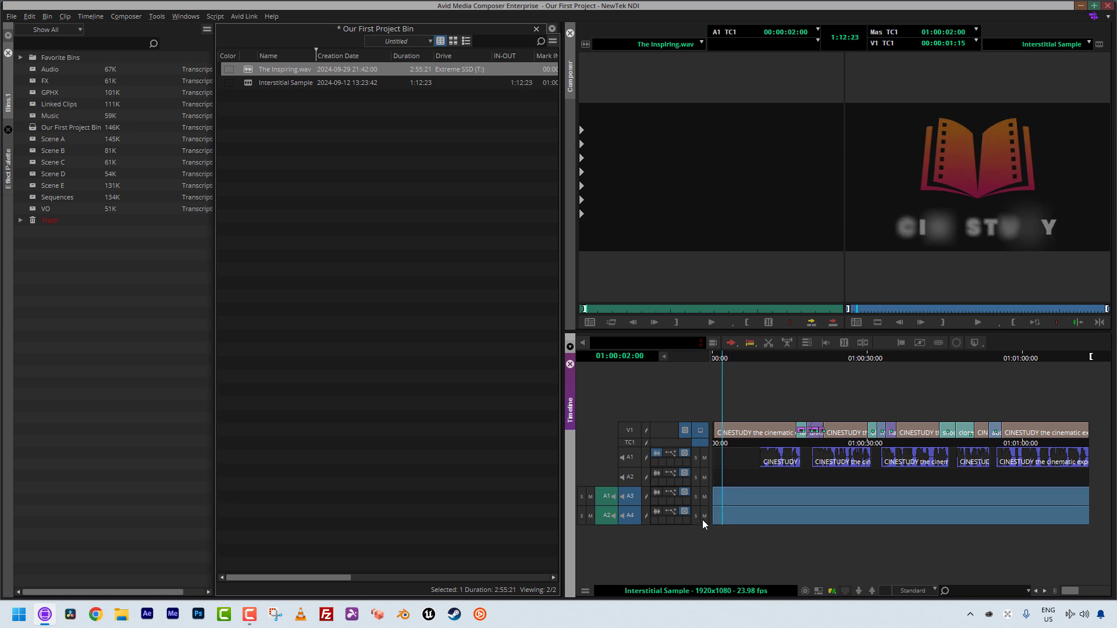
mouse_move(1110, 533)
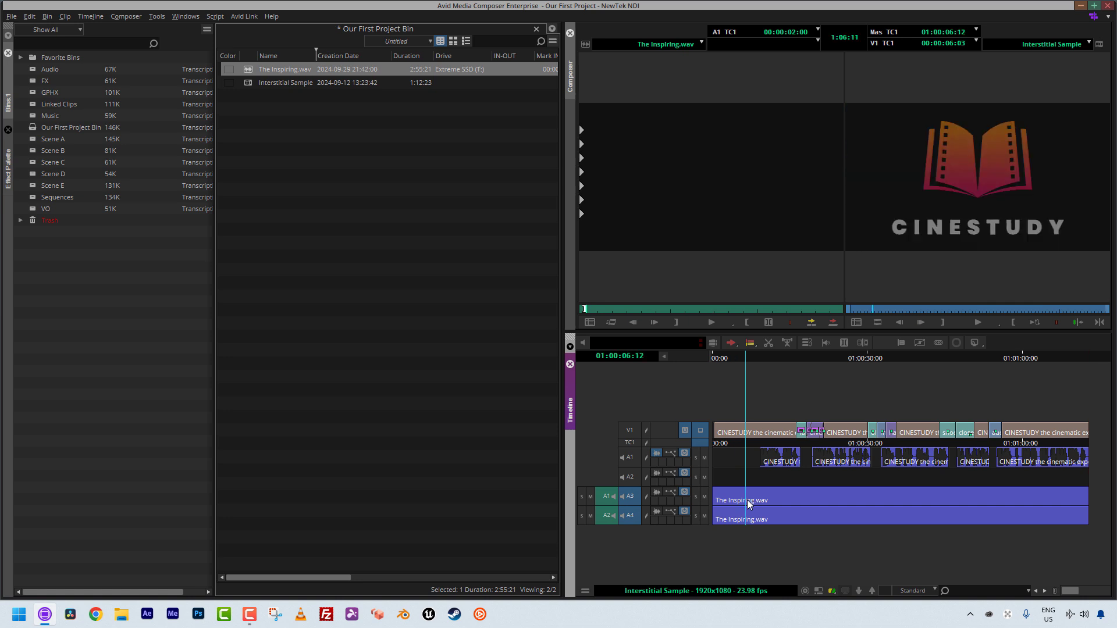
mouse_move(735, 476)
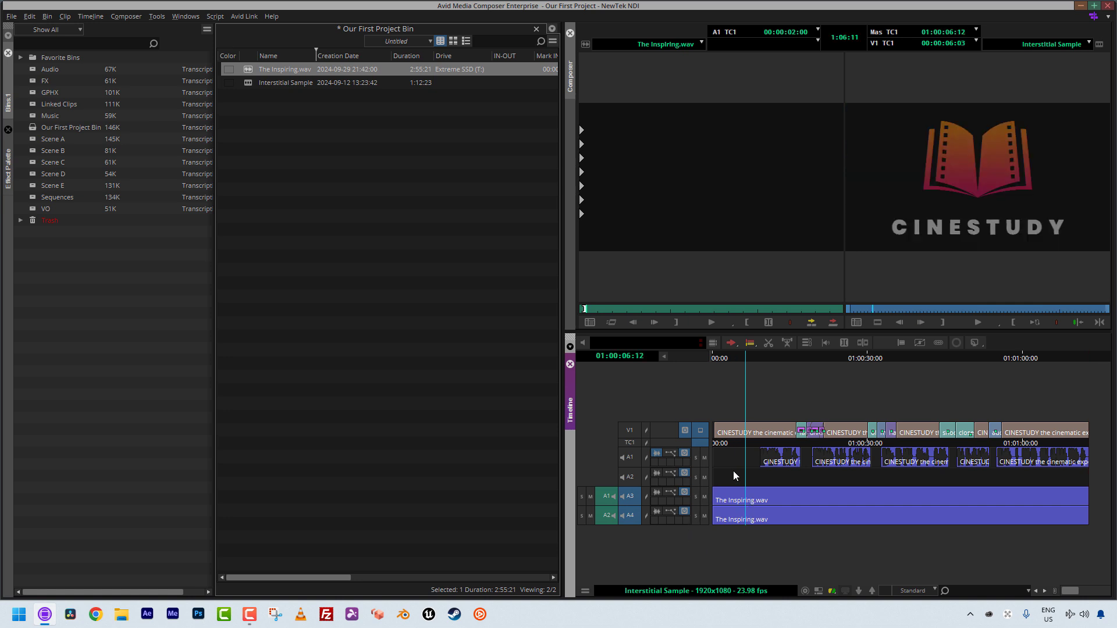
mouse_move(660, 488)
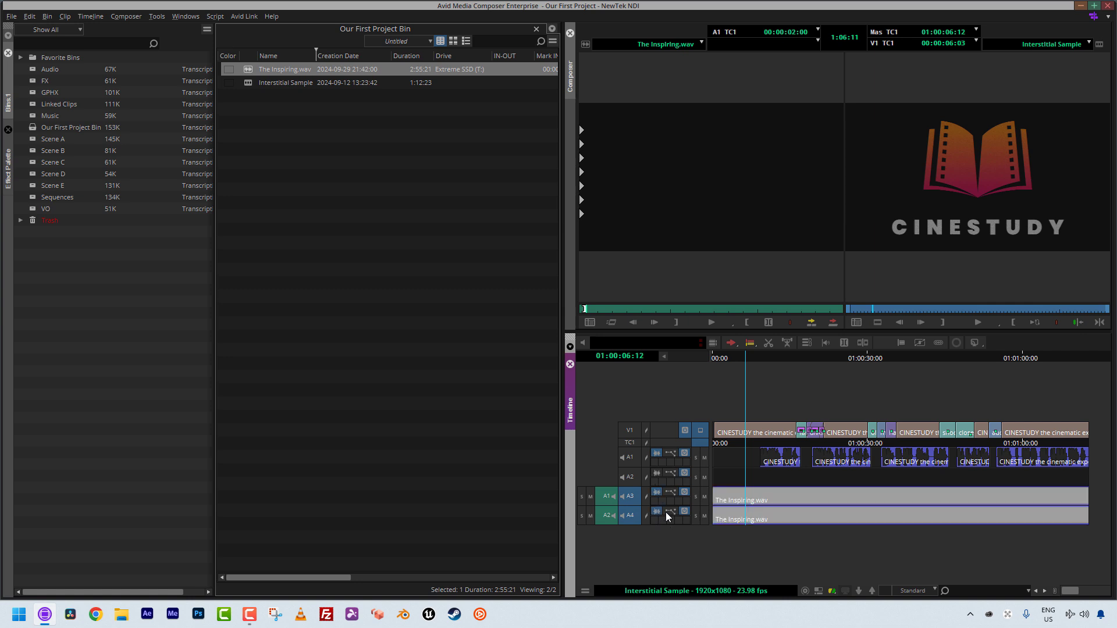
mouse_move(716, 512)
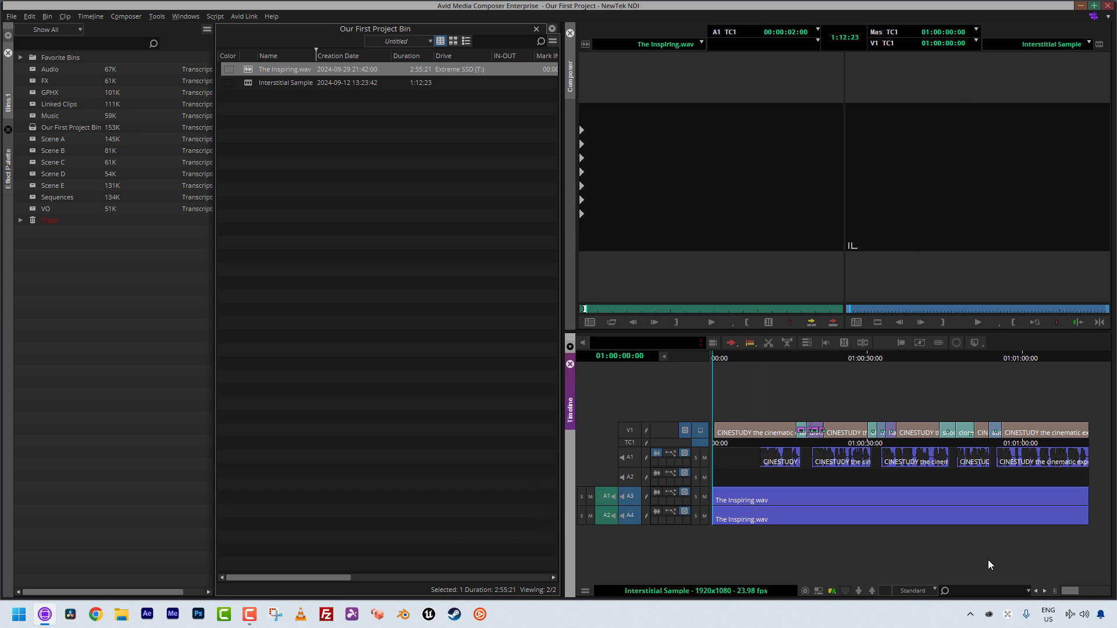
- Bring up the Audio Tool level meters and move them clear of the timeline
left_click(1079, 614)
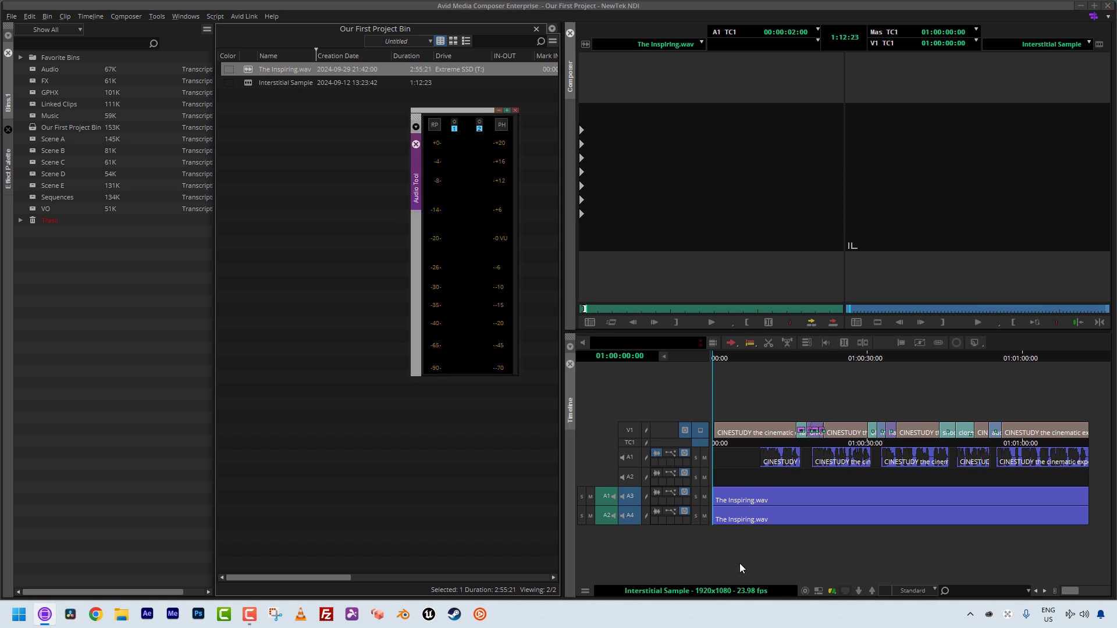
left_click_drag(463, 111, 377, 260)
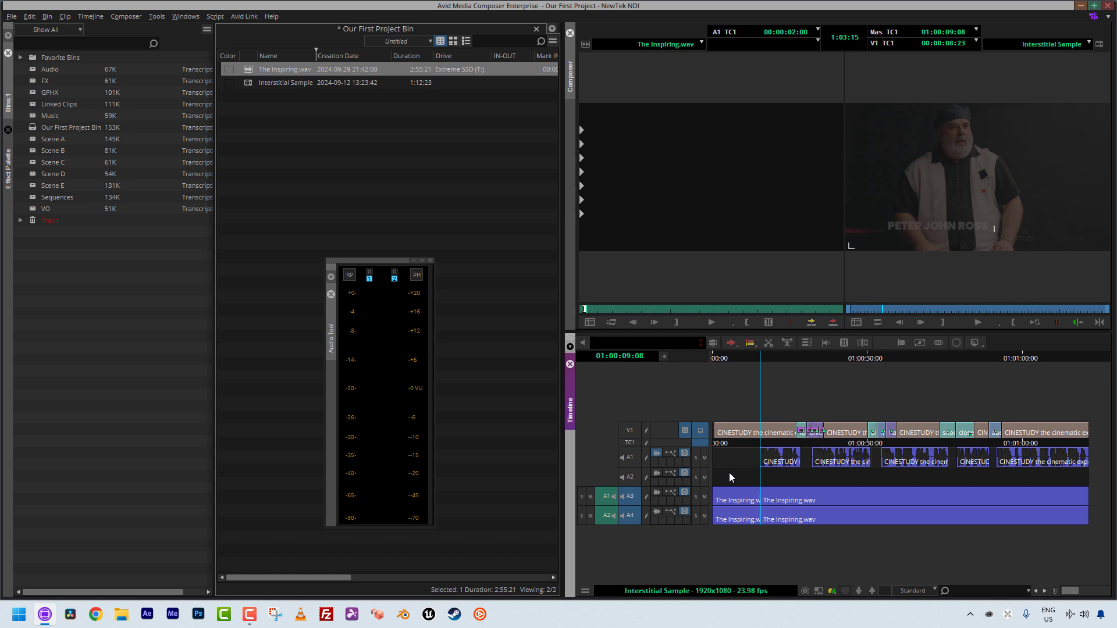
mouse_move(800, 493)
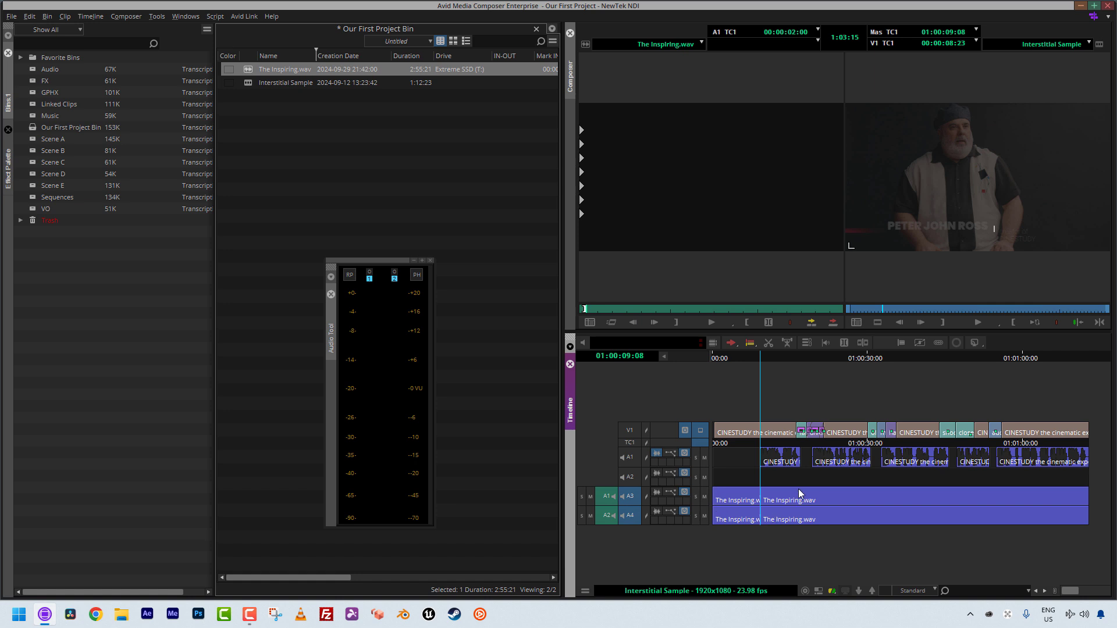
mouse_move(761, 461)
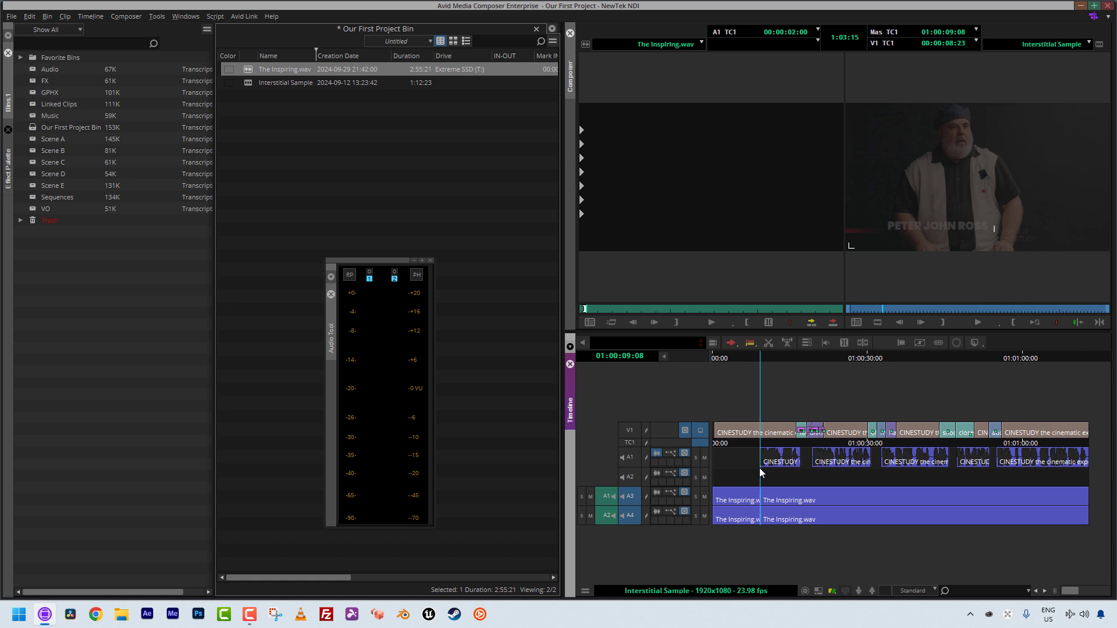
mouse_move(762, 469)
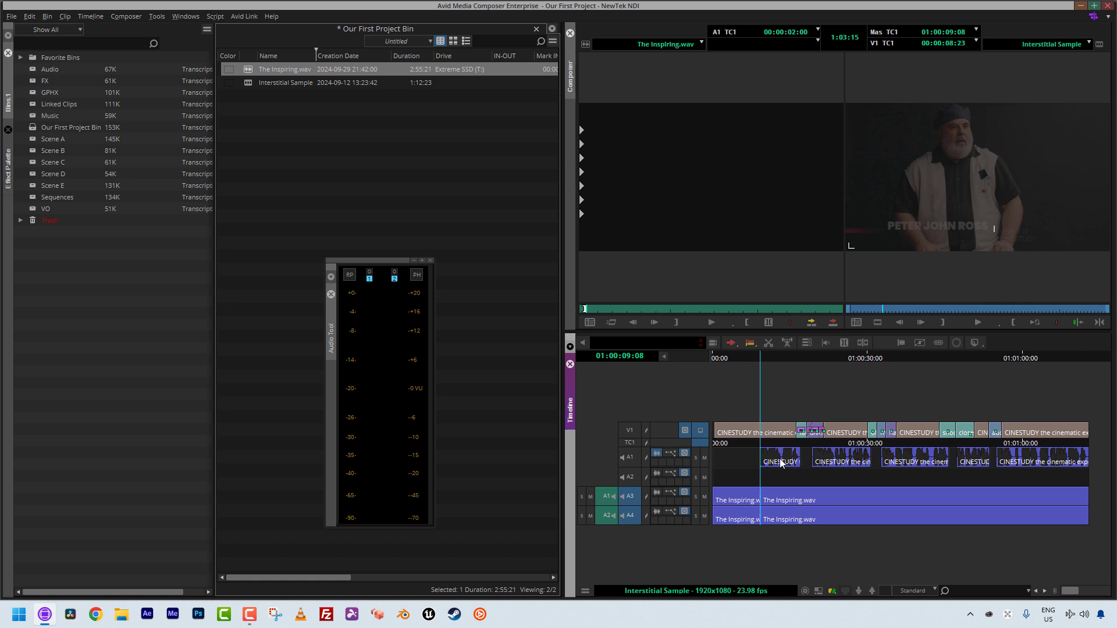
mouse_move(795, 487)
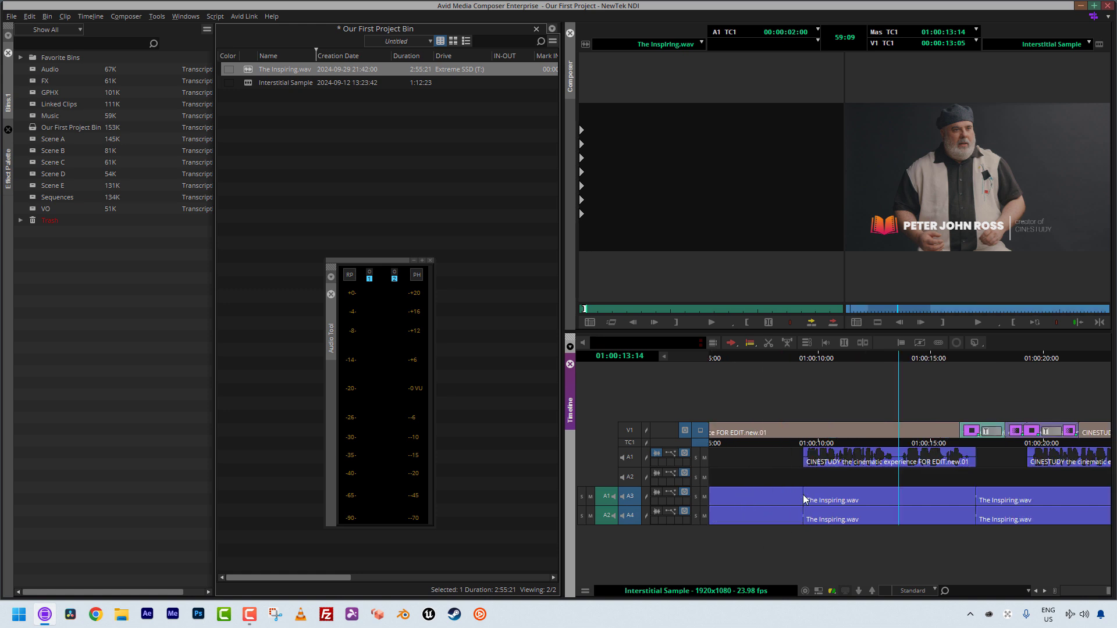
mouse_move(806, 519)
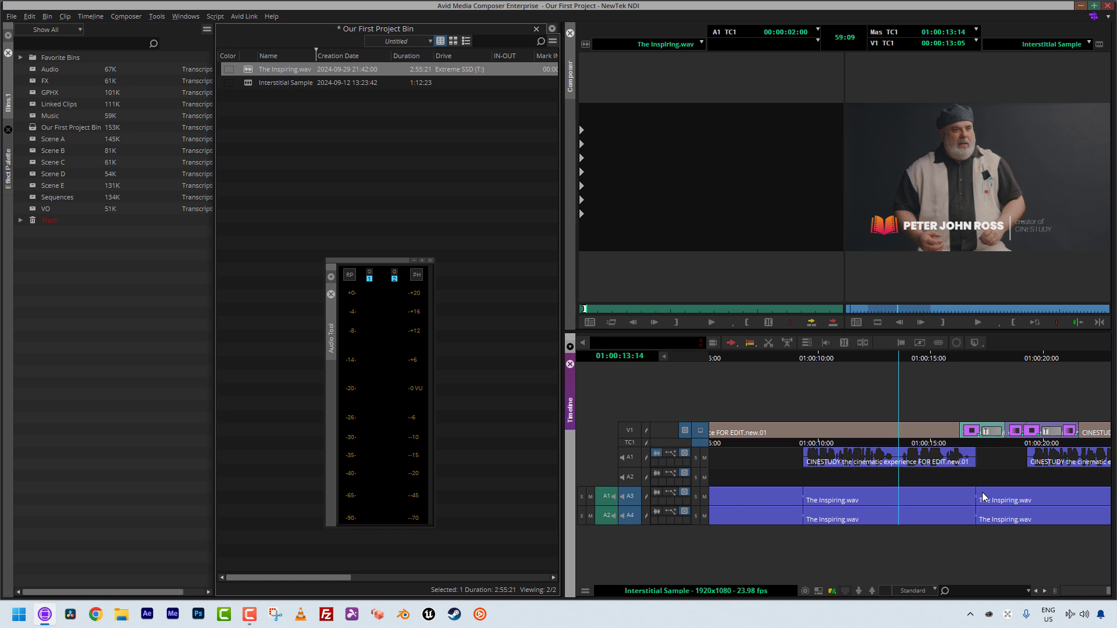
mouse_move(972, 527)
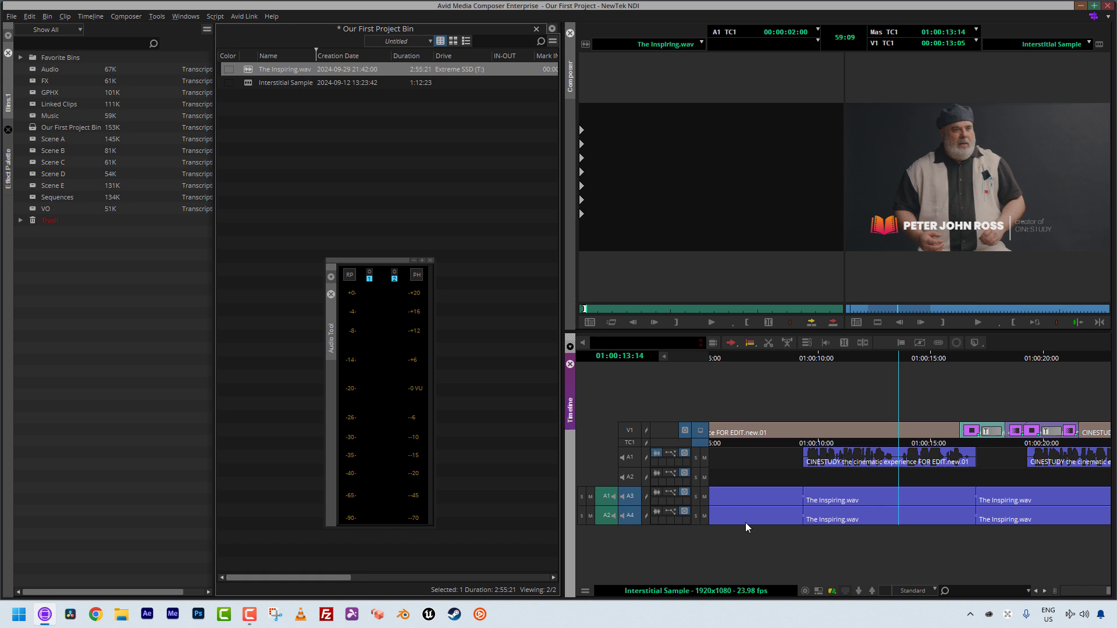
mouse_move(812, 523)
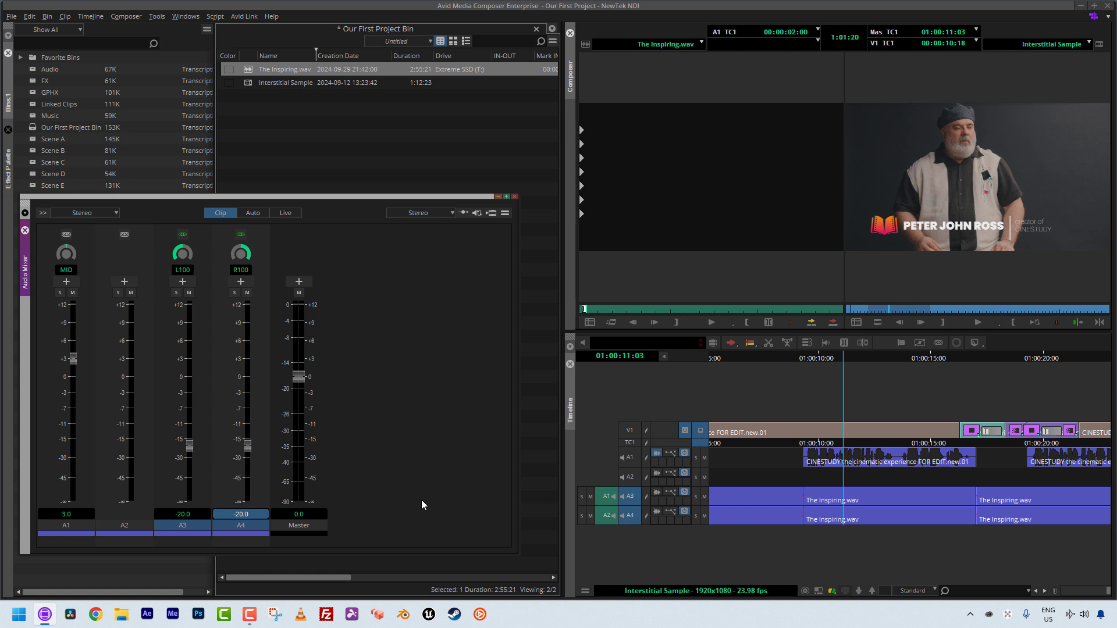
mouse_move(416, 509)
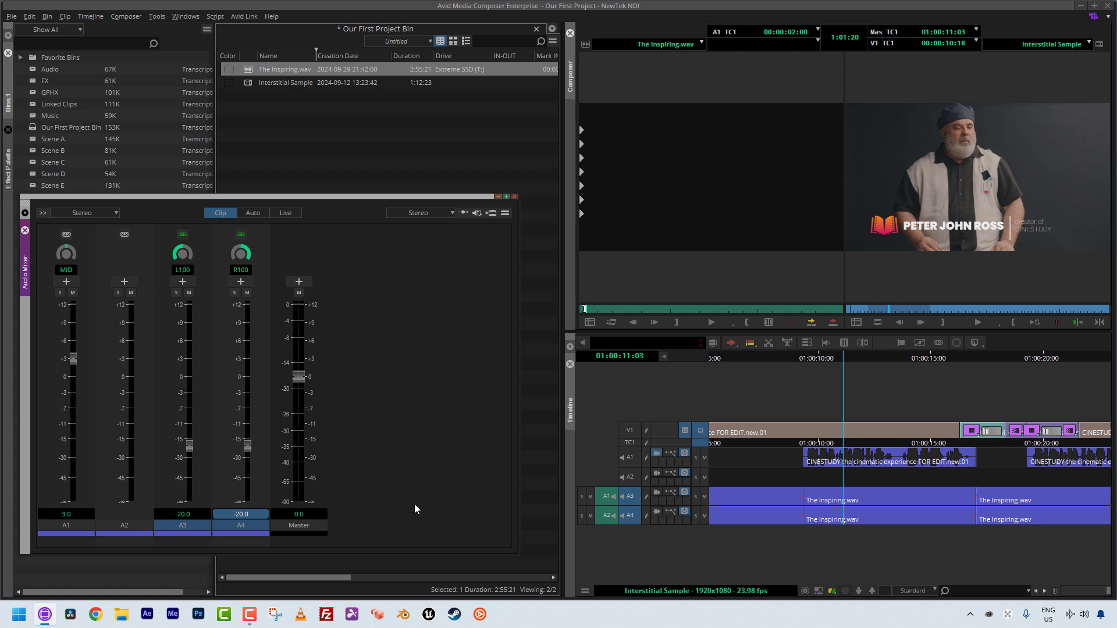
mouse_move(801, 510)
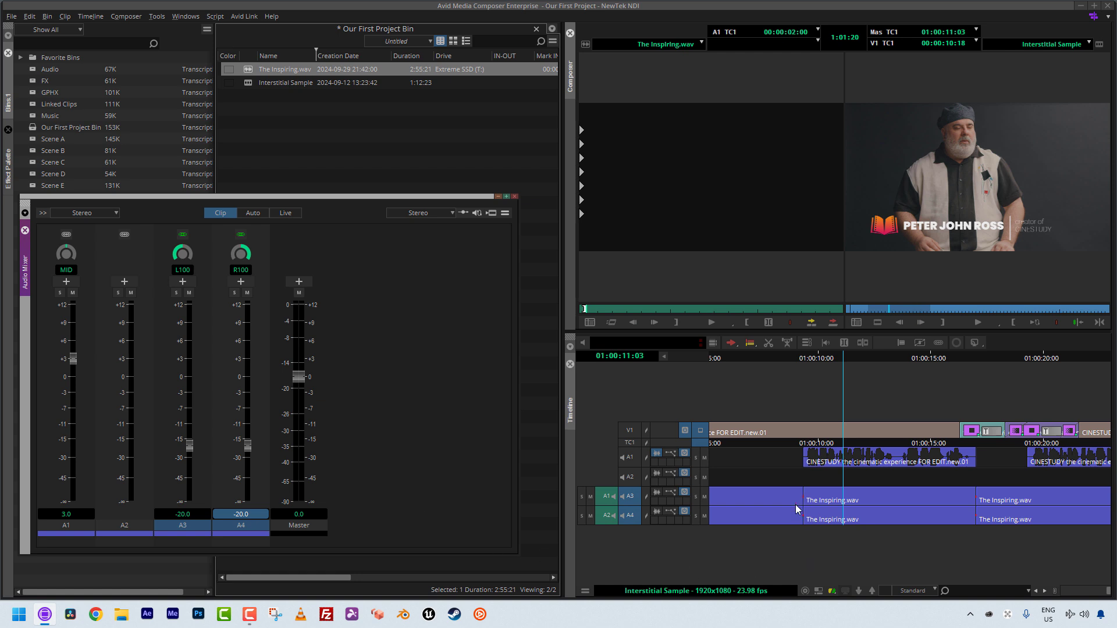
mouse_move(844, 514)
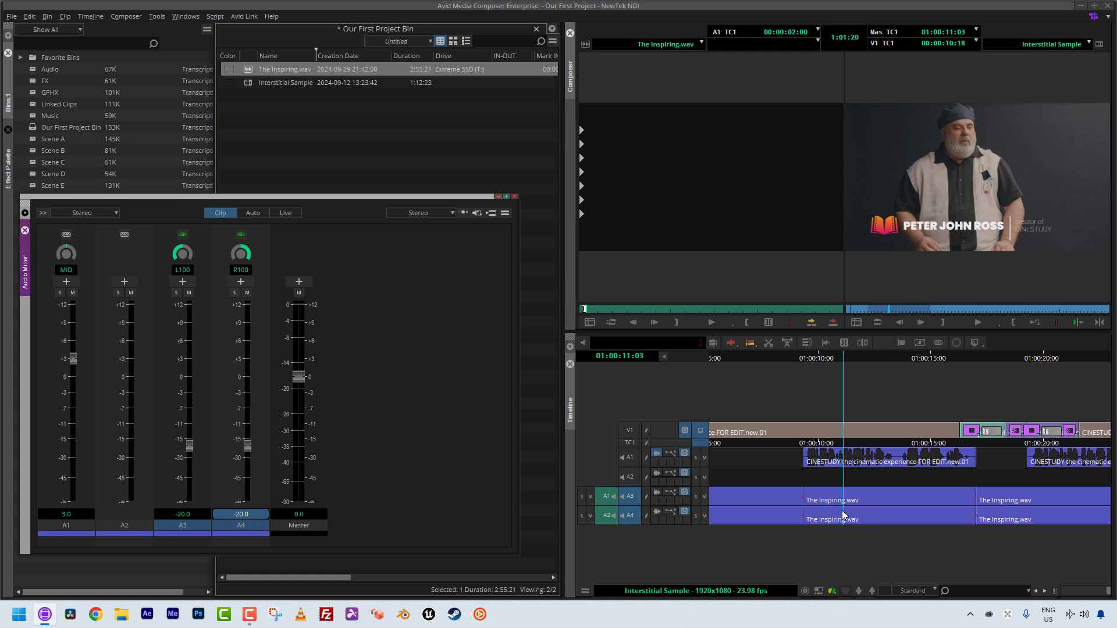
mouse_move(830, 425)
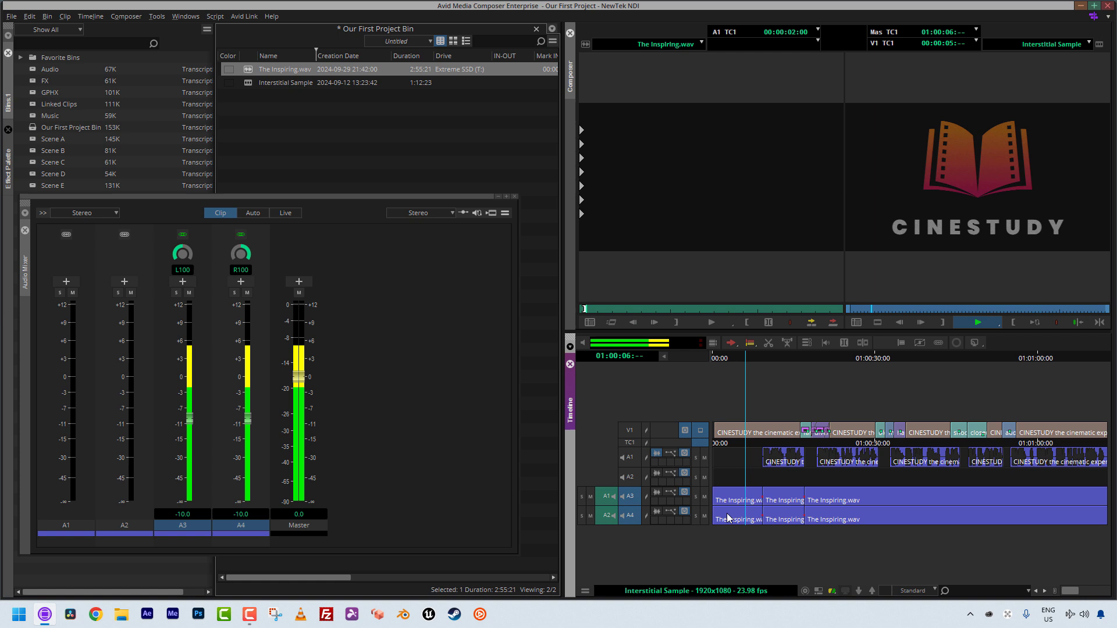
- Play back the sequence repeatedly to check the music ducked to −24 on A3/A4
left_click(977, 322)
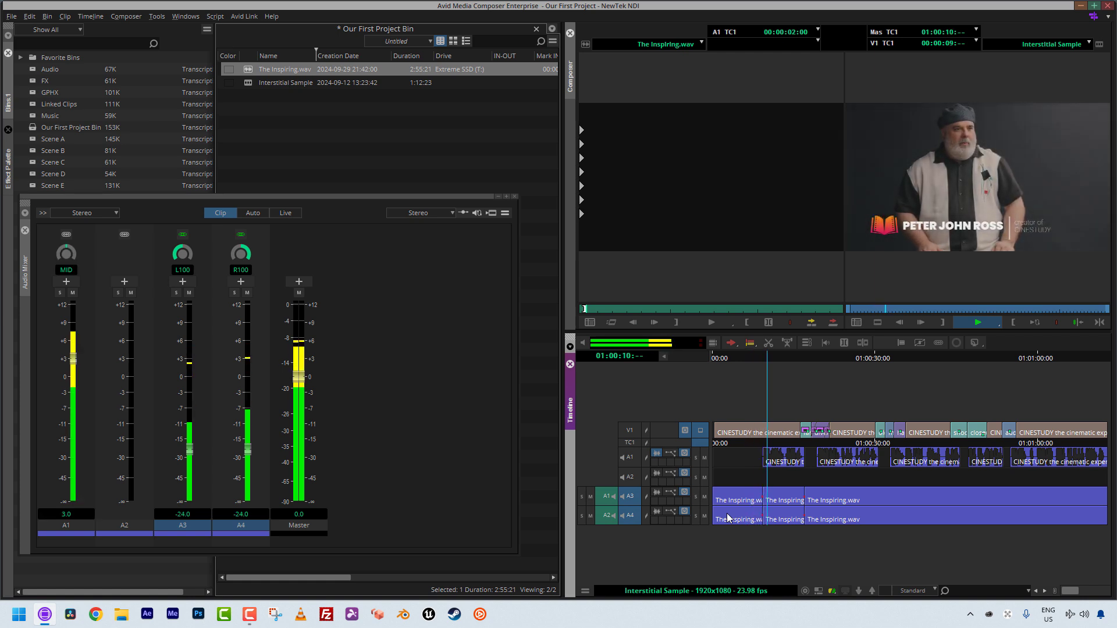
left_click(977, 321)
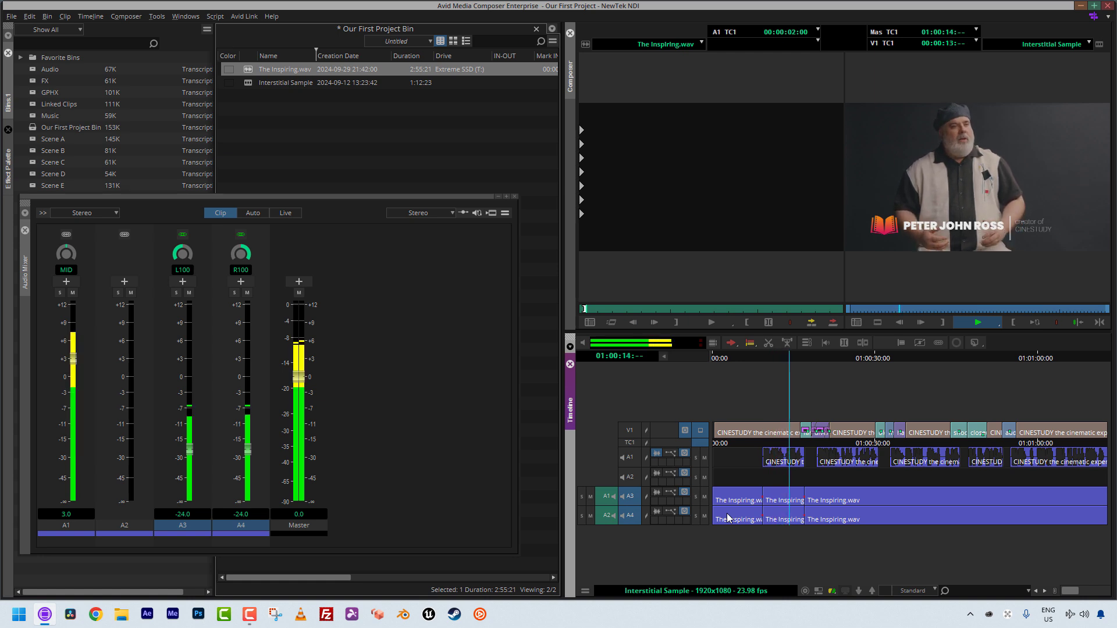
left_click(977, 321)
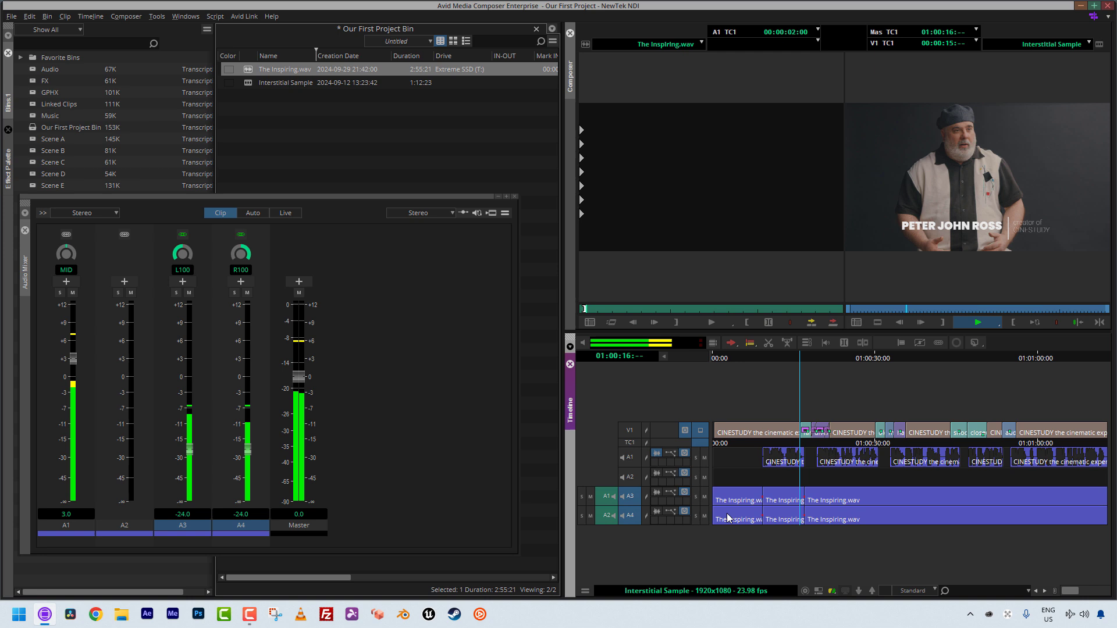
left_click(977, 321)
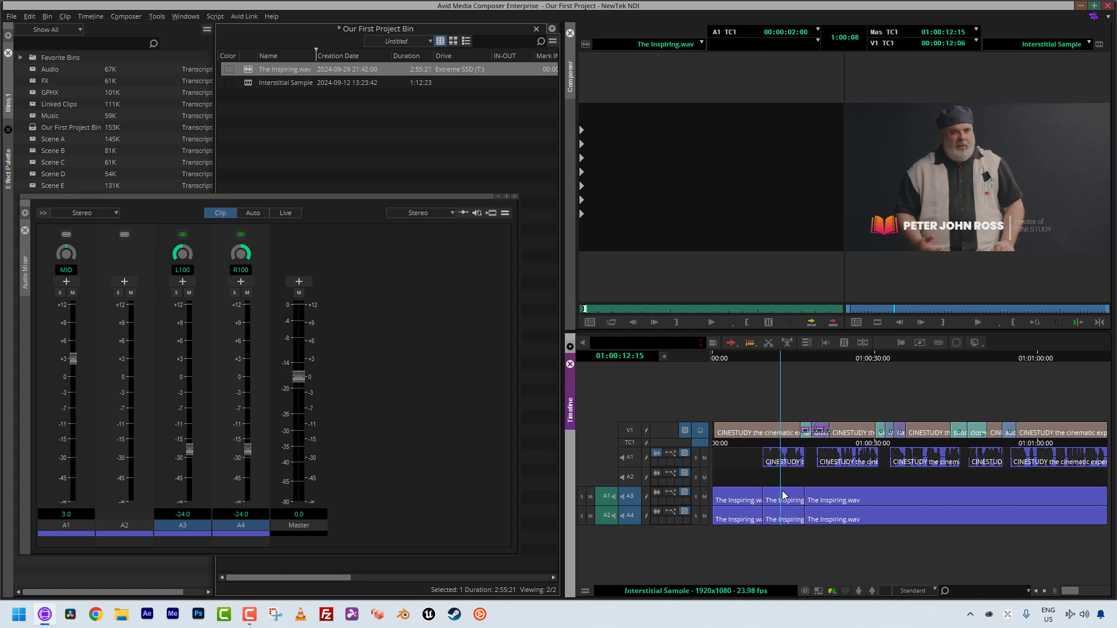
mouse_move(774, 530)
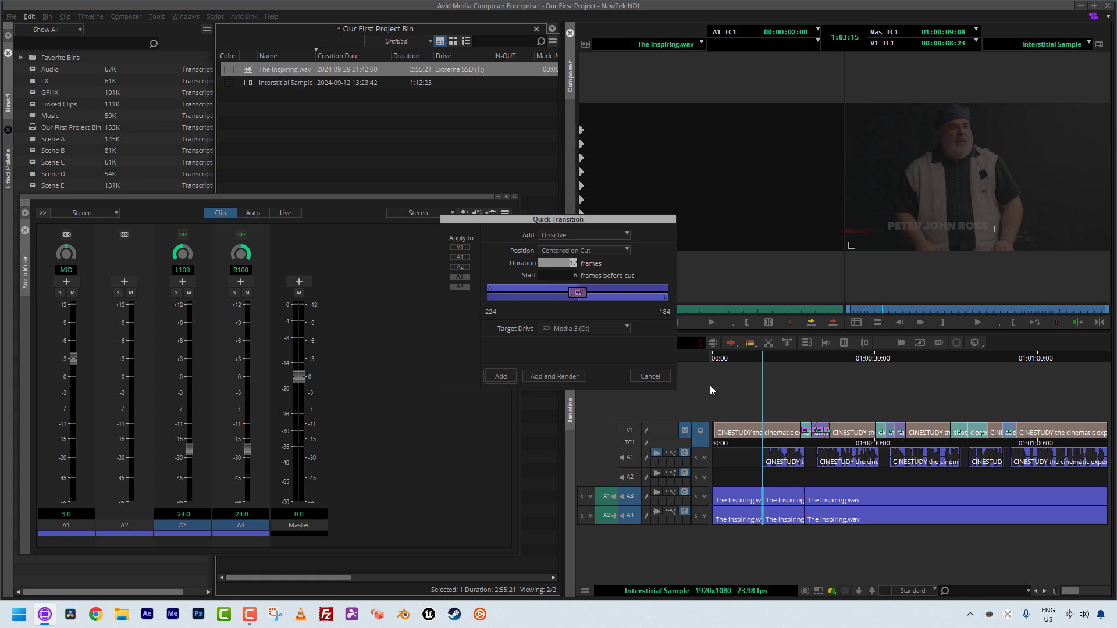
mouse_move(496, 370)
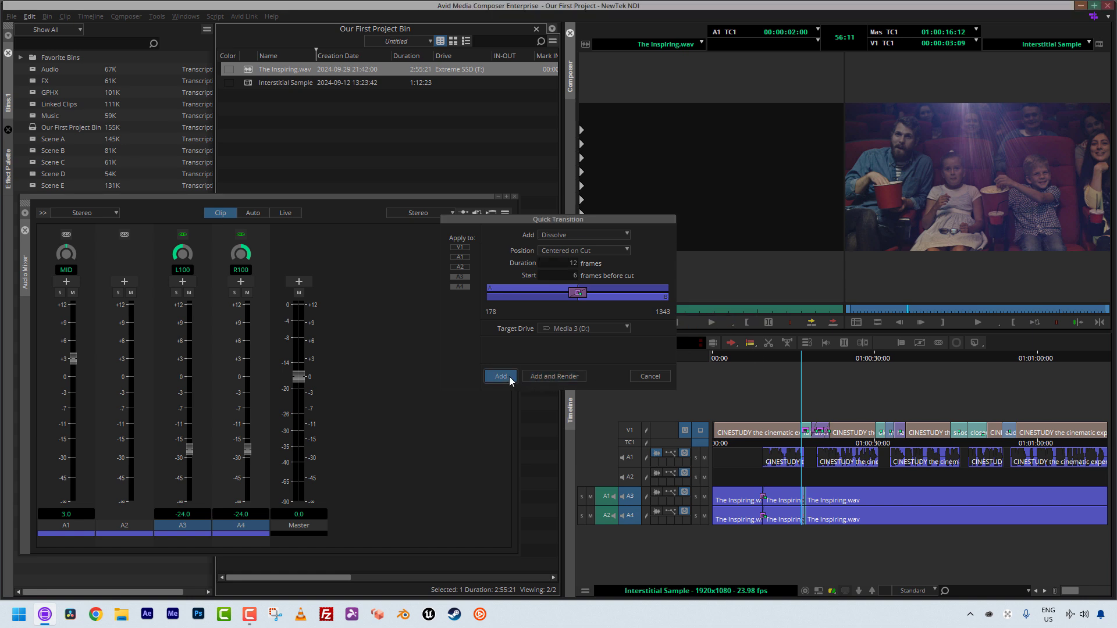
- Add the 12-frame centred dissolve to the music cuts and play it back
left_click(500, 375)
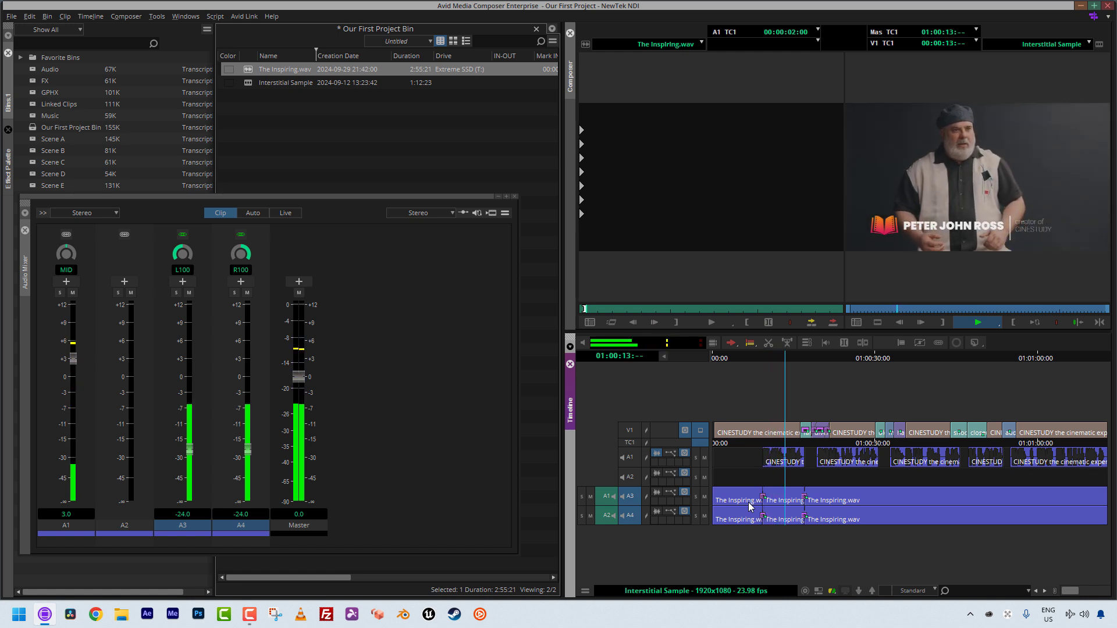
left_click(977, 322)
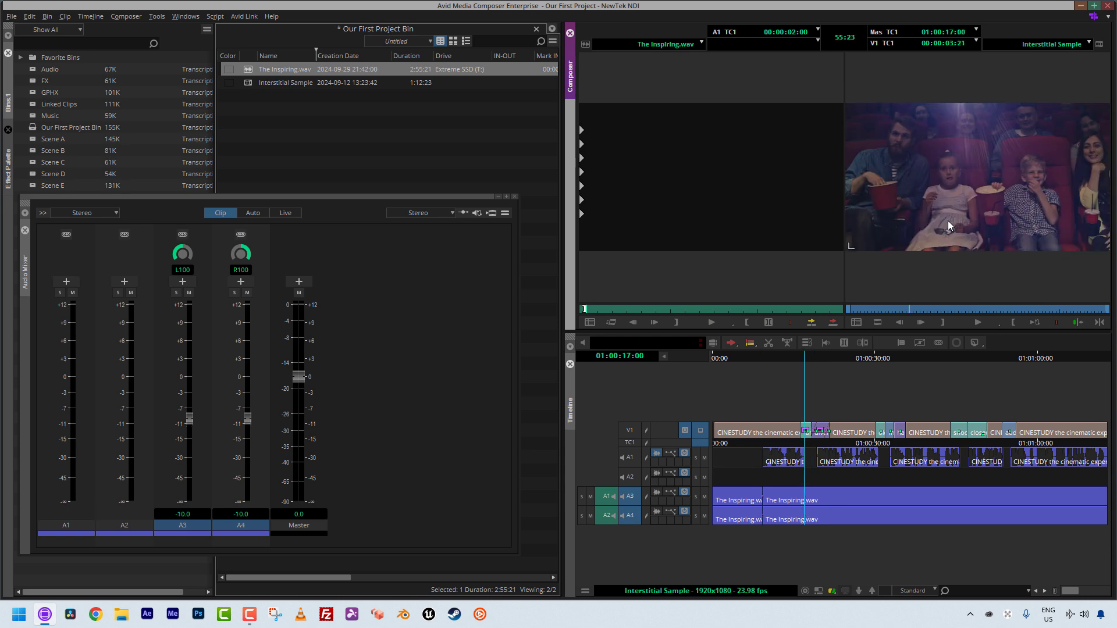
- Return playback to the host's dialogue section where music reads −24
left_click(30, 17)
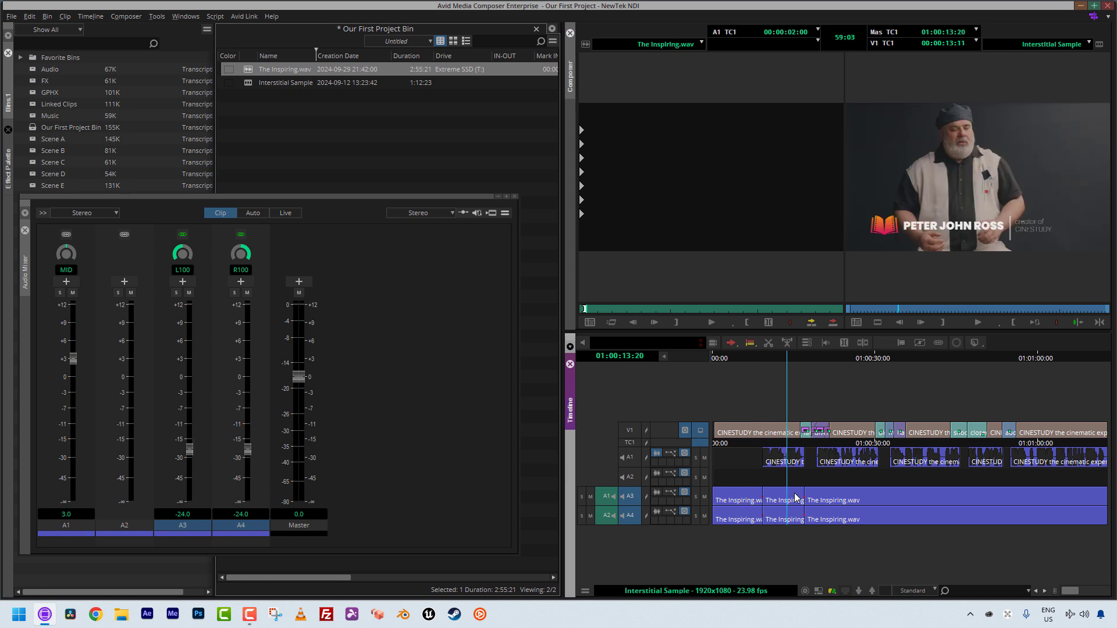
mouse_move(777, 516)
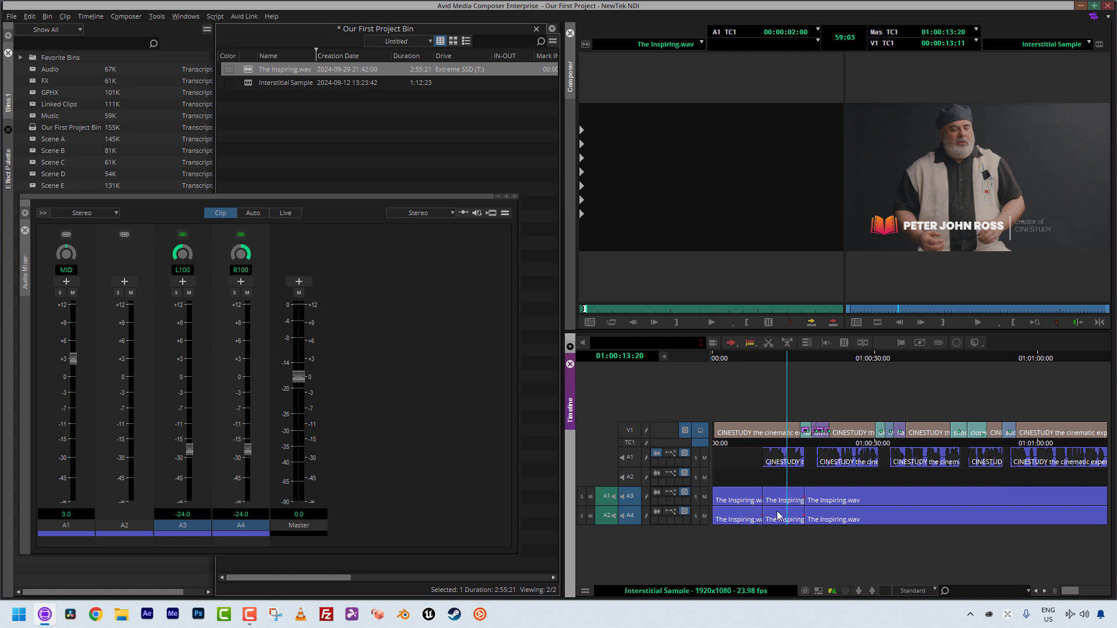
mouse_move(910, 442)
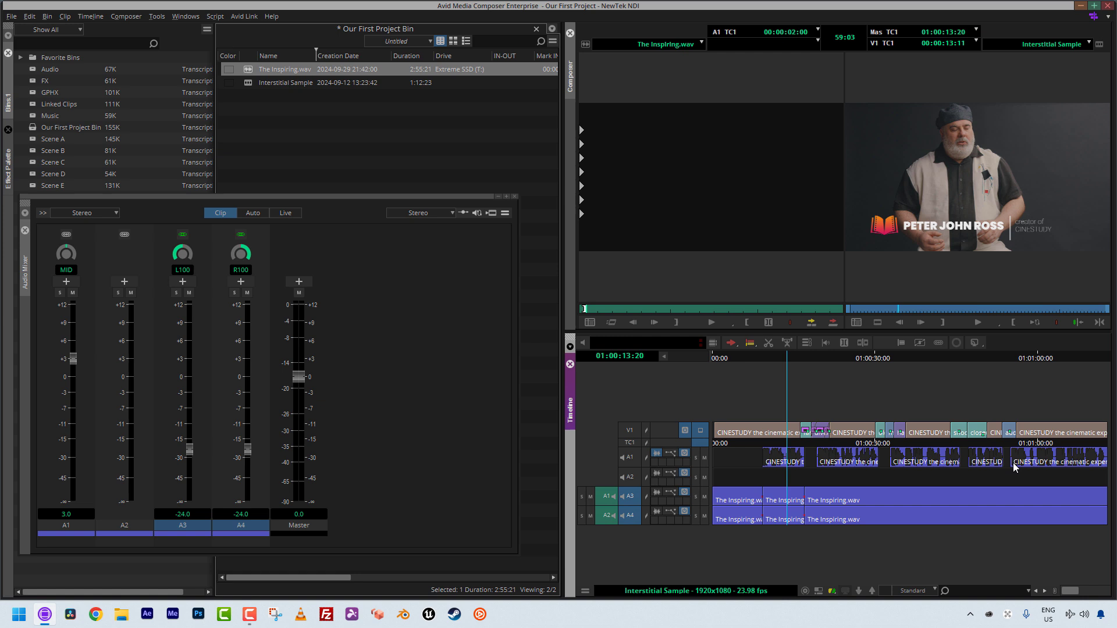
mouse_move(821, 507)
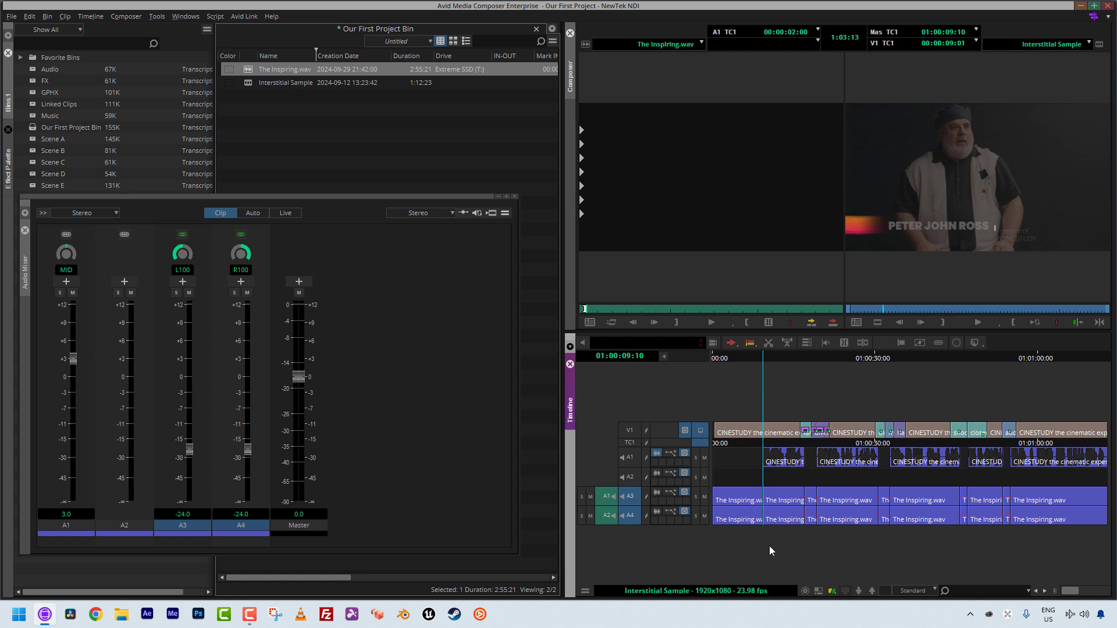
mouse_move(819, 533)
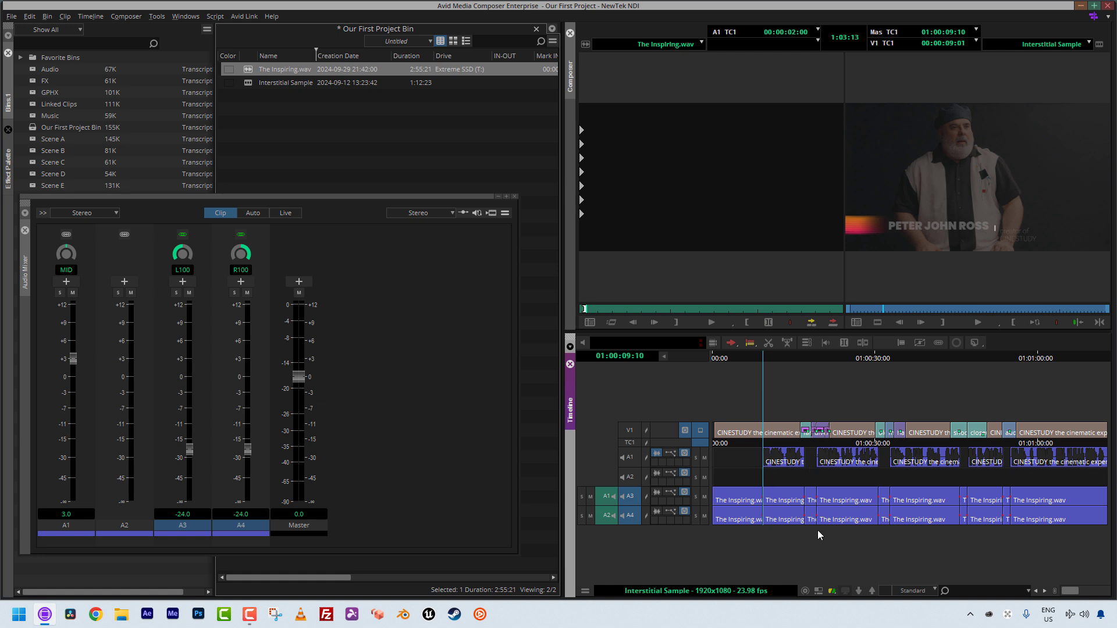
mouse_move(826, 533)
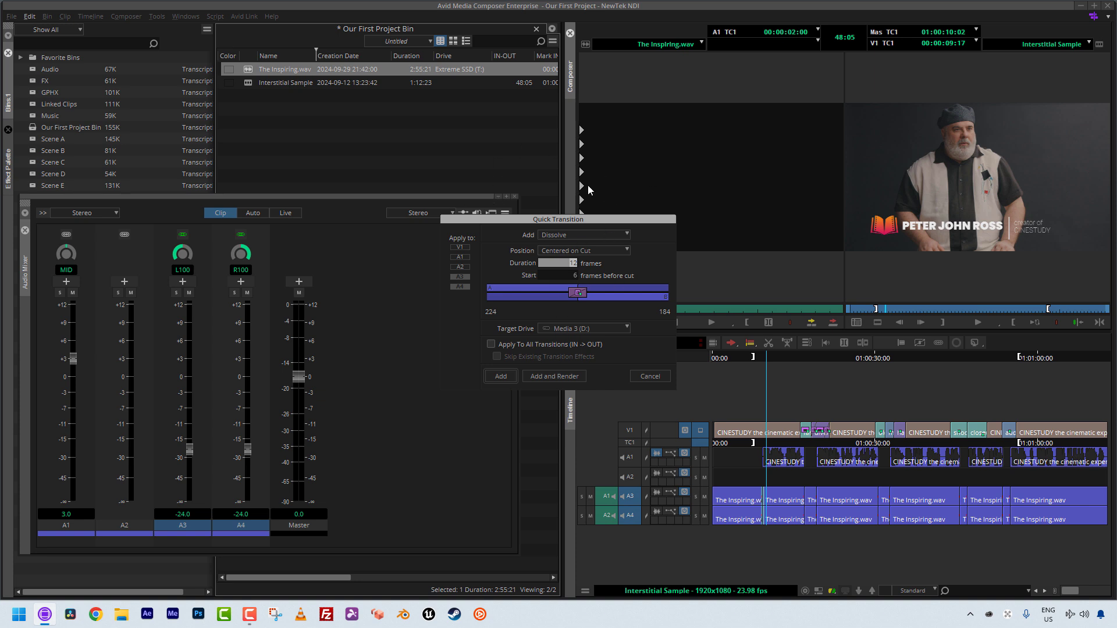
mouse_move(533, 179)
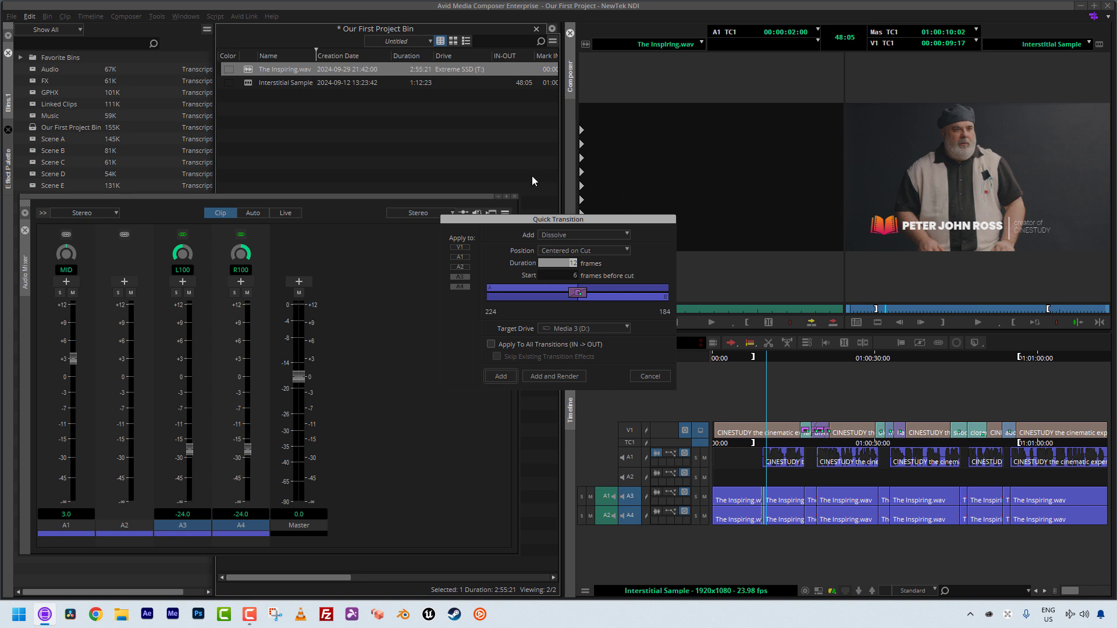
mouse_move(529, 200)
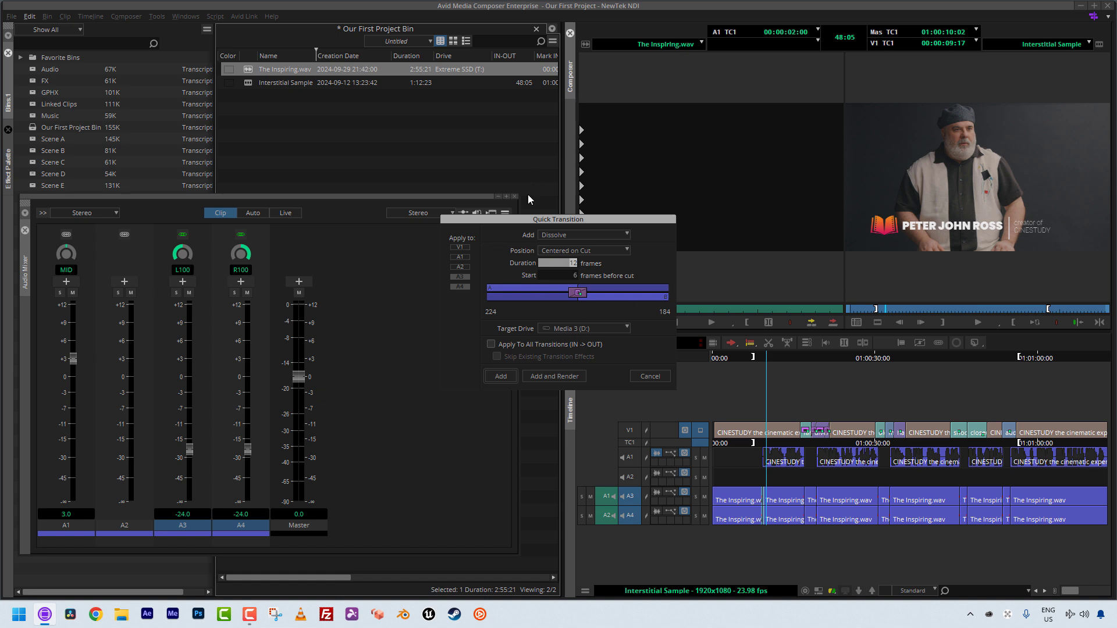
mouse_move(779, 485)
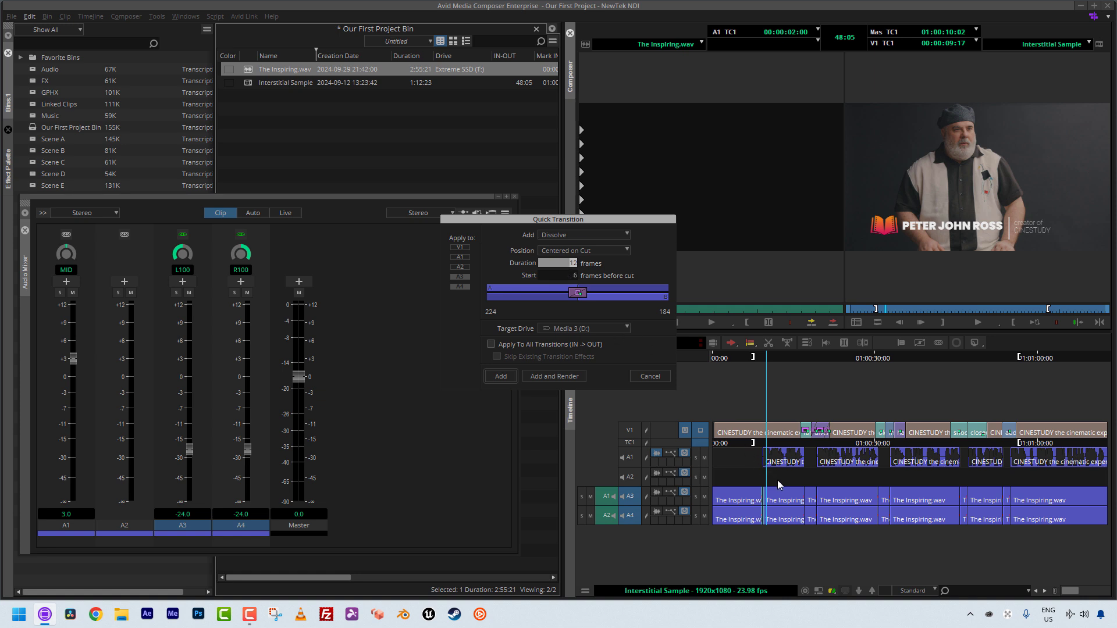
mouse_move(779, 541)
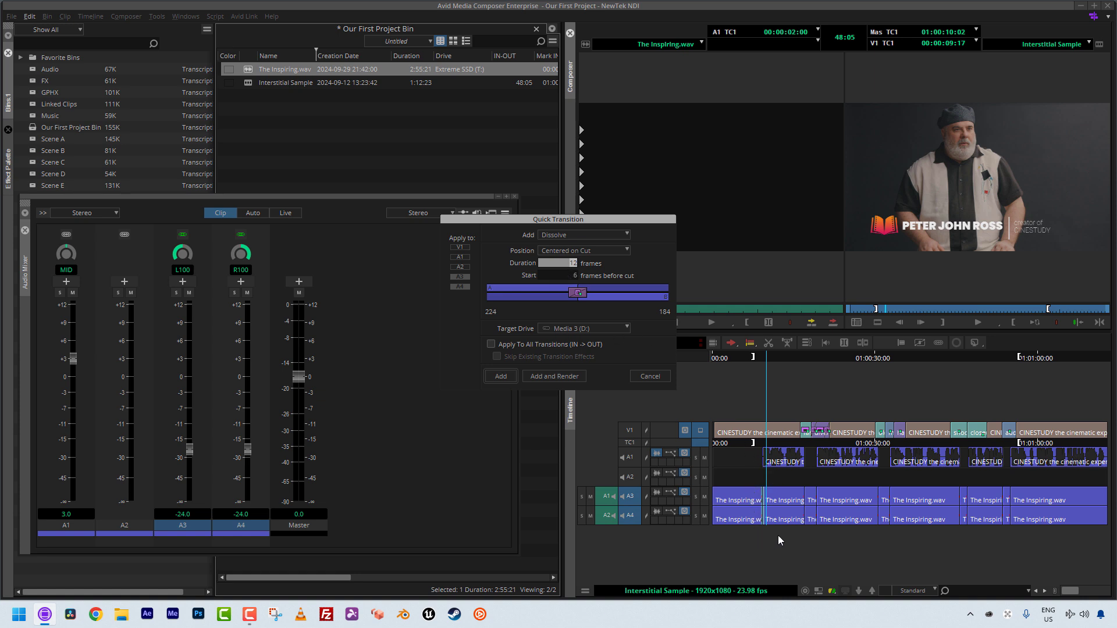
mouse_move(788, 544)
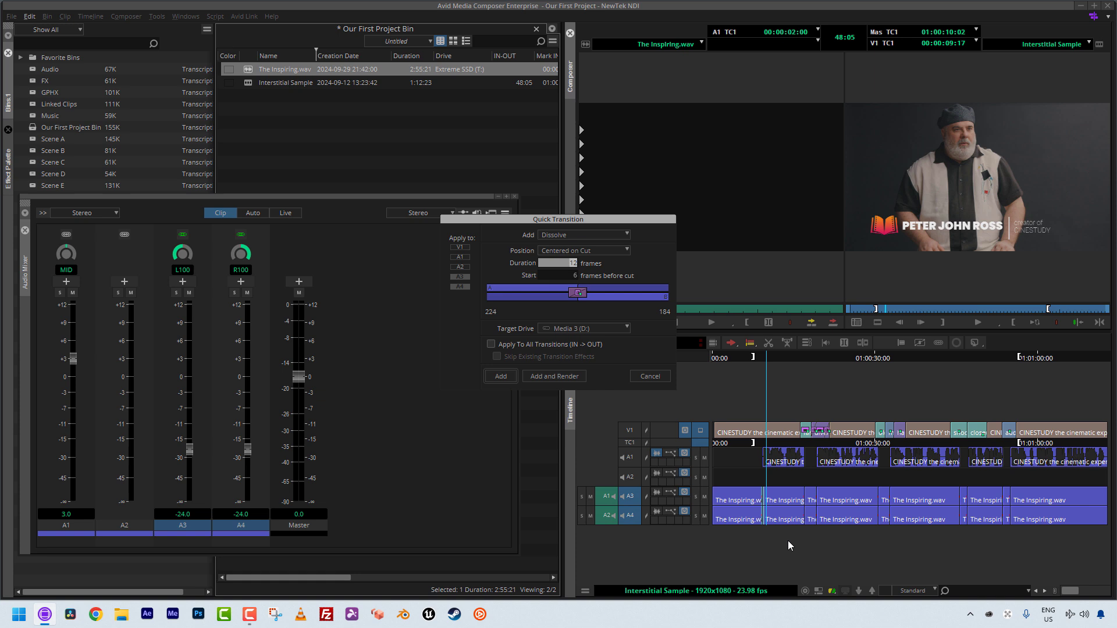
mouse_move(711, 466)
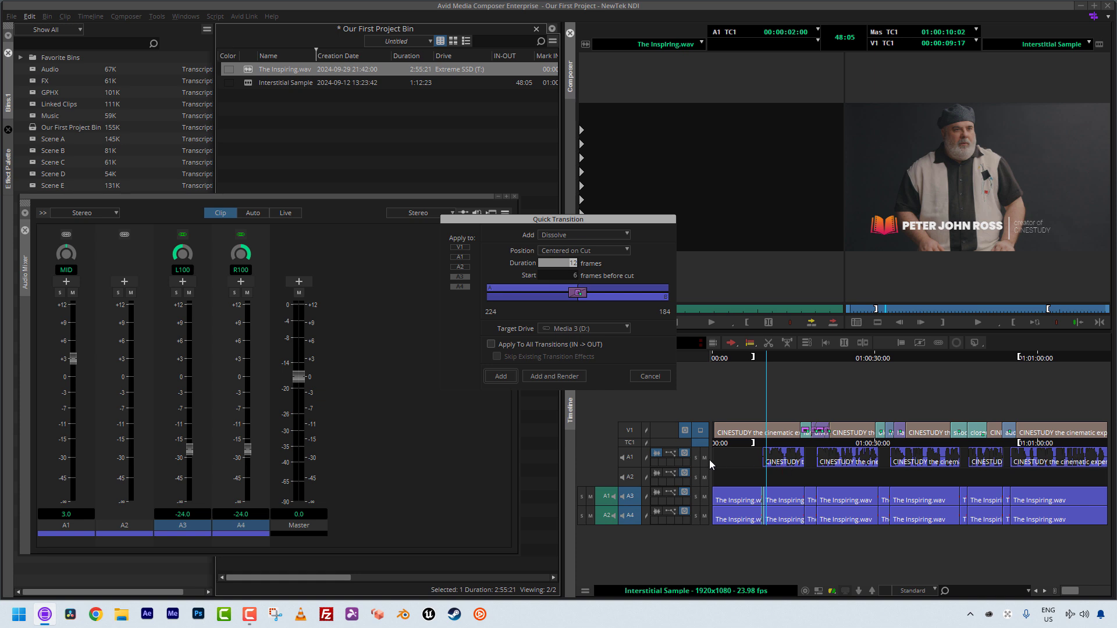
- Enable Apply To All Transitions and add the 12-frame dissolves to every music cut
left_click(490, 343)
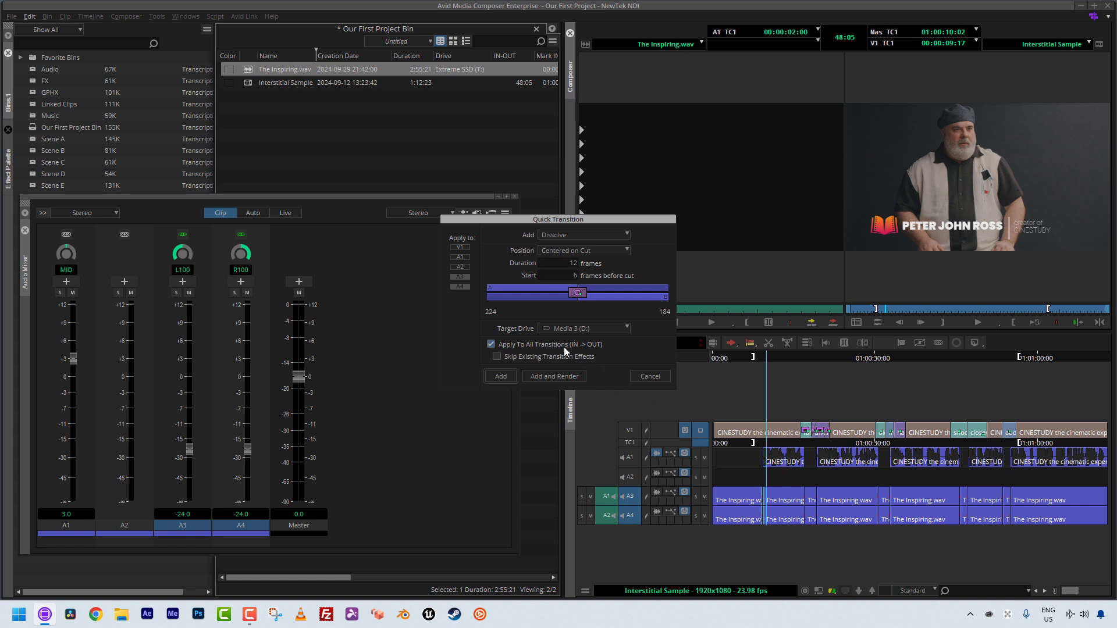
mouse_move(1008, 403)
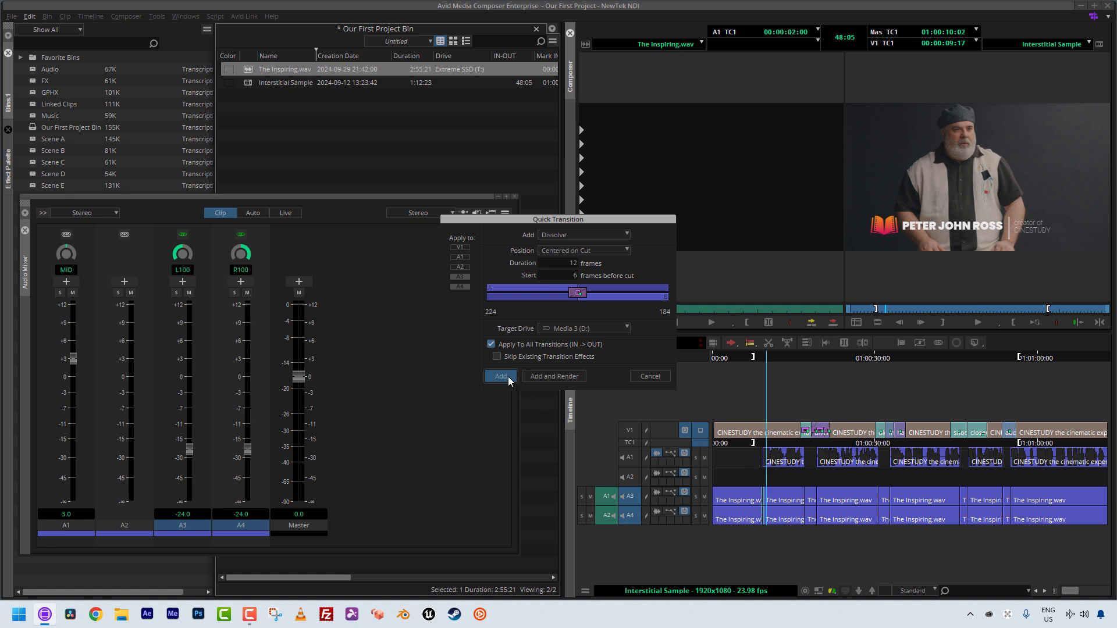
left_click(500, 377)
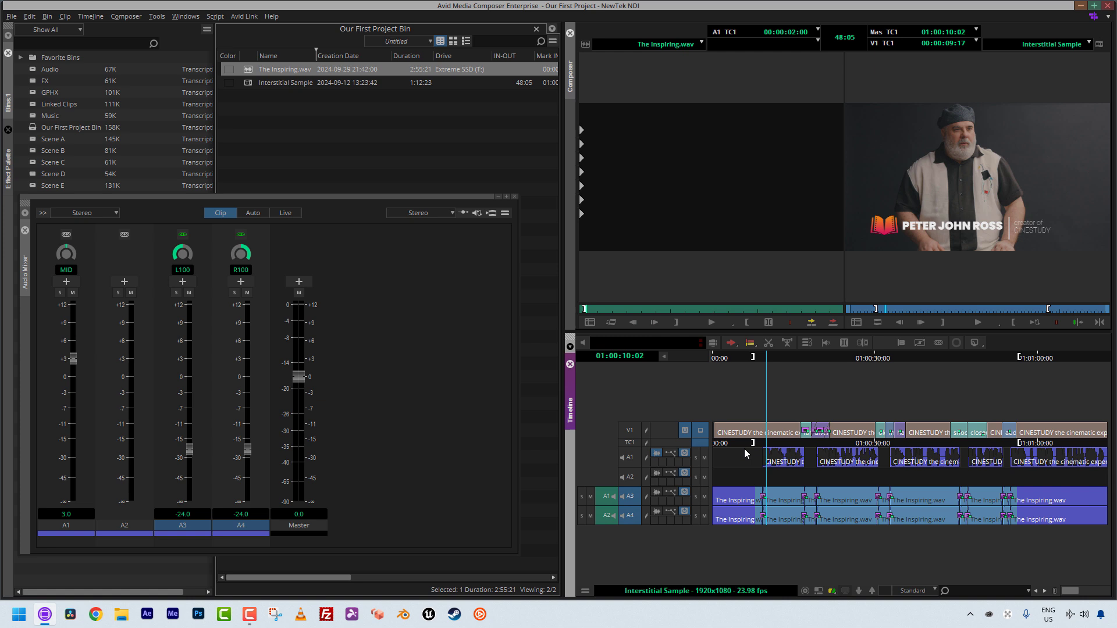
mouse_move(769, 444)
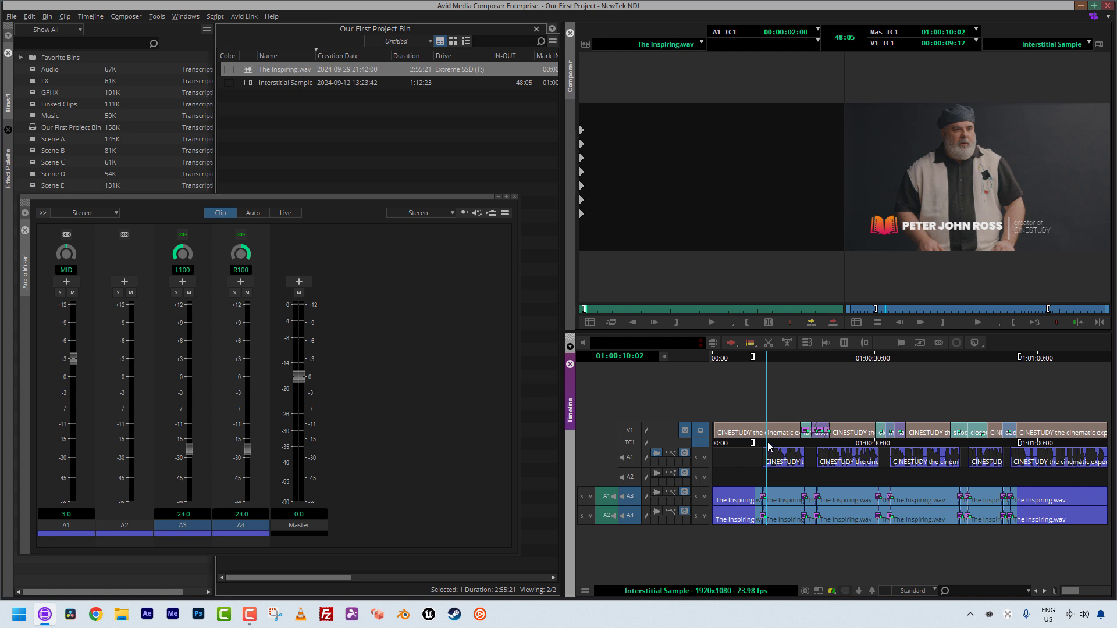
mouse_move(777, 446)
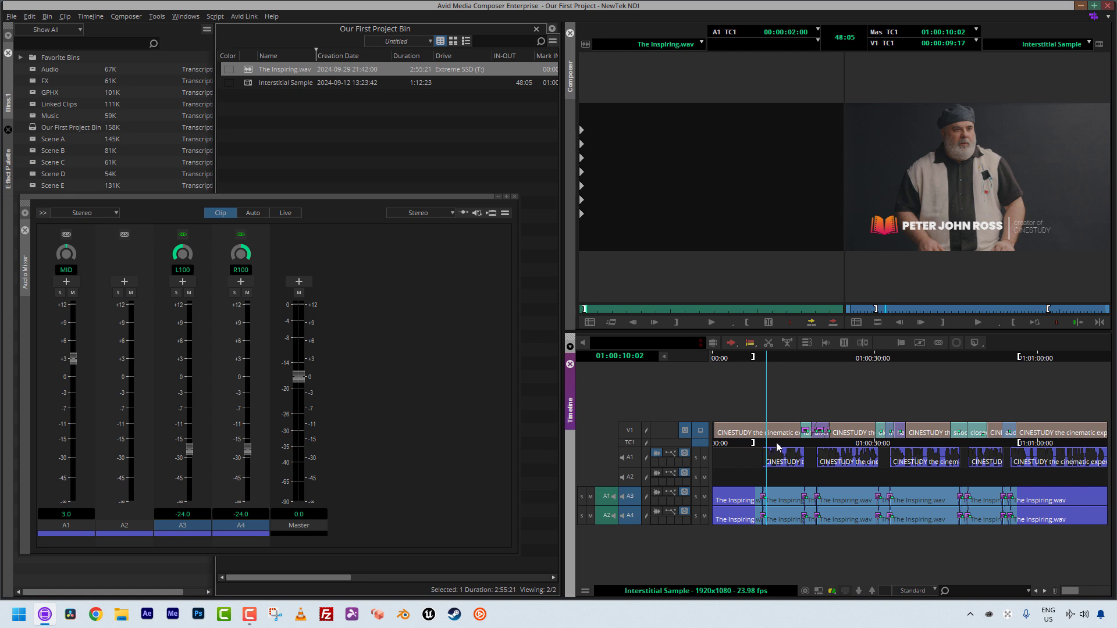
mouse_move(812, 460)
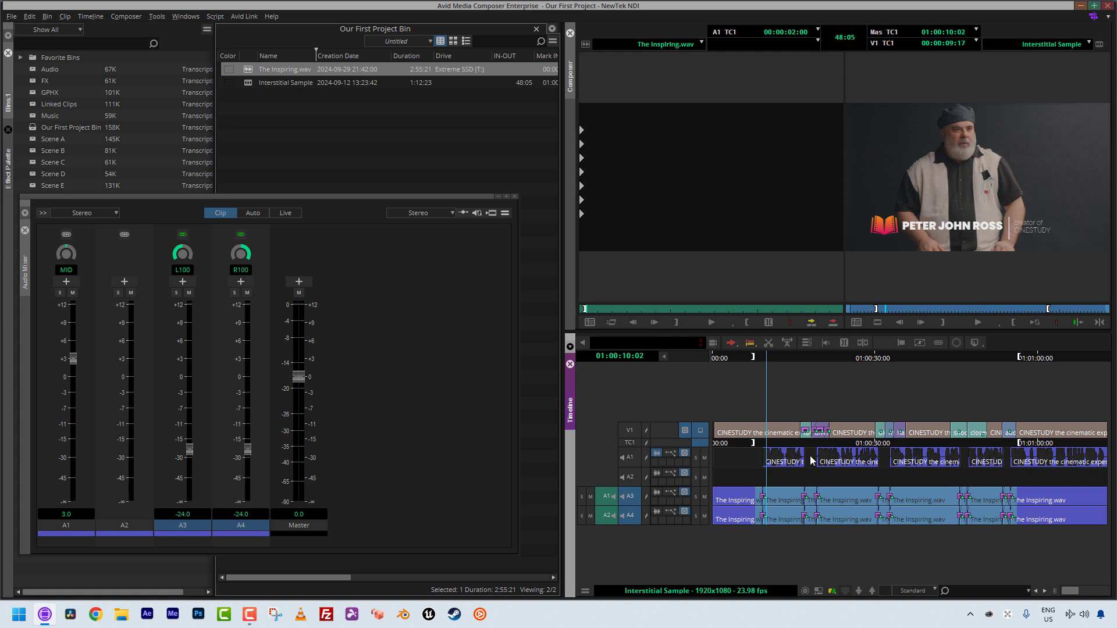
mouse_move(805, 471)
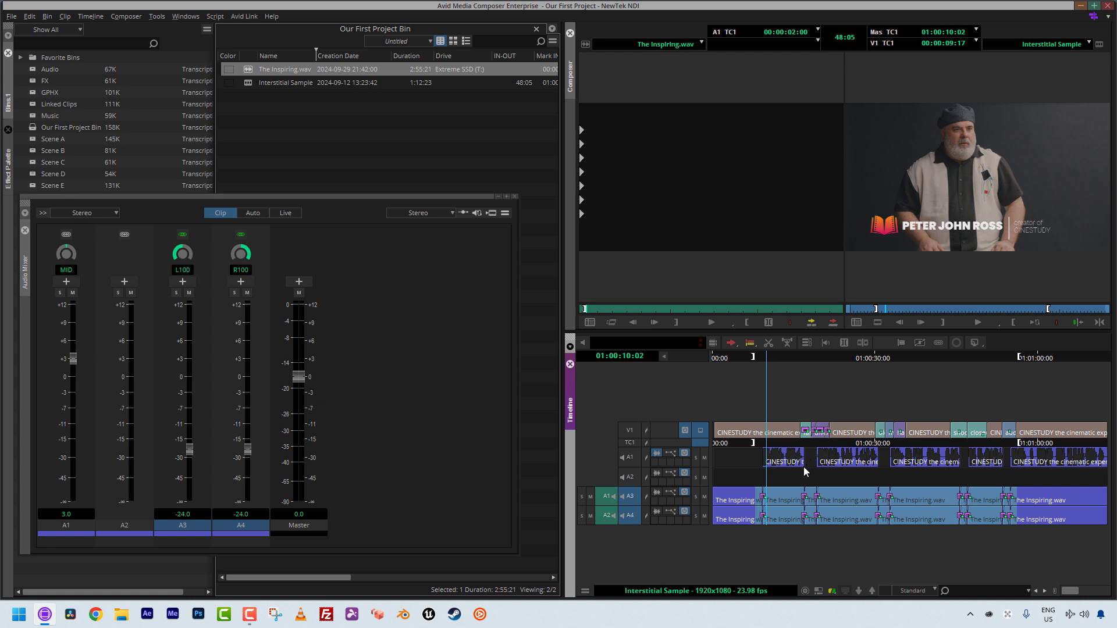
mouse_move(810, 475)
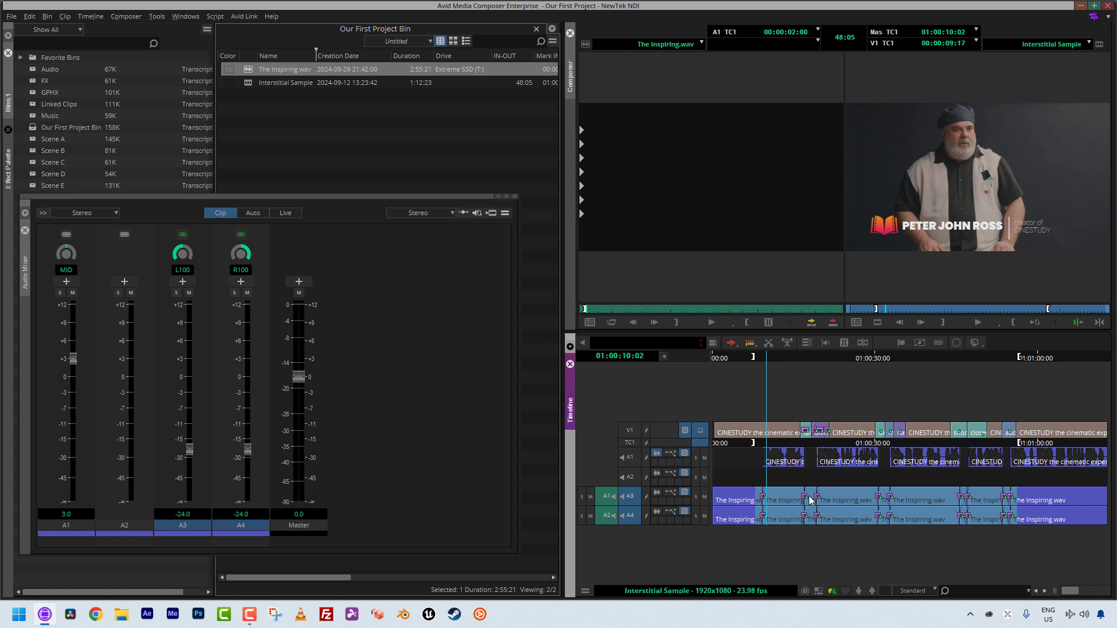
mouse_move(793, 507)
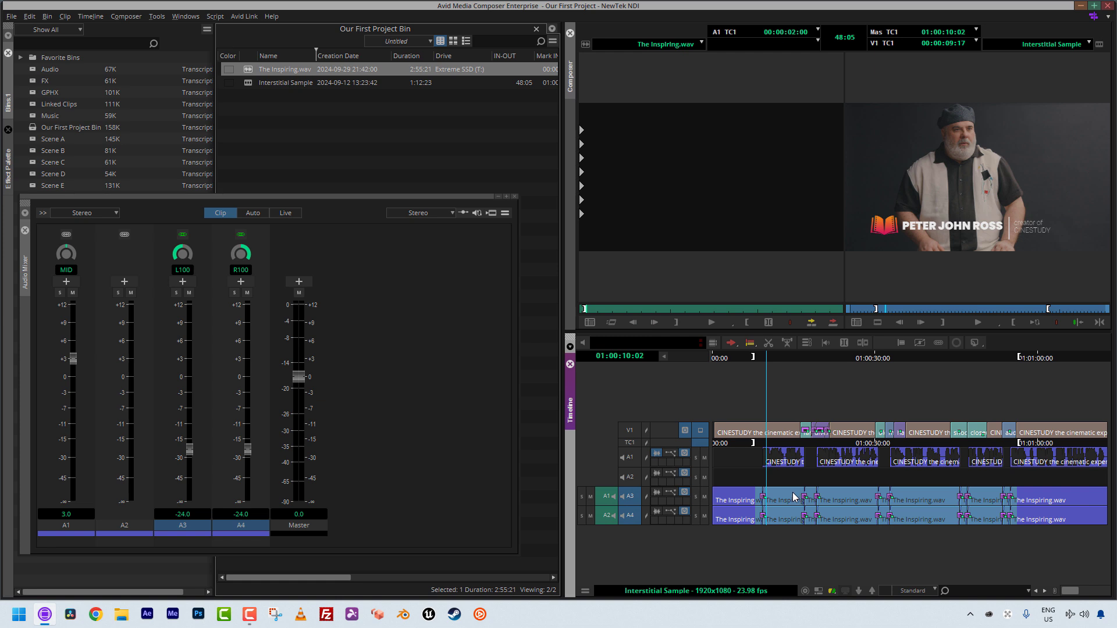
mouse_move(930, 231)
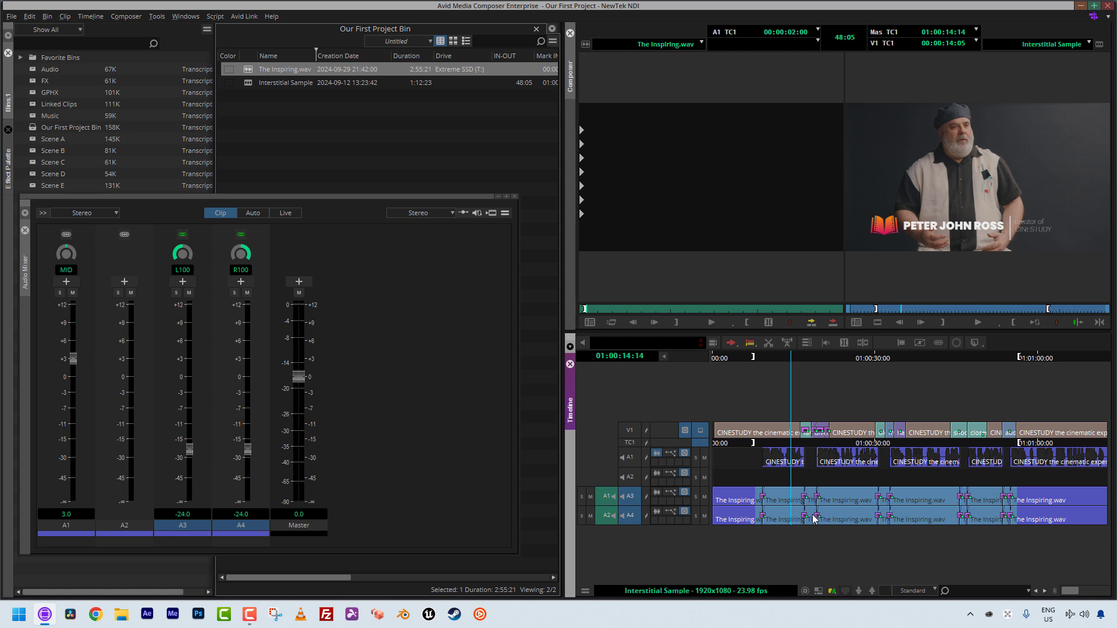
mouse_move(821, 523)
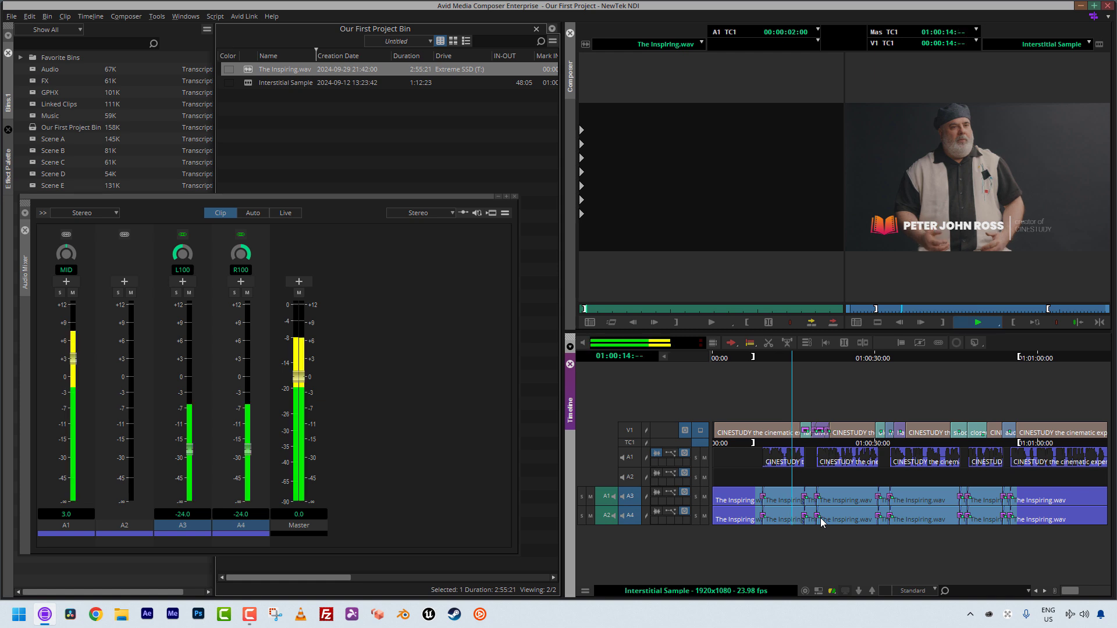
left_click(977, 322)
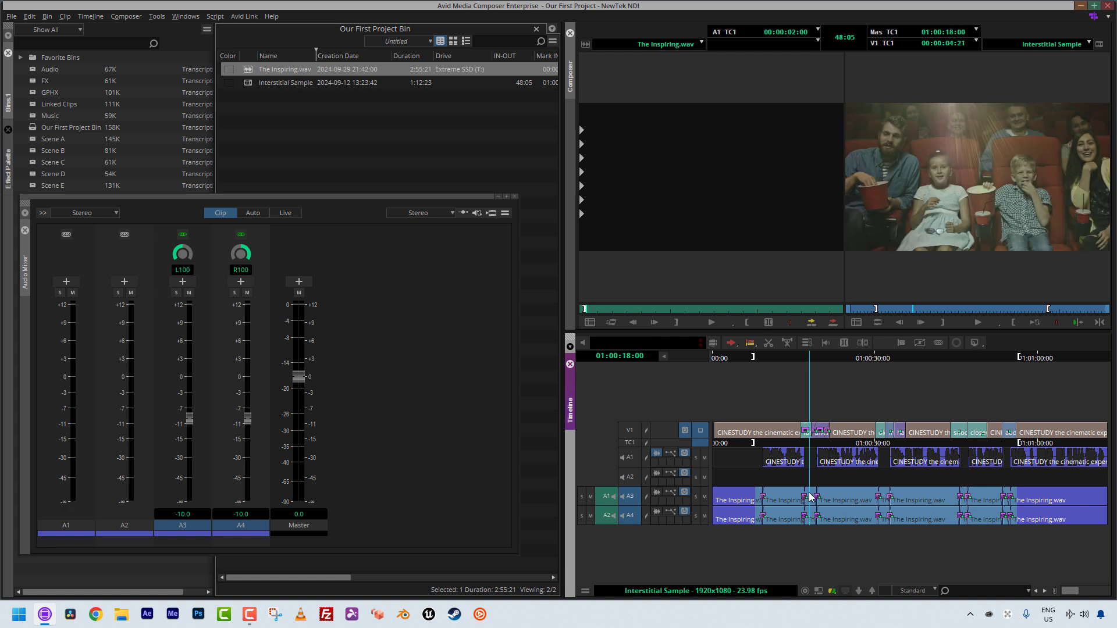
mouse_move(787, 500)
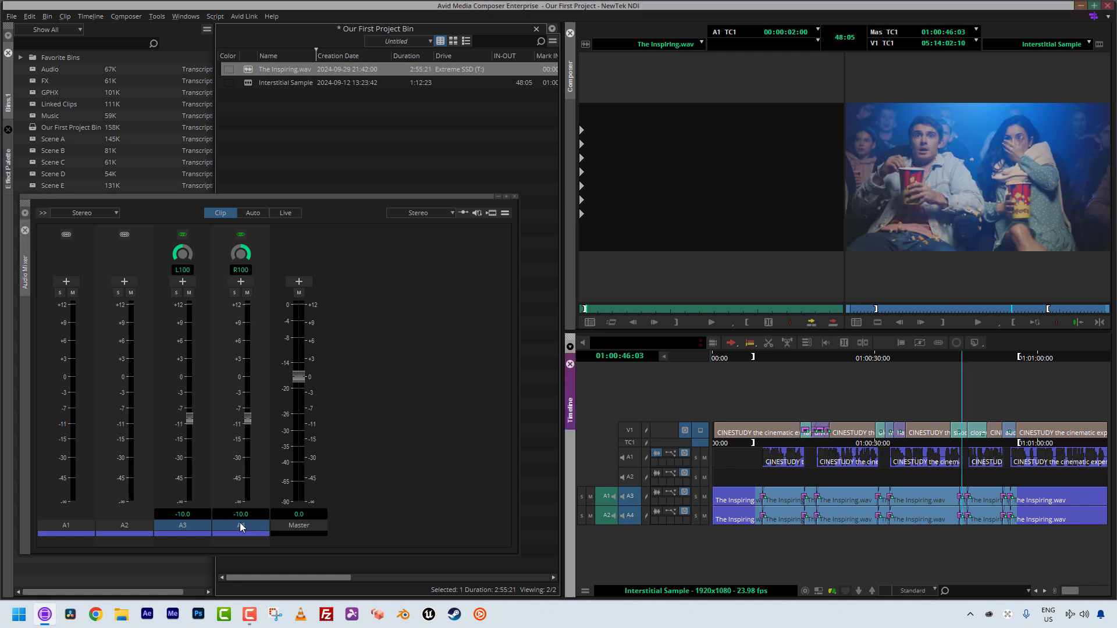
left_click_drag(239, 417, 240, 434)
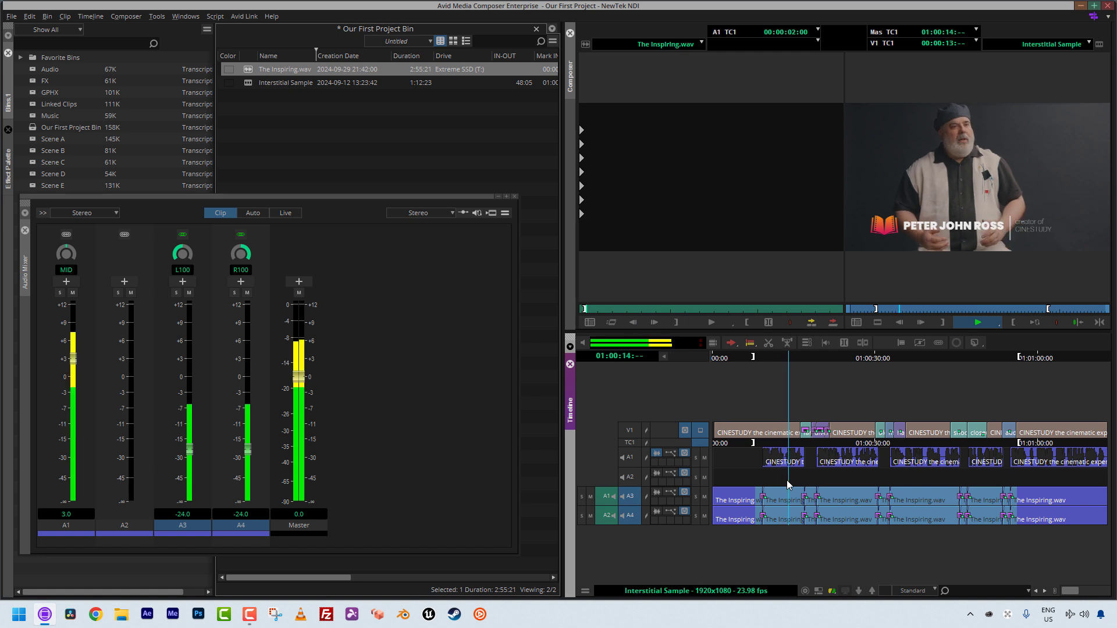
left_click(977, 321)
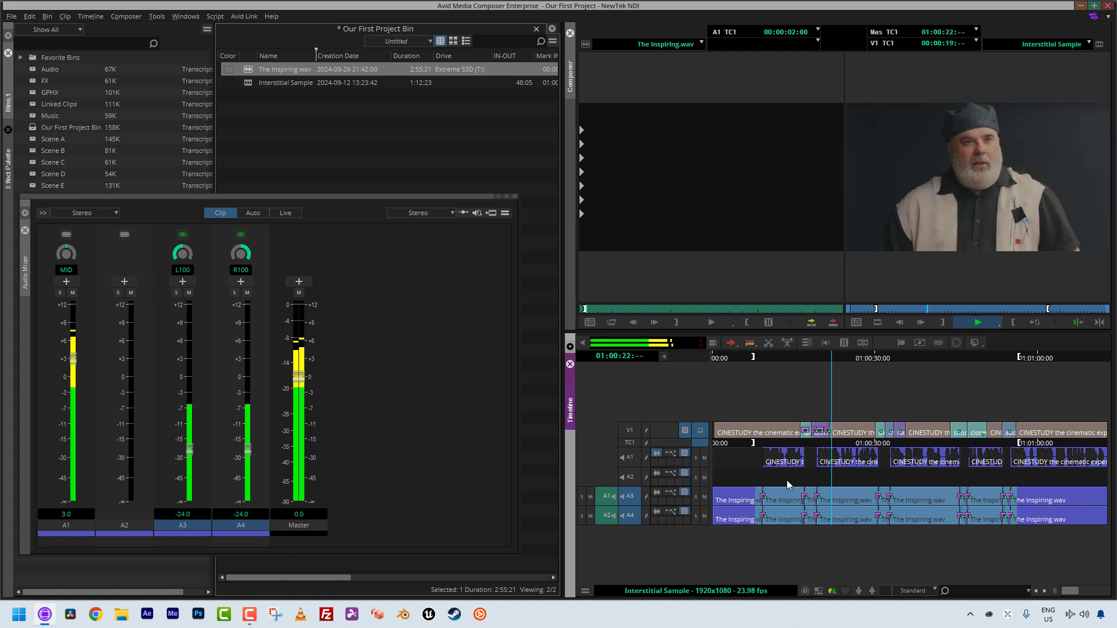
left_click(977, 322)
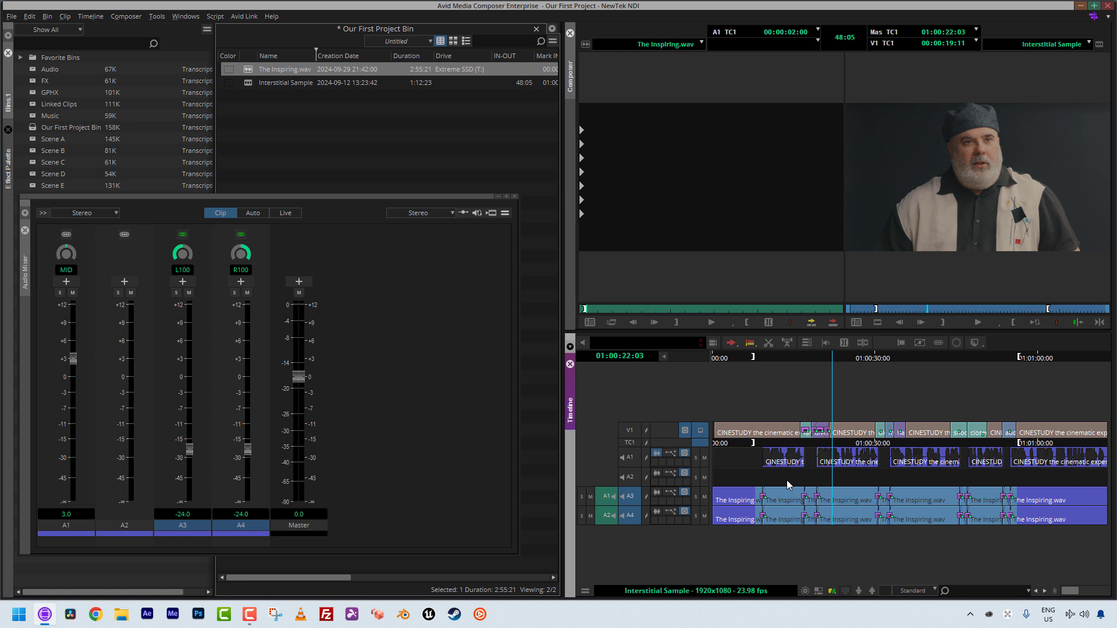